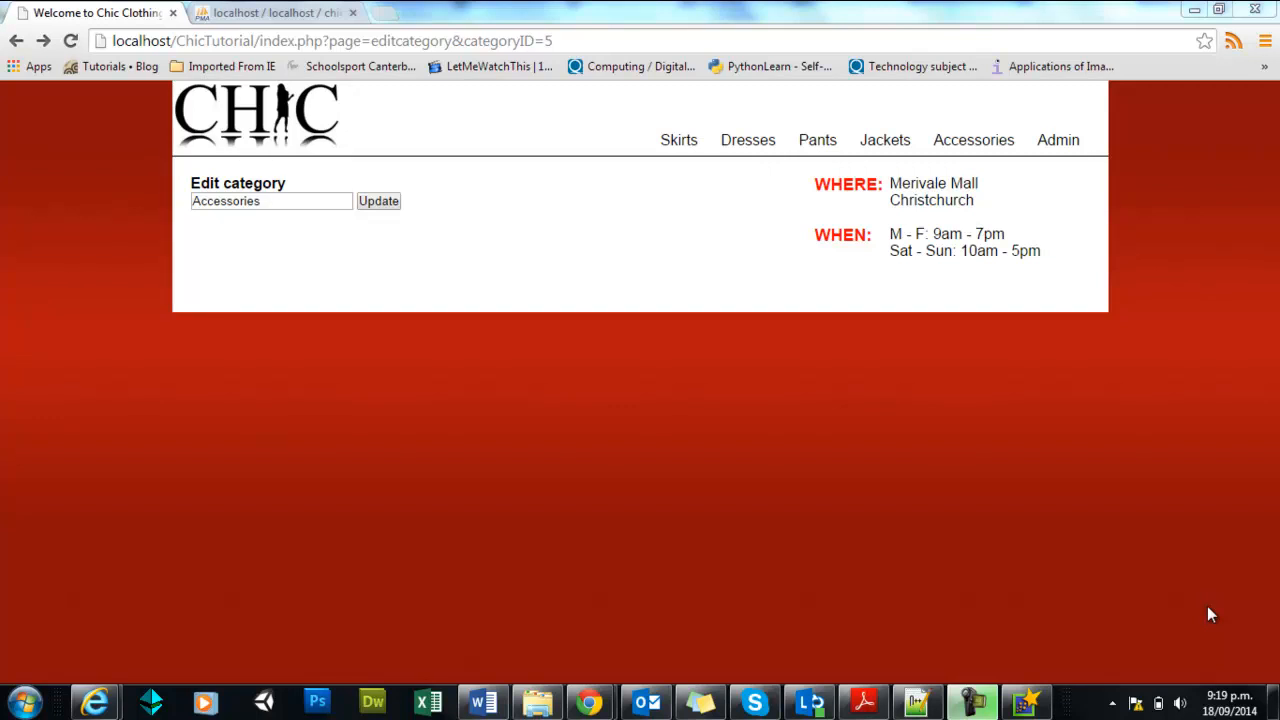
mouse_move(660, 284)
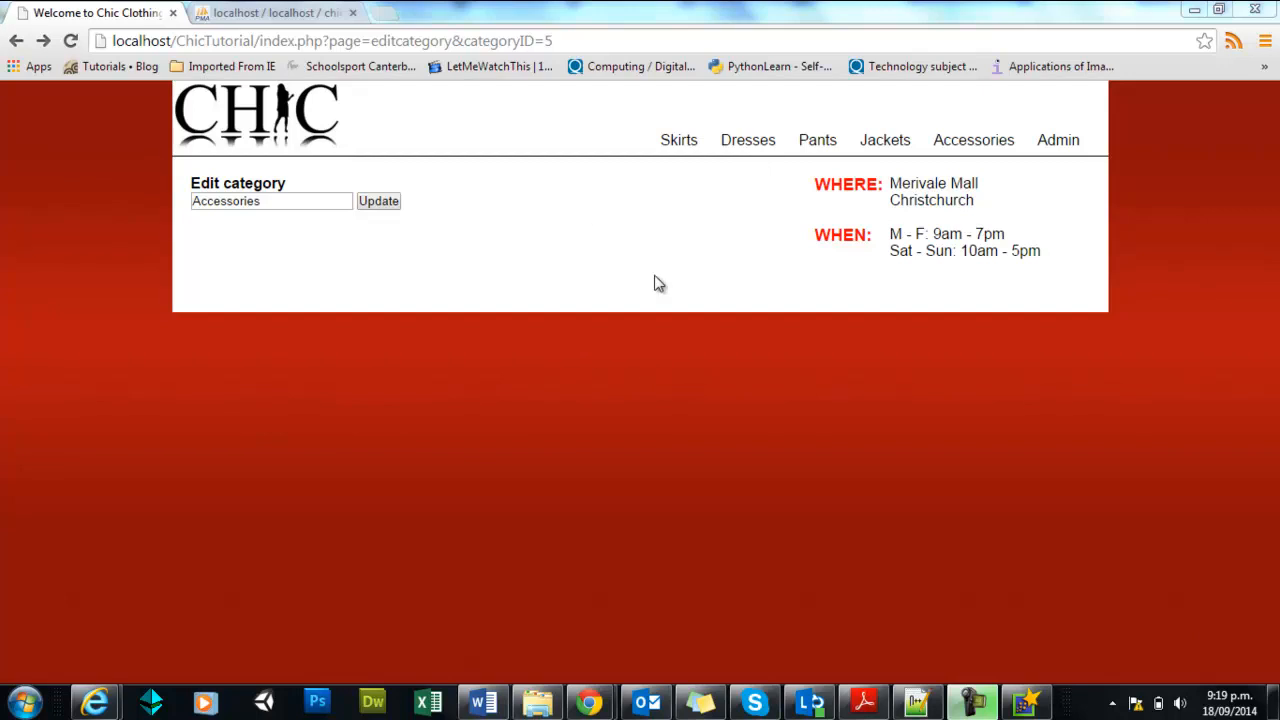
mouse_move(664, 224)
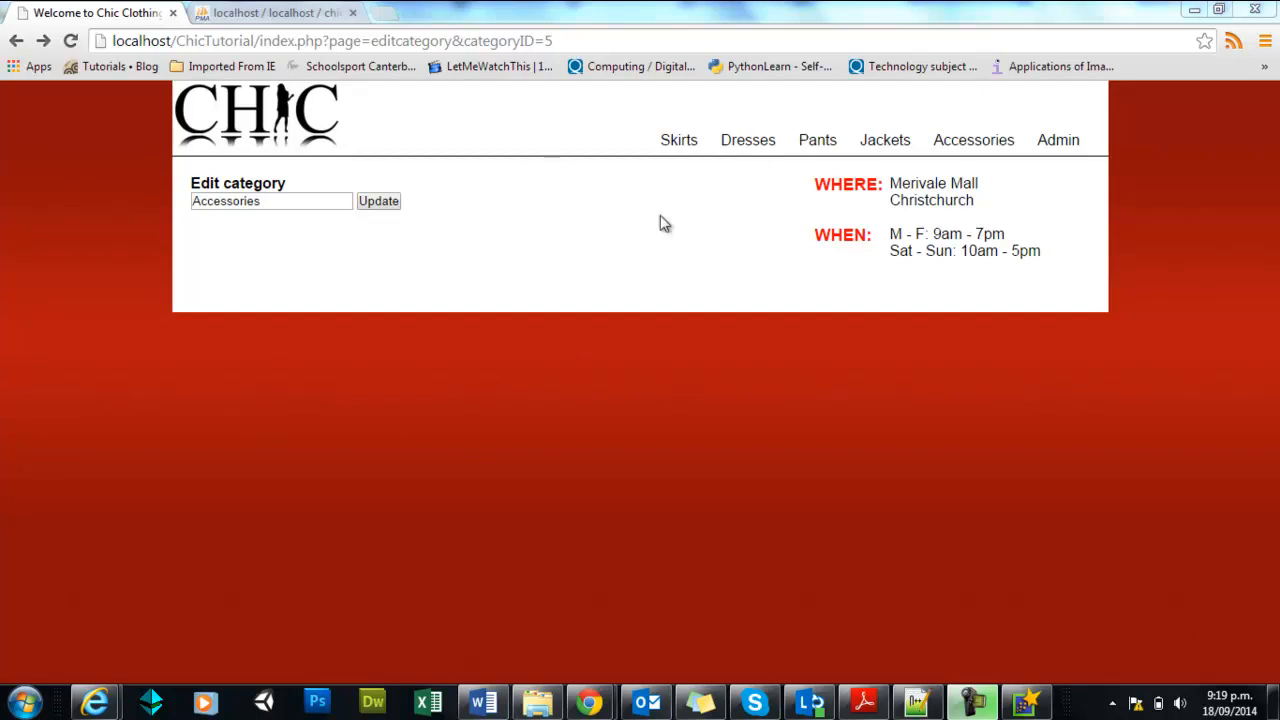
mouse_move(892, 220)
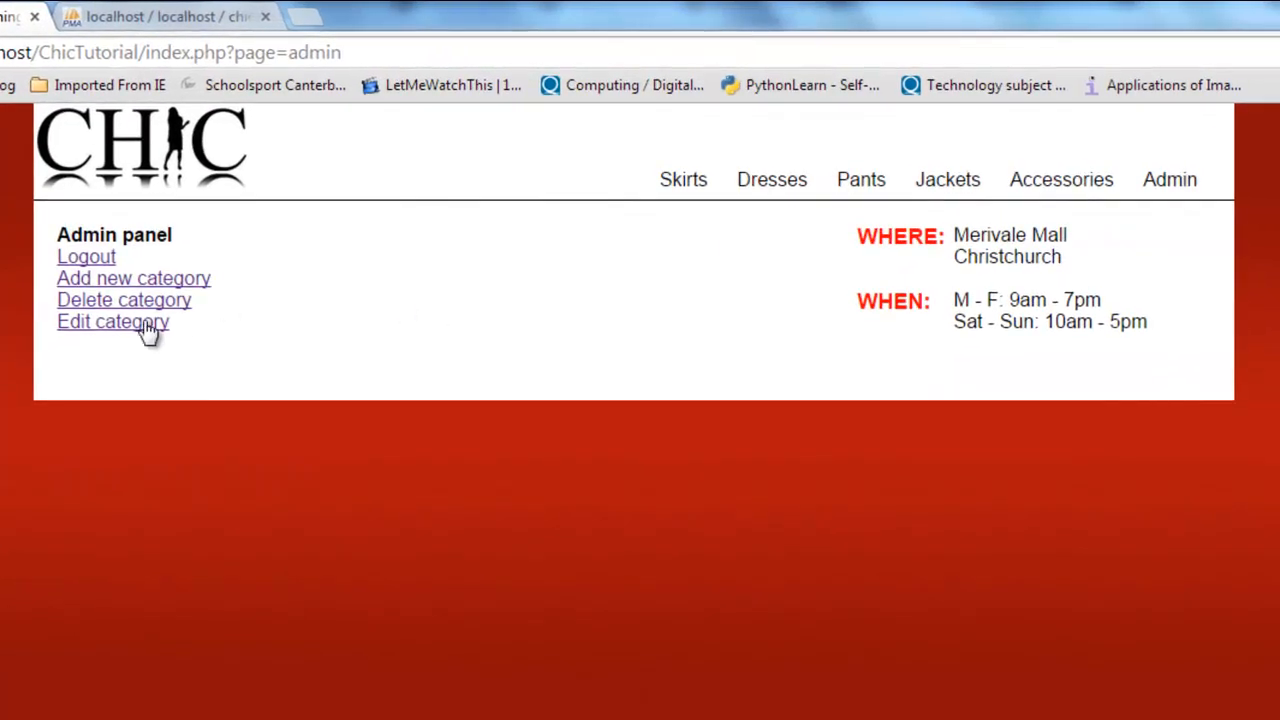
From the admin panel's Edit category list, open Dresses and then another category's edit page
left_click(112, 320)
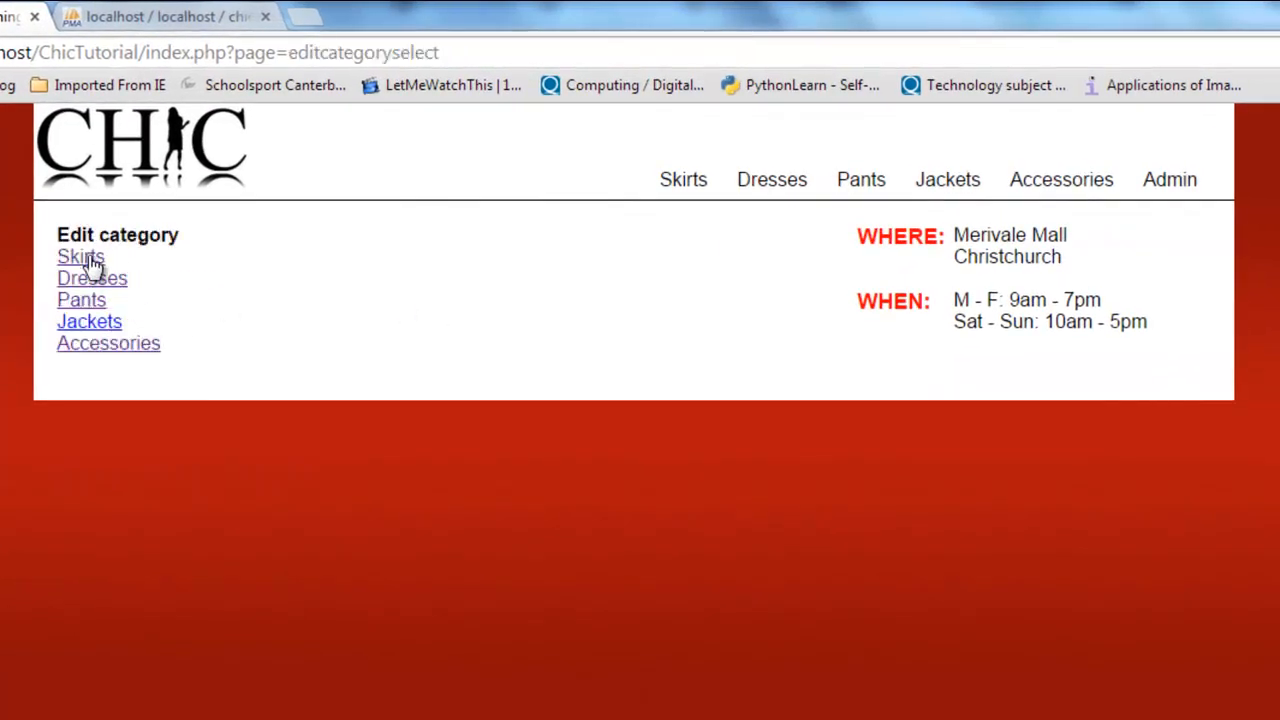
mouse_move(80, 284)
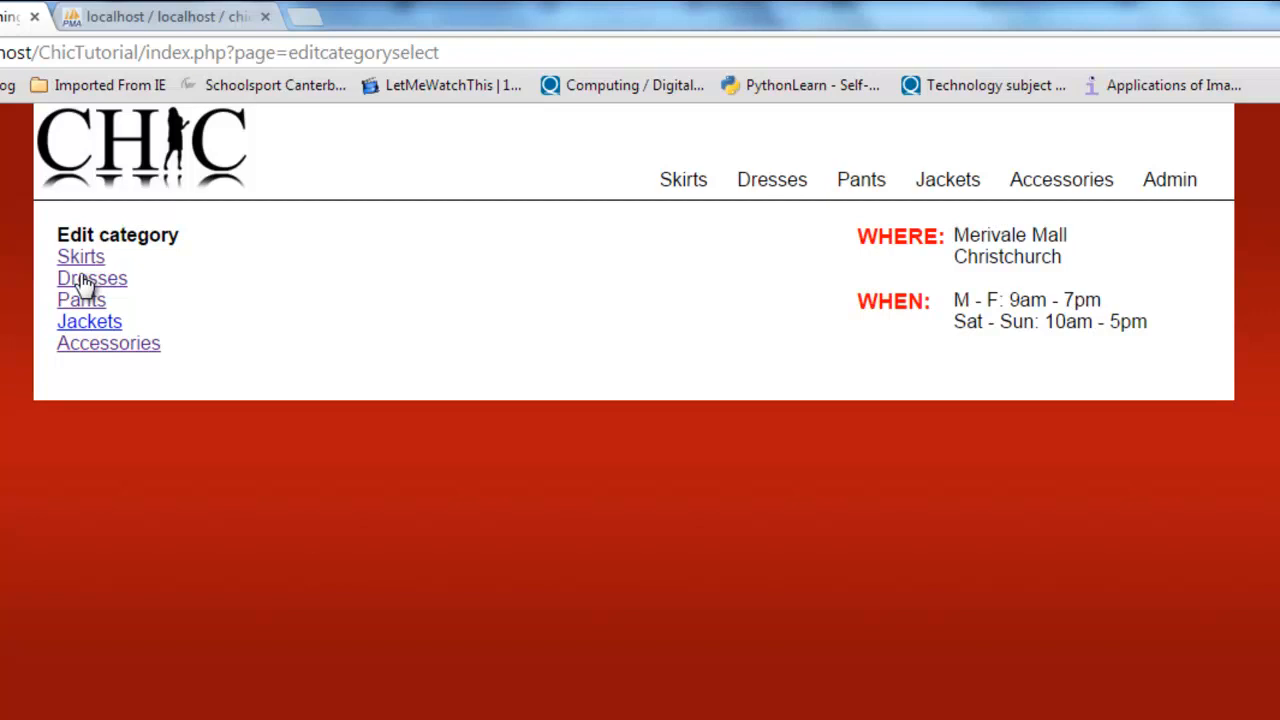
left_click(92, 278)
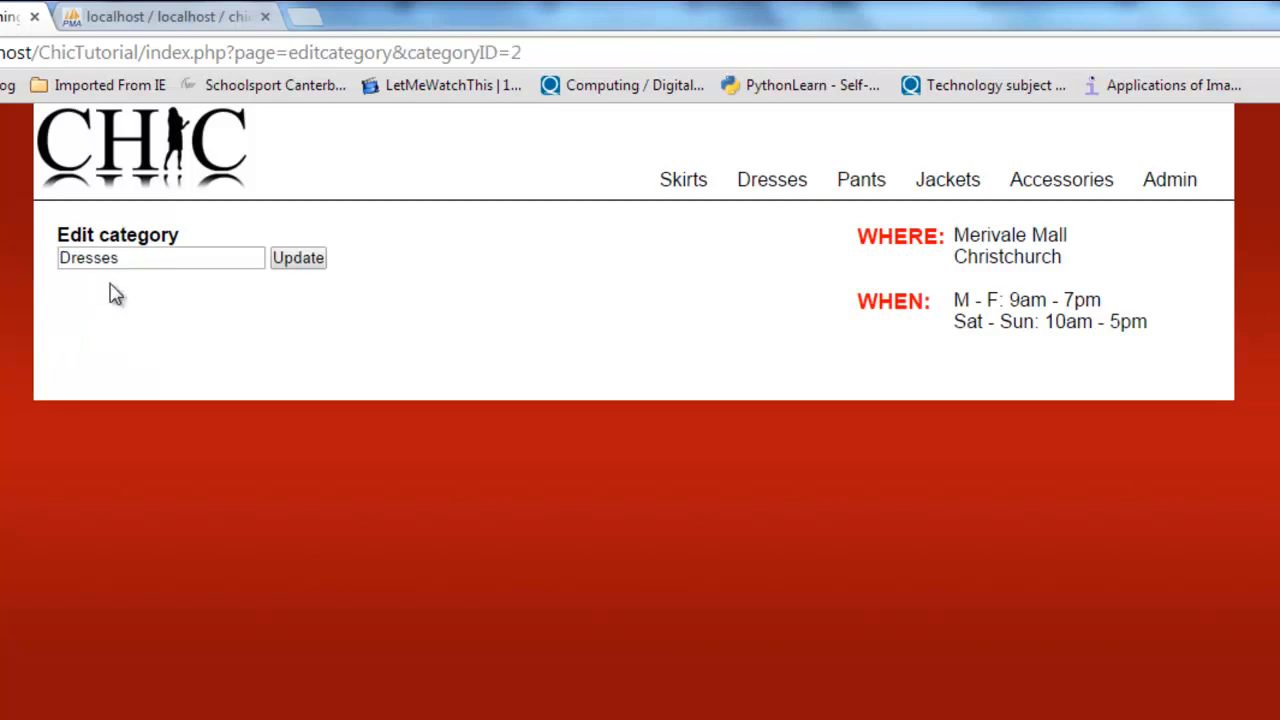
mouse_move(148, 296)
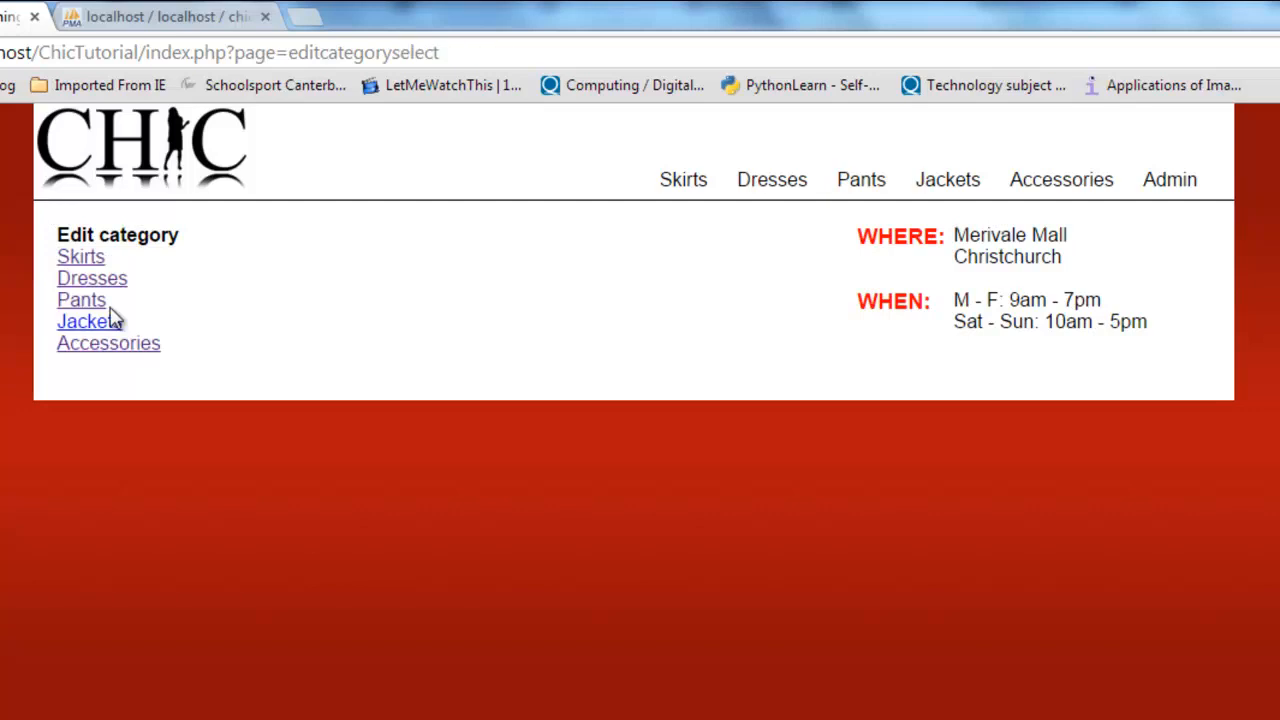
left_click(92, 278)
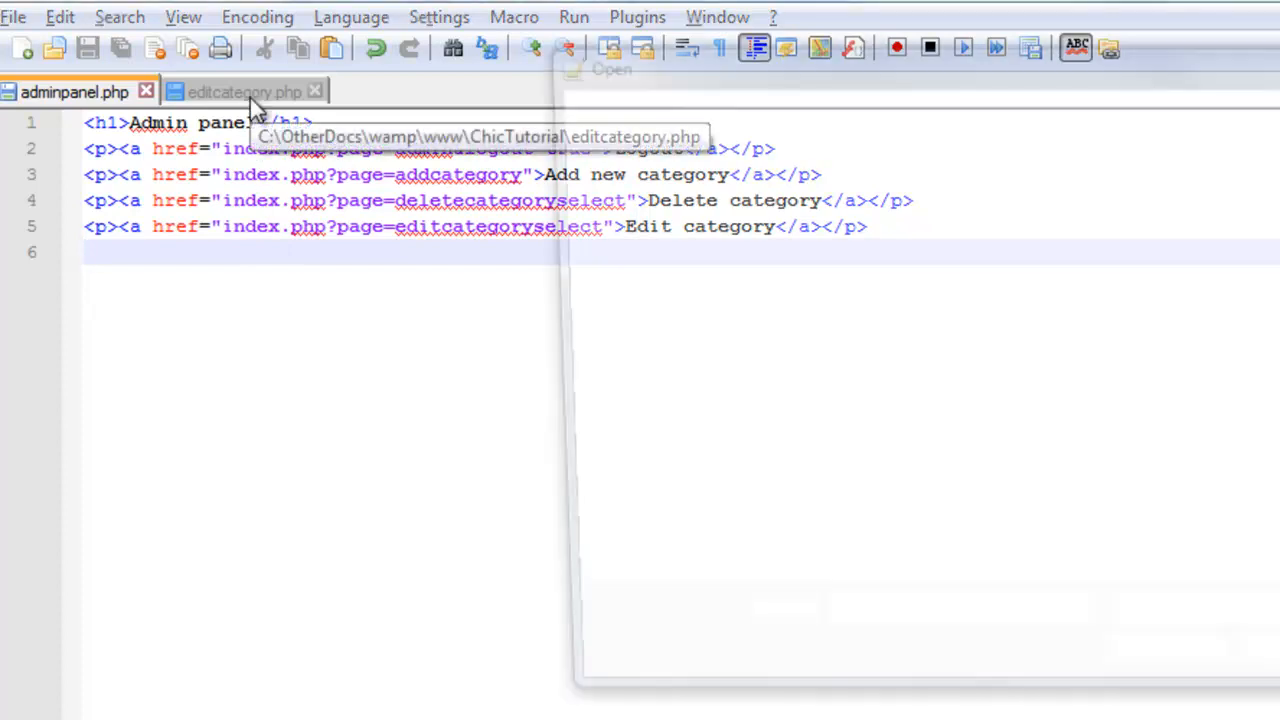
In editcategoryselect.php add <?php unset($_SESSION['editcategory']); ?> on line 8
left_click(54, 48)
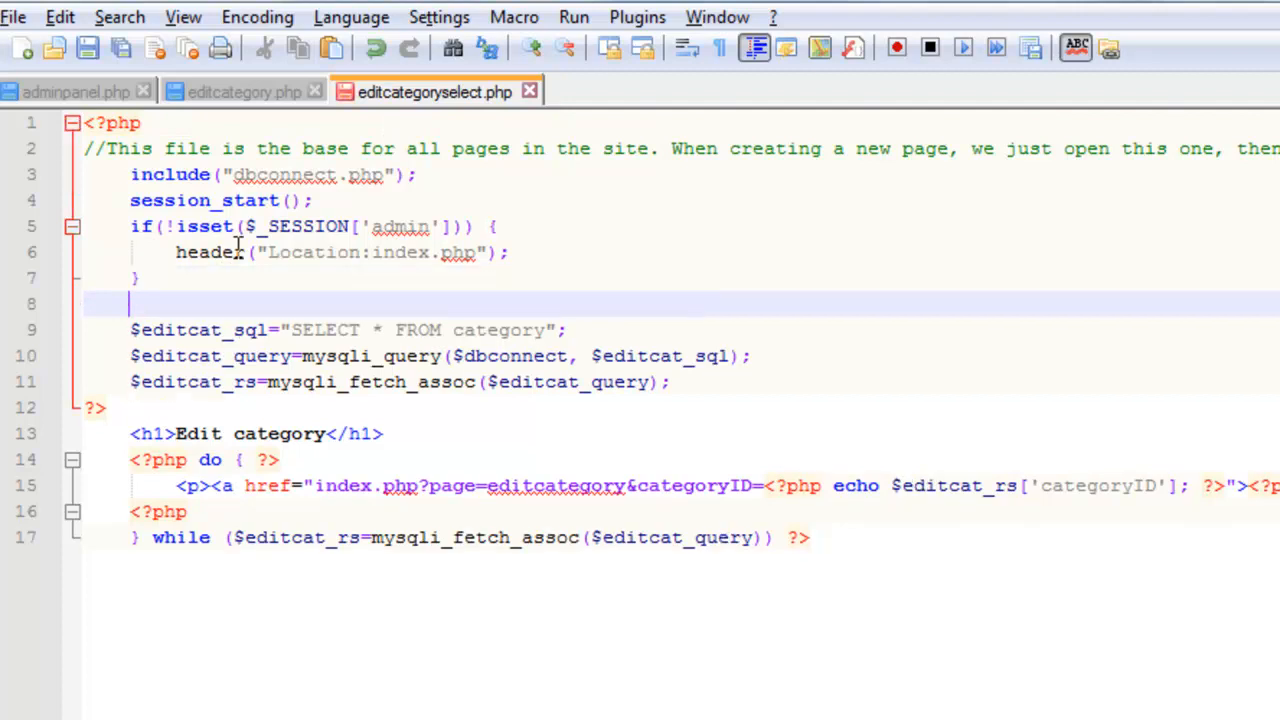
type("<?php unset($_SESSION['editcategory']); ?>")
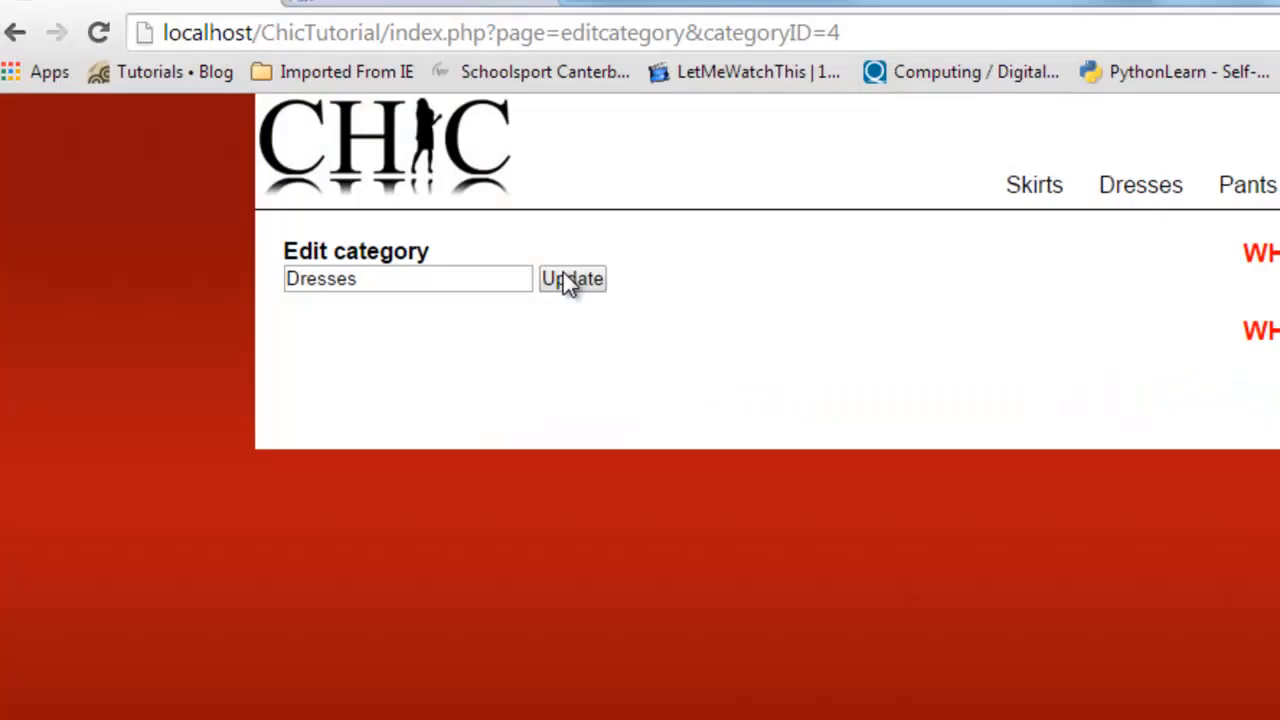
Reload the category list, then open Skirts from Admin > Edit category to verify its form
left_click(572, 278)
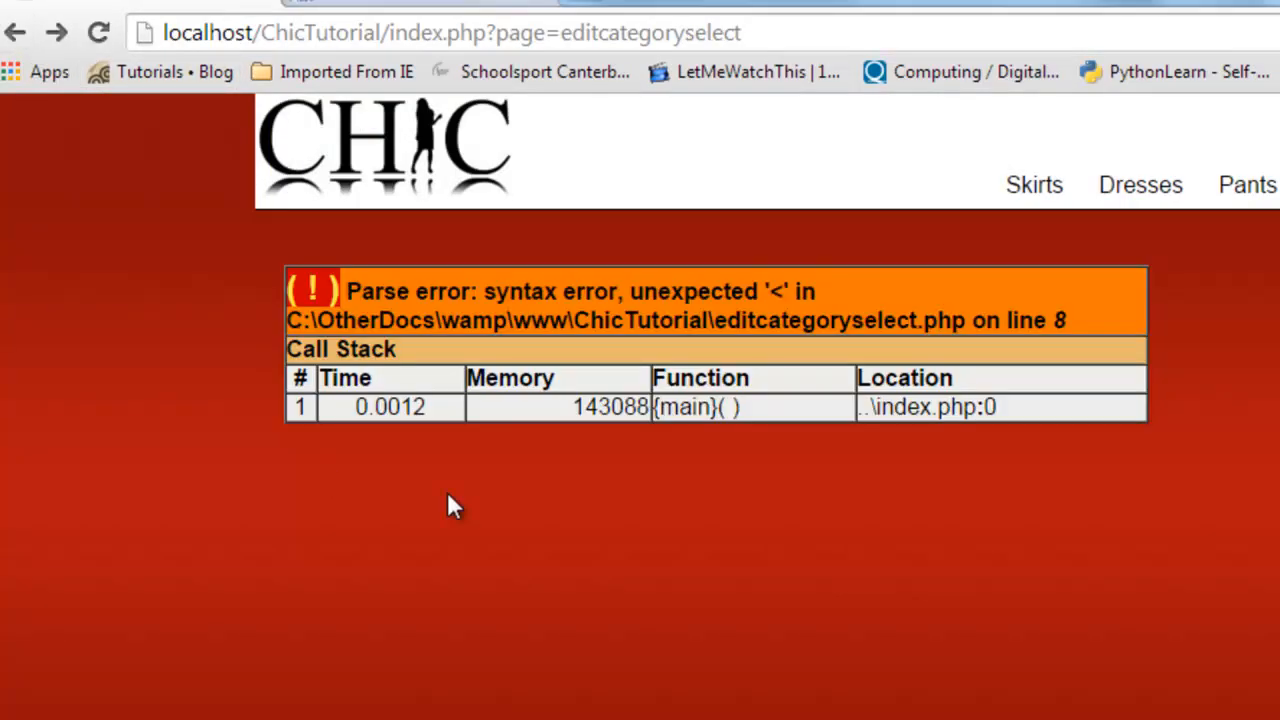
mouse_move(16, 32)
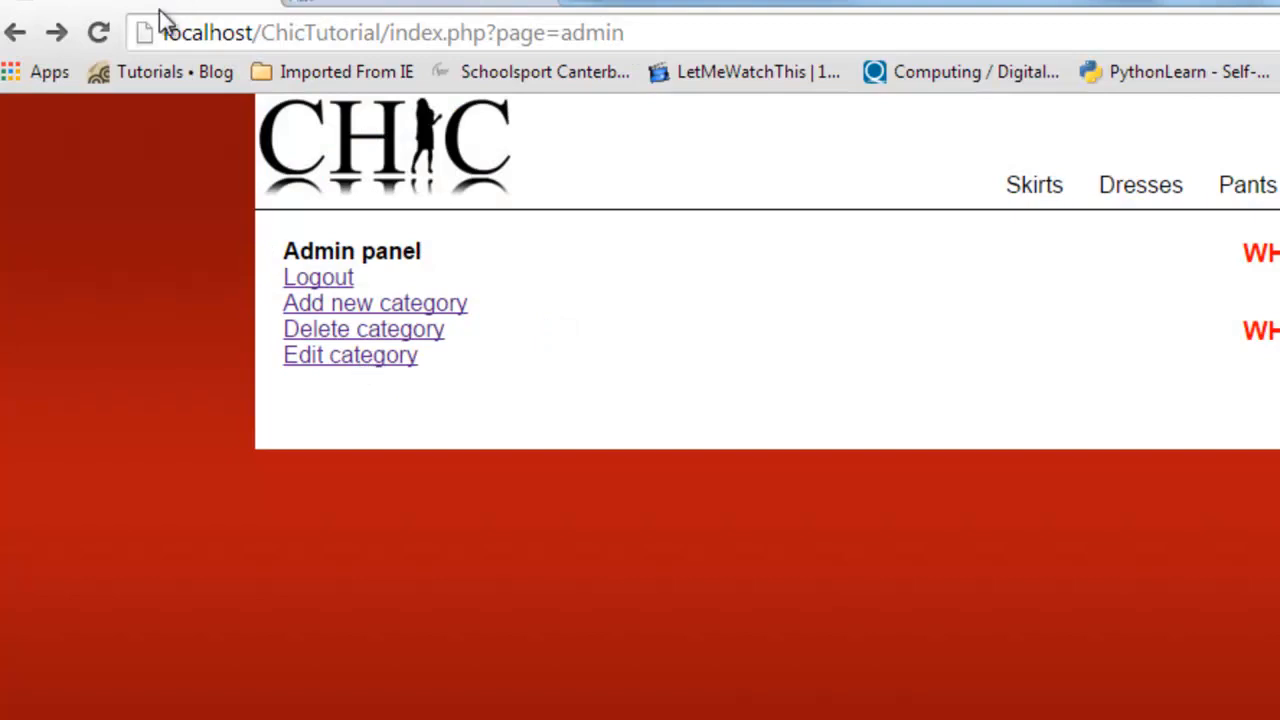
left_click(350, 356)
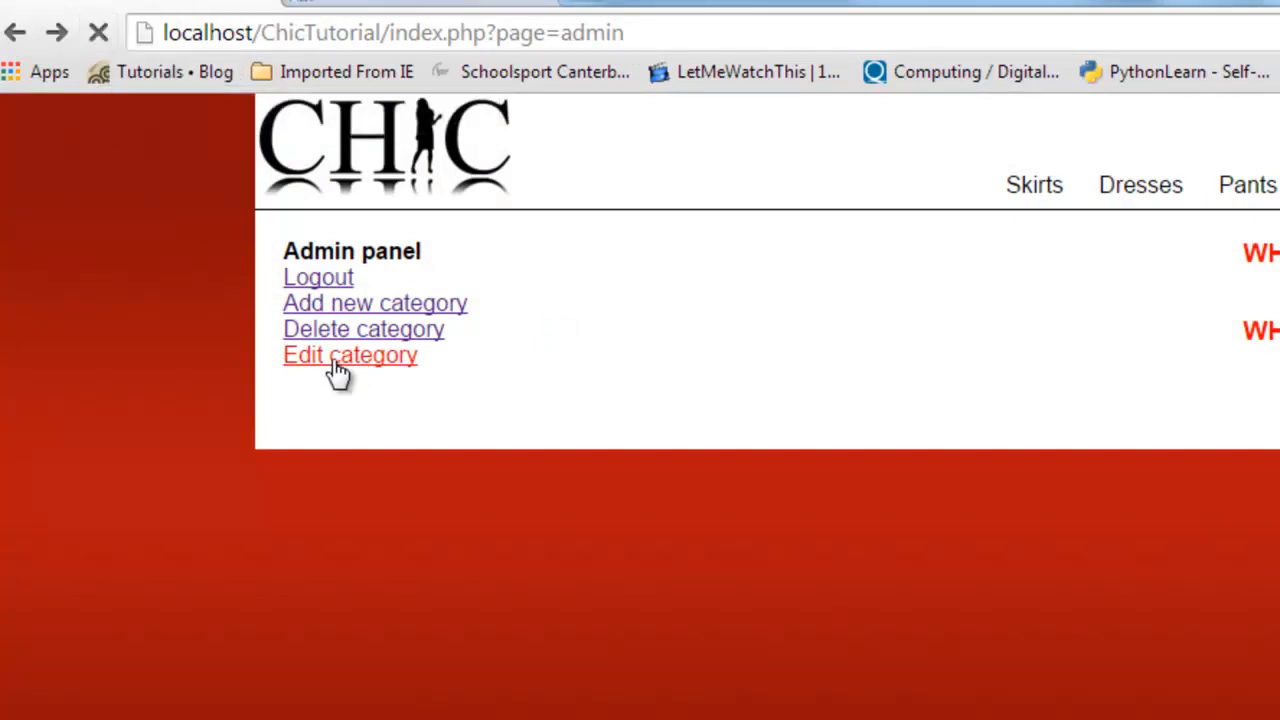
left_click(350, 356)
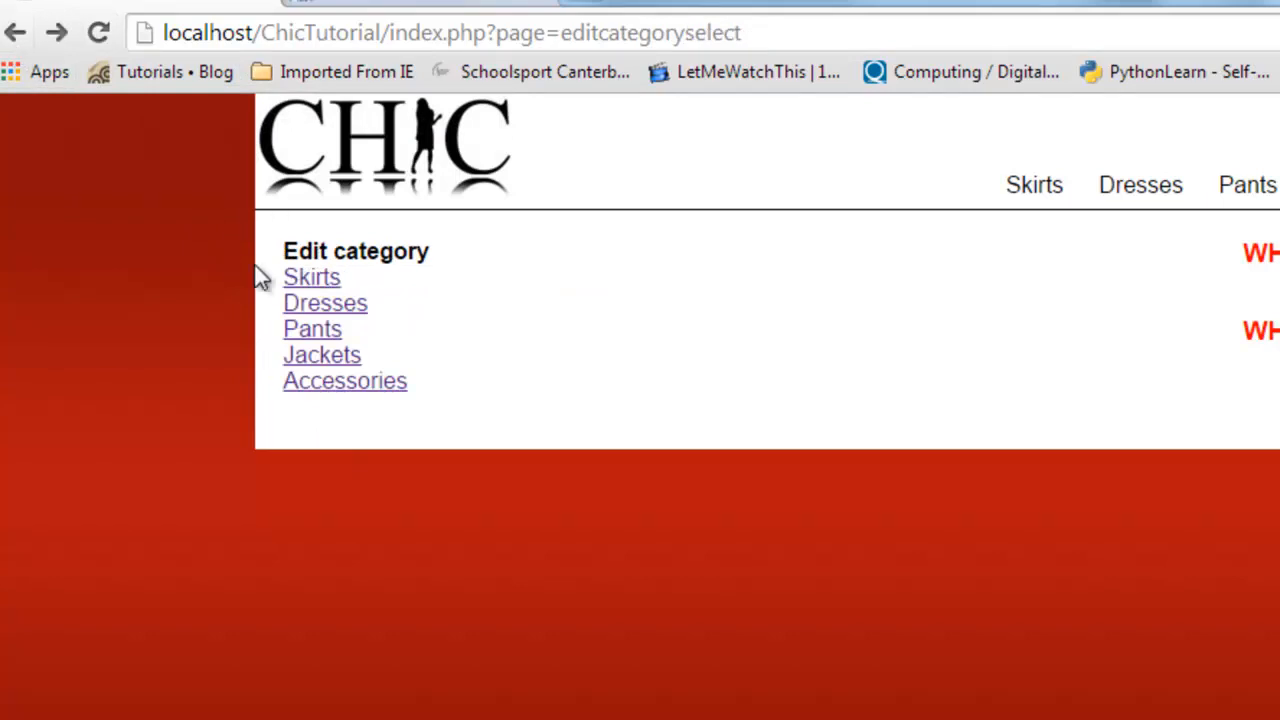
left_click(312, 276)
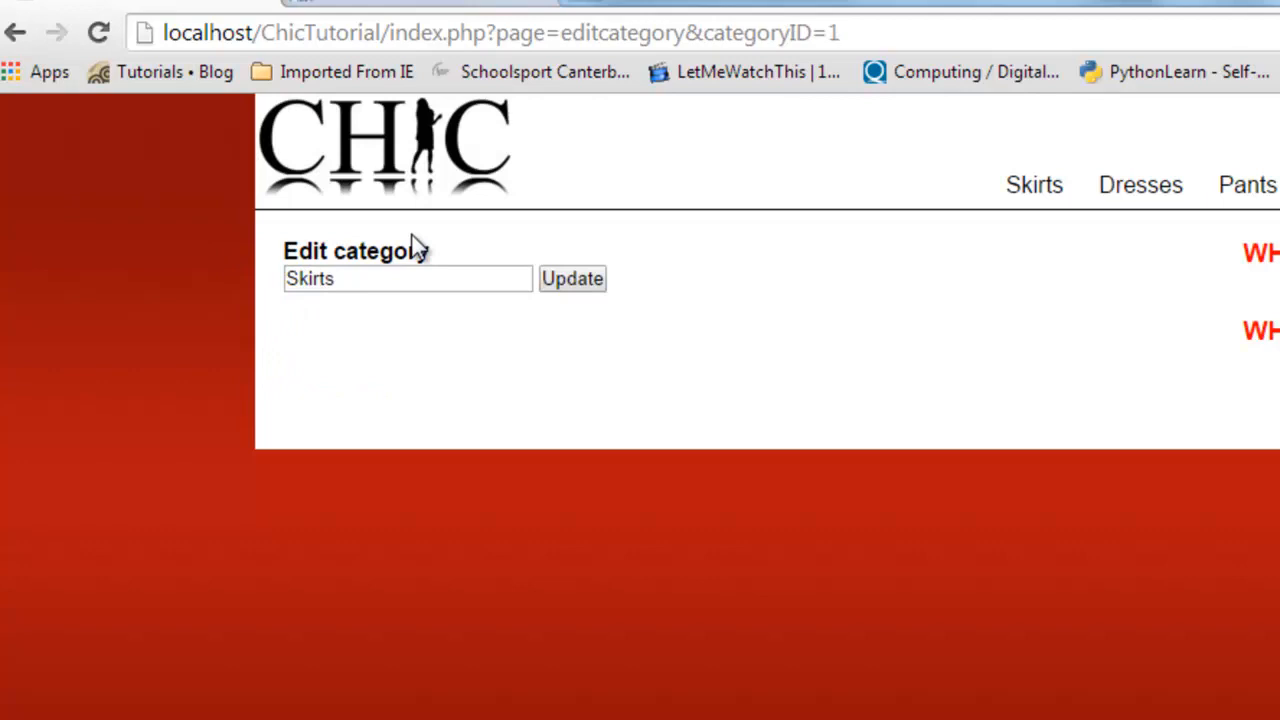
mouse_move(418, 248)
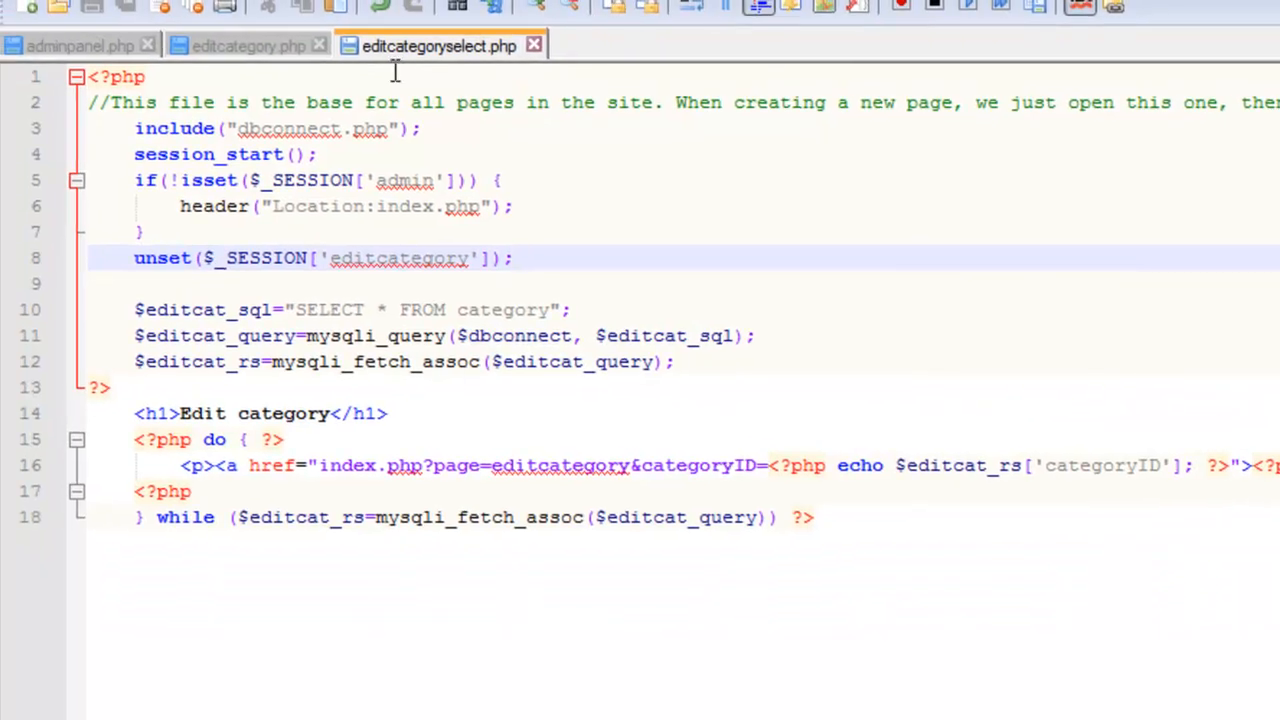
Save editcategoryselect.php under the new name editcategoryconfirm.php via Save As
left_click(248, 44)
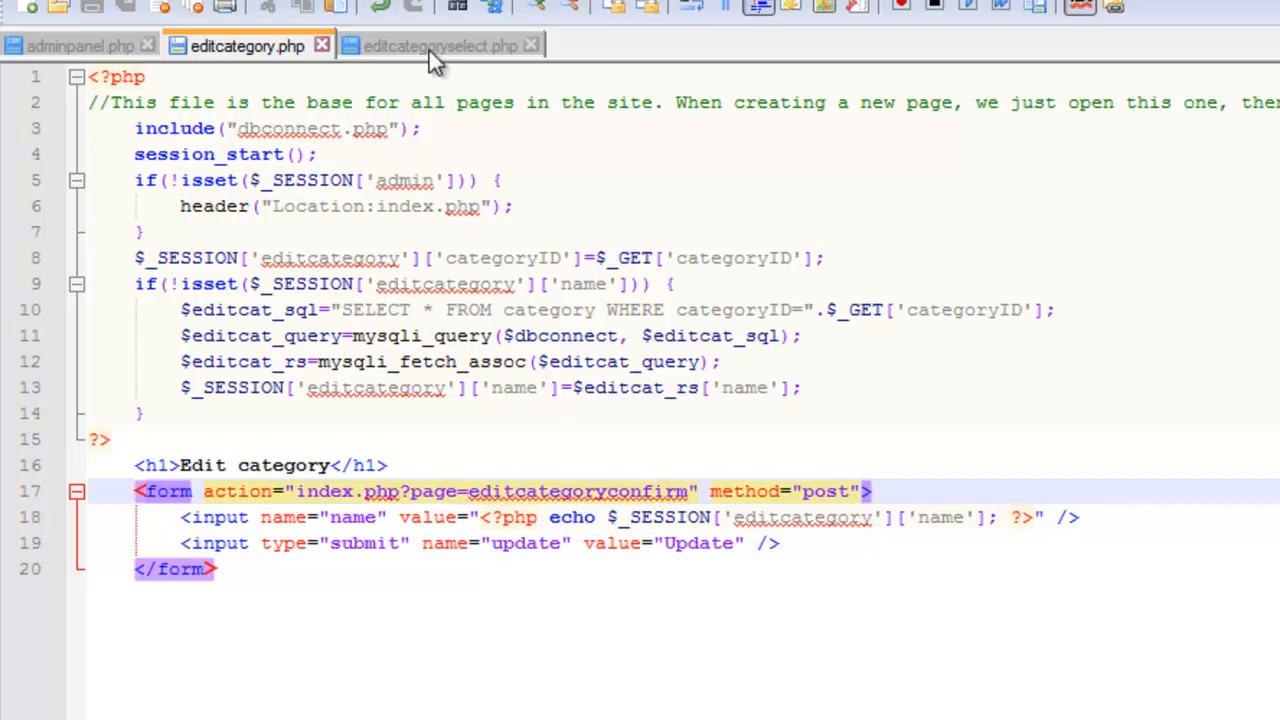
left_click(440, 44)
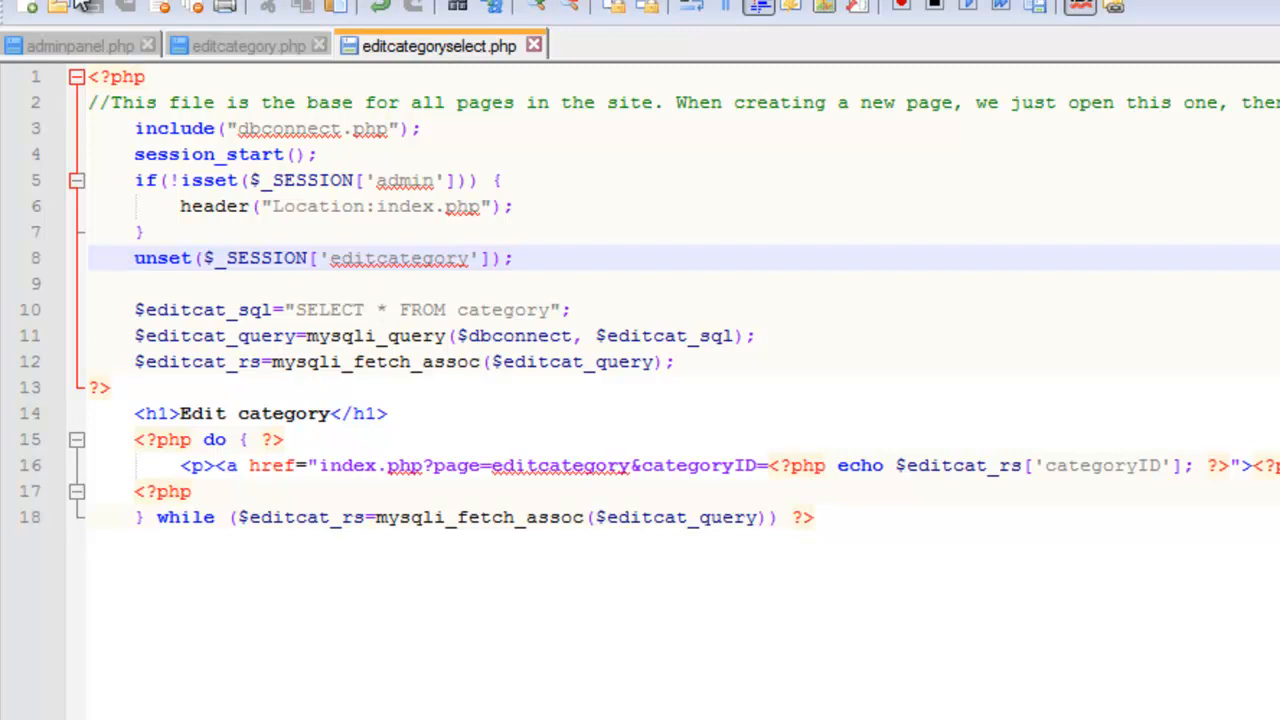
left_click(20, 8)
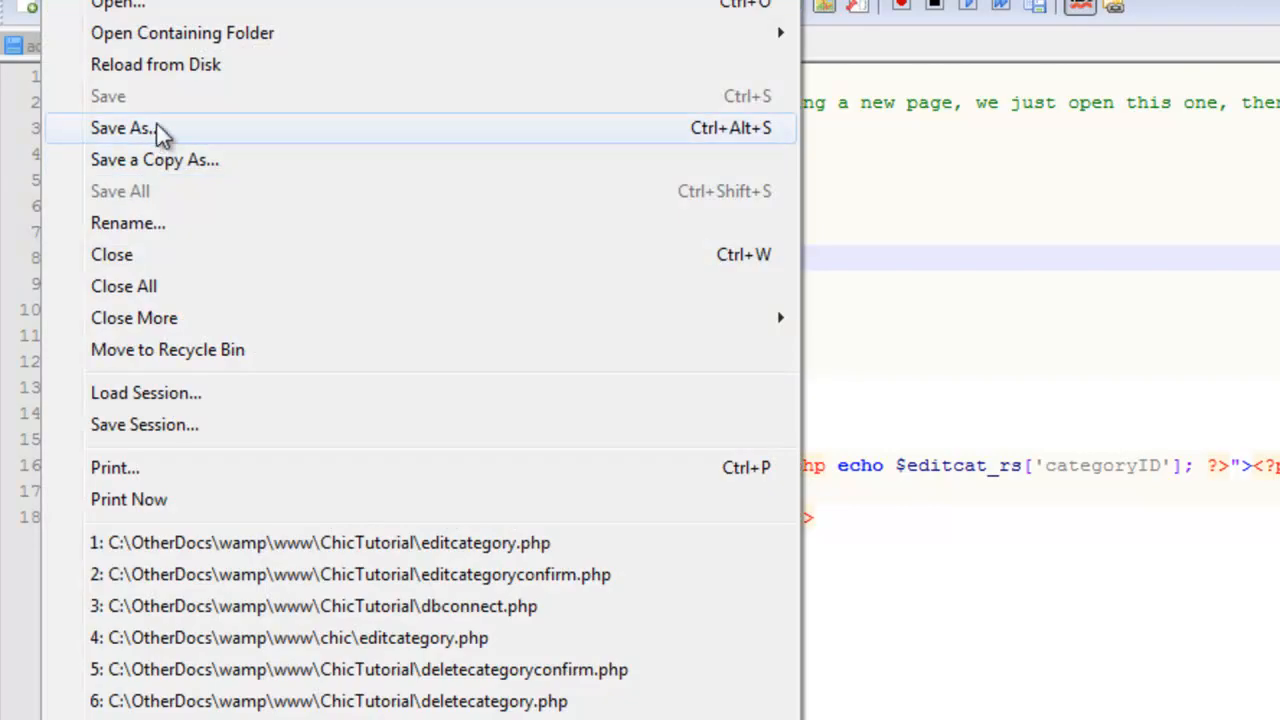
left_click(120, 128)
type("editcategoryconfirm.php")
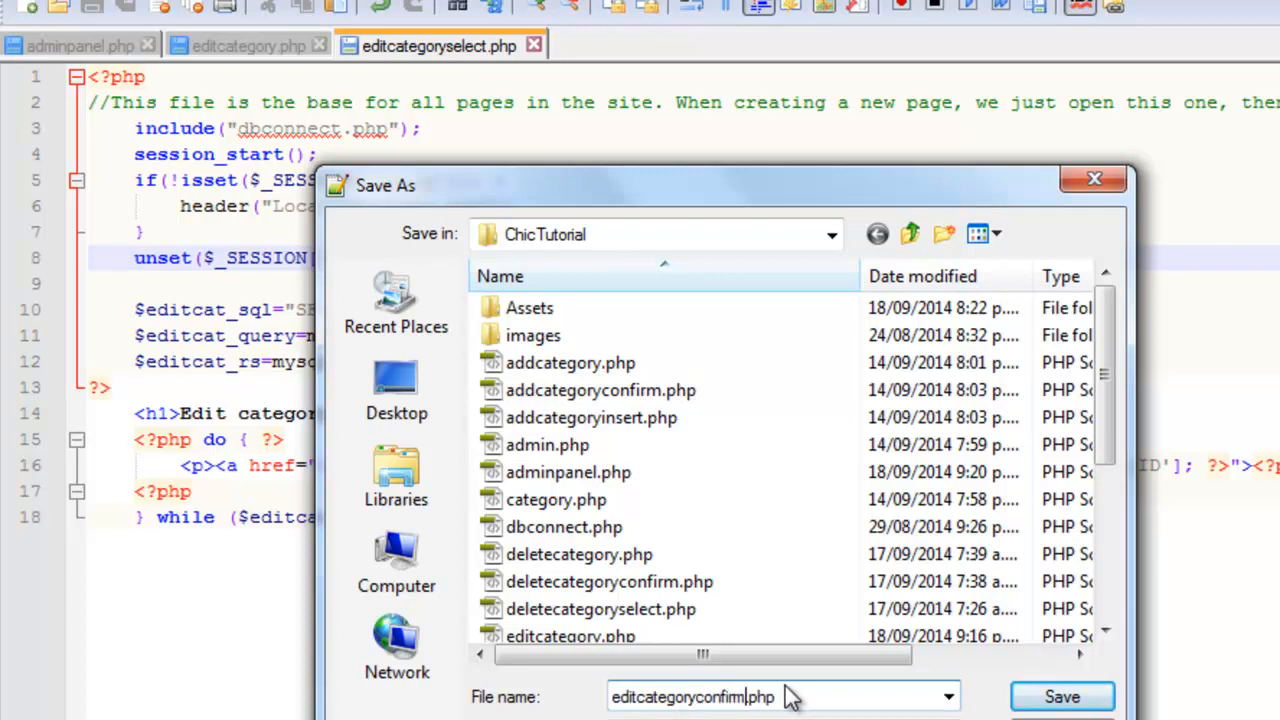
left_click(1060, 696)
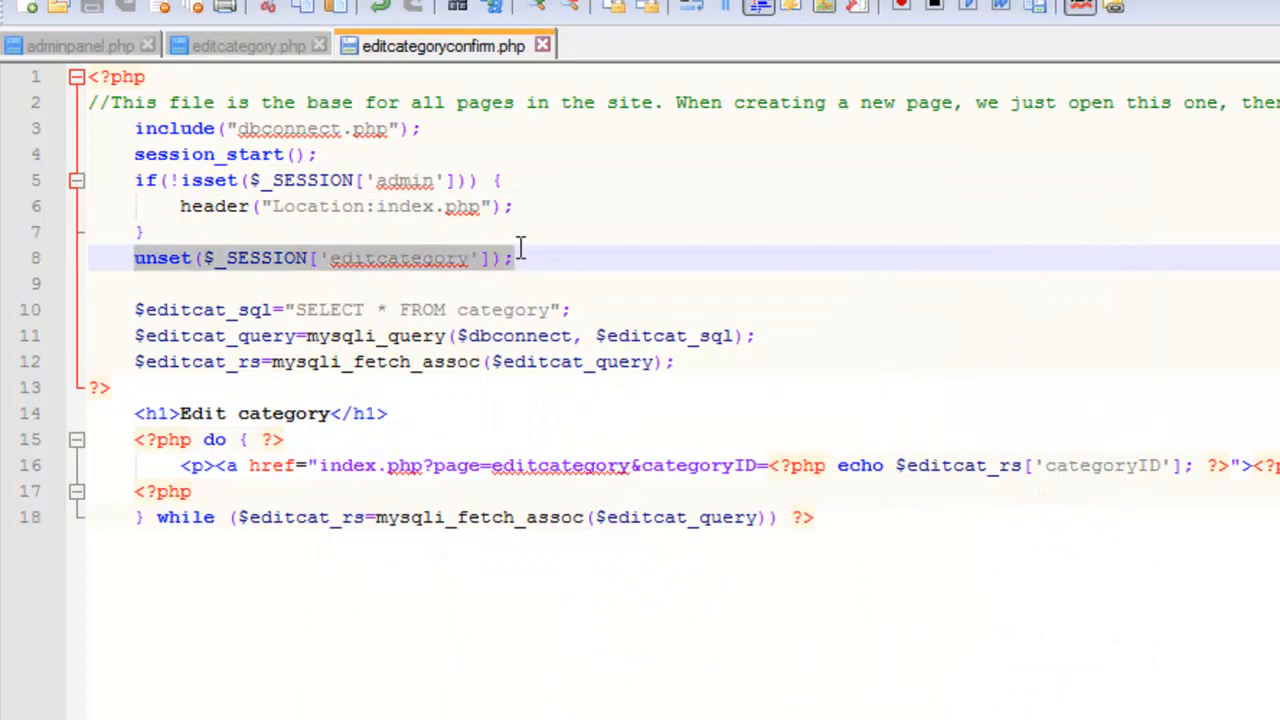
Delete the query and list code from editcategoryconfirm.php, leaving the admin check and heading
key("Delete")
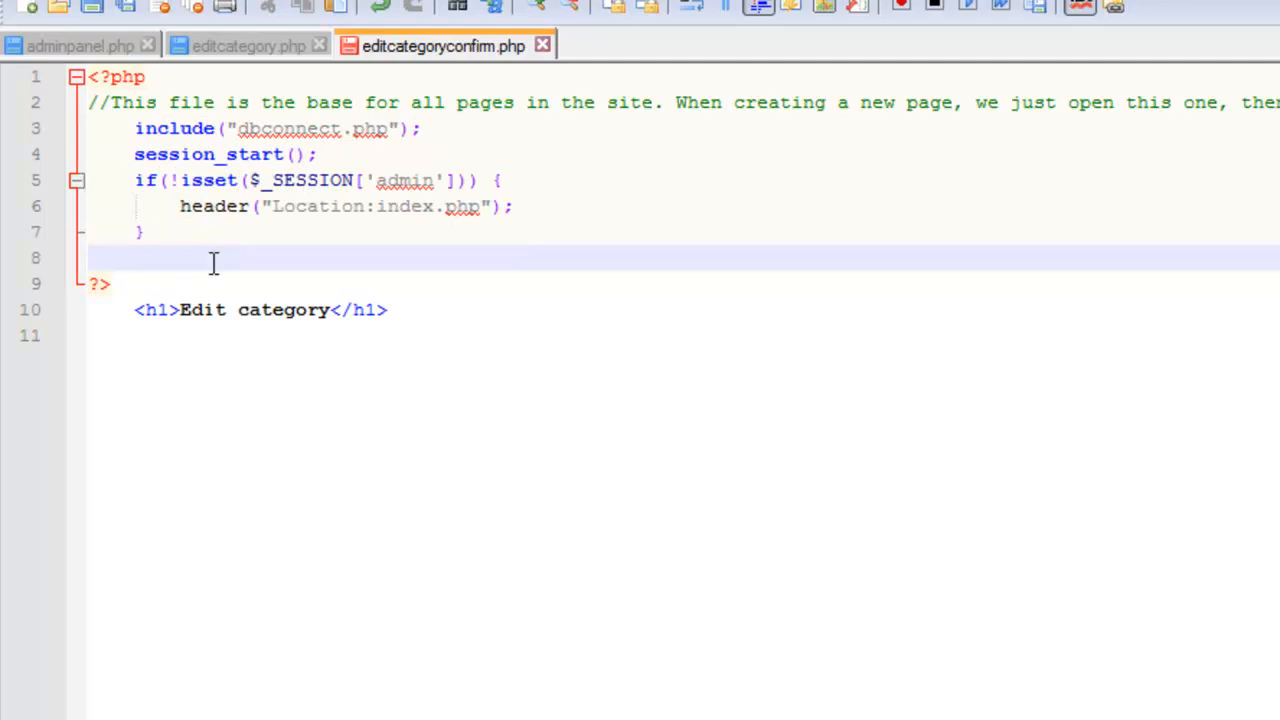
left_click(248, 44)
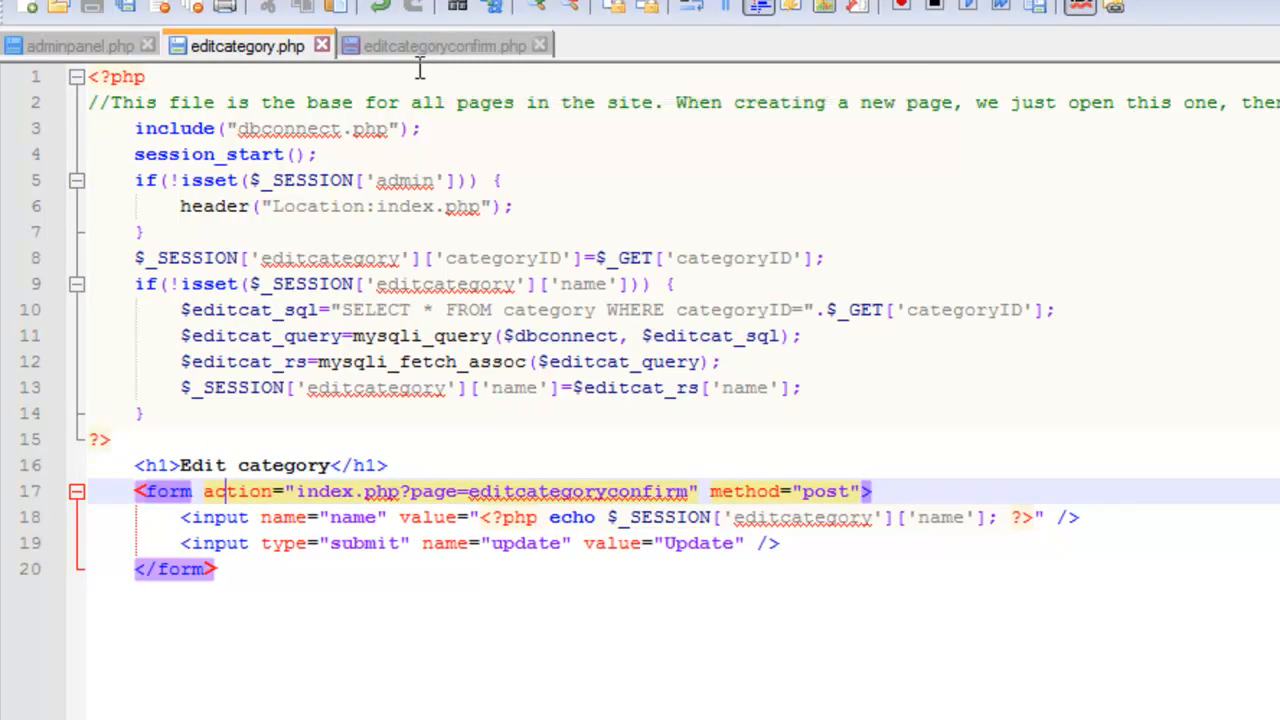
Write $_SESSION['editcategory']['name']=$_POST['name']; on line 8 of editcategoryconfirm.php
left_click(444, 46)
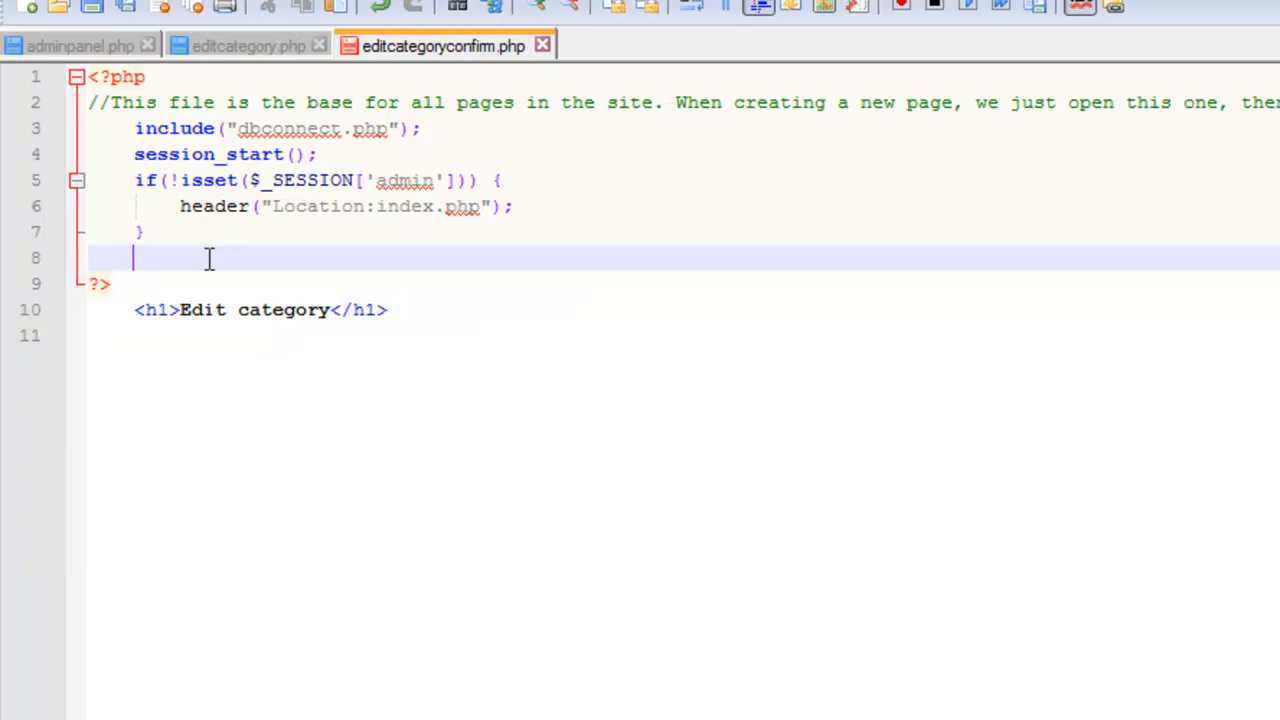
type("$_SESSION")
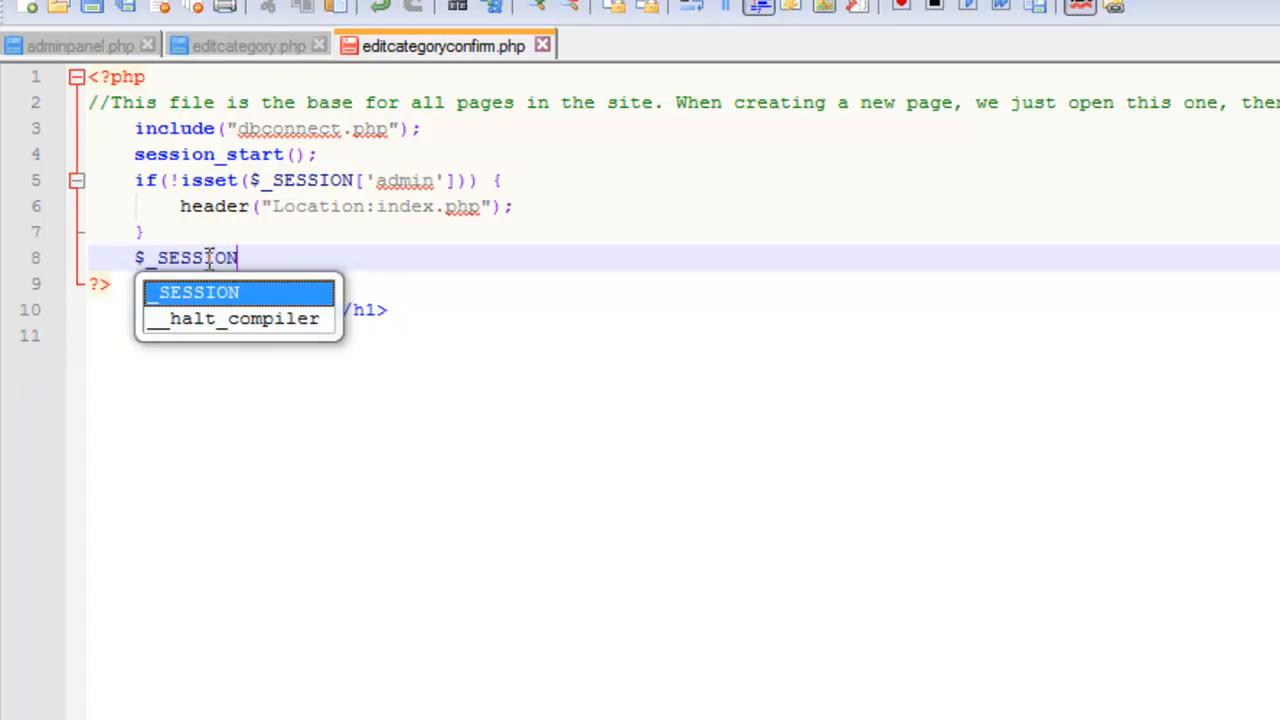
type("['editcateg")
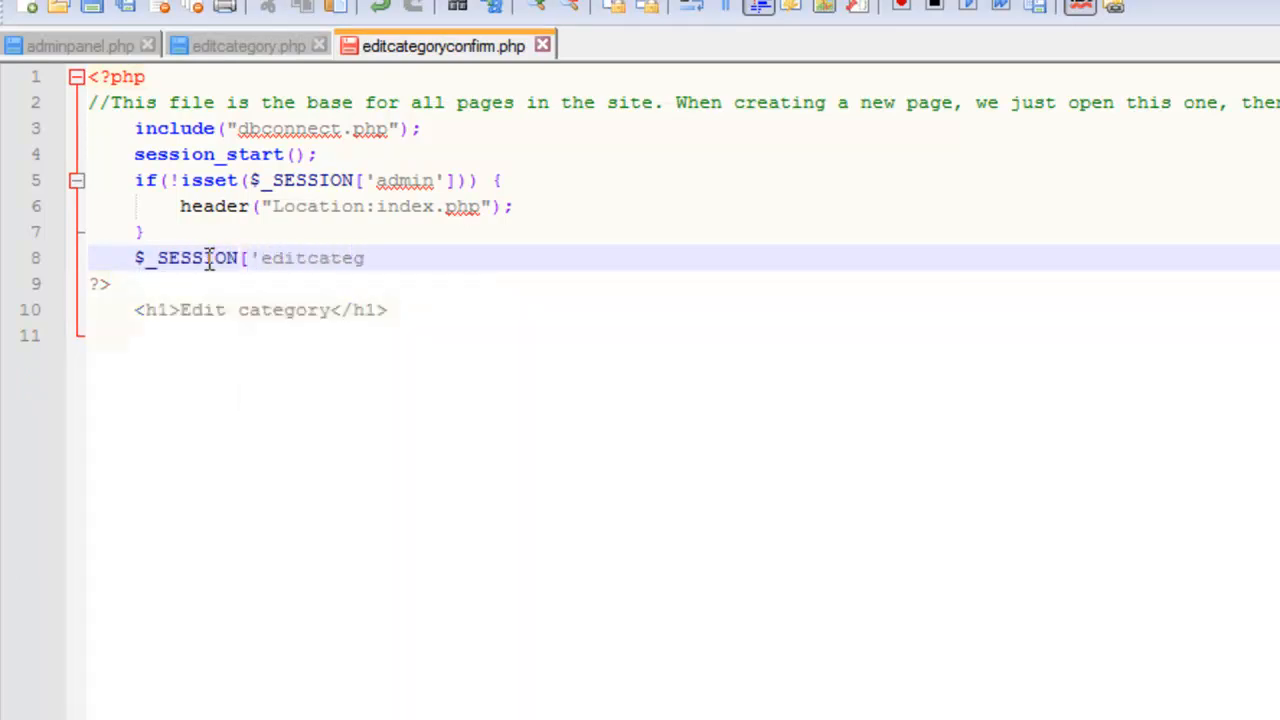
type("ory']")
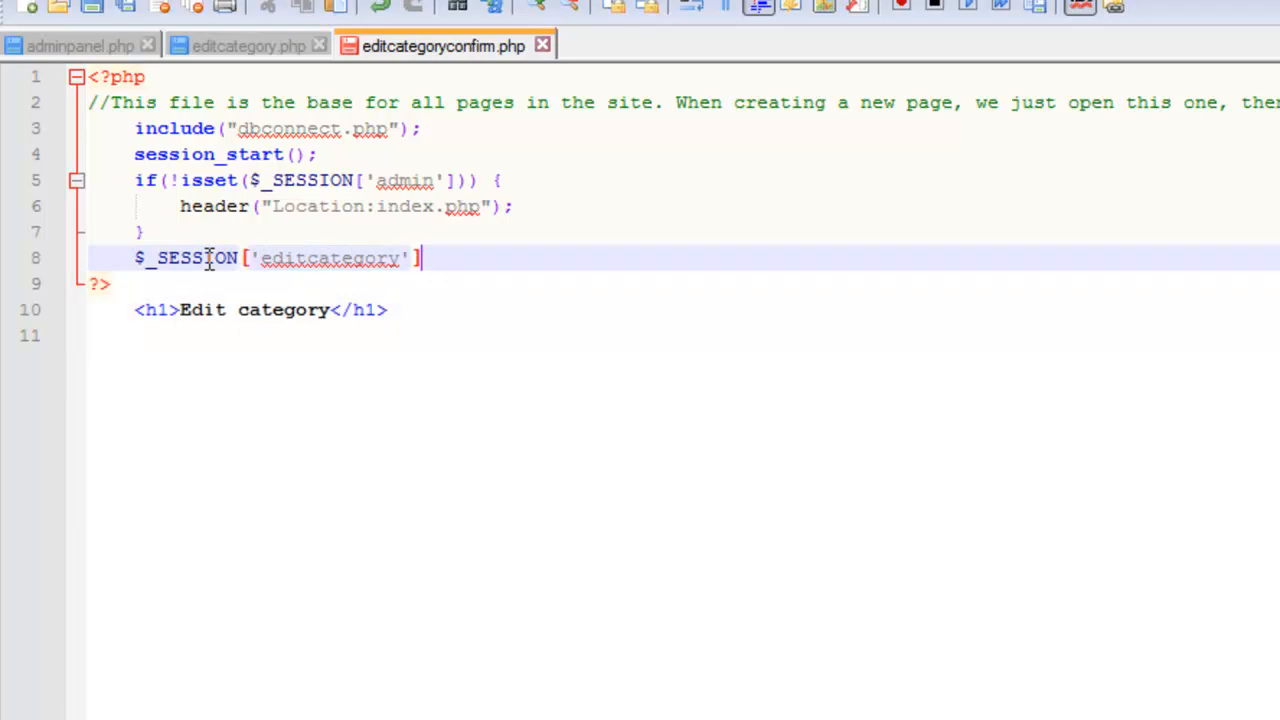
type("['name']")
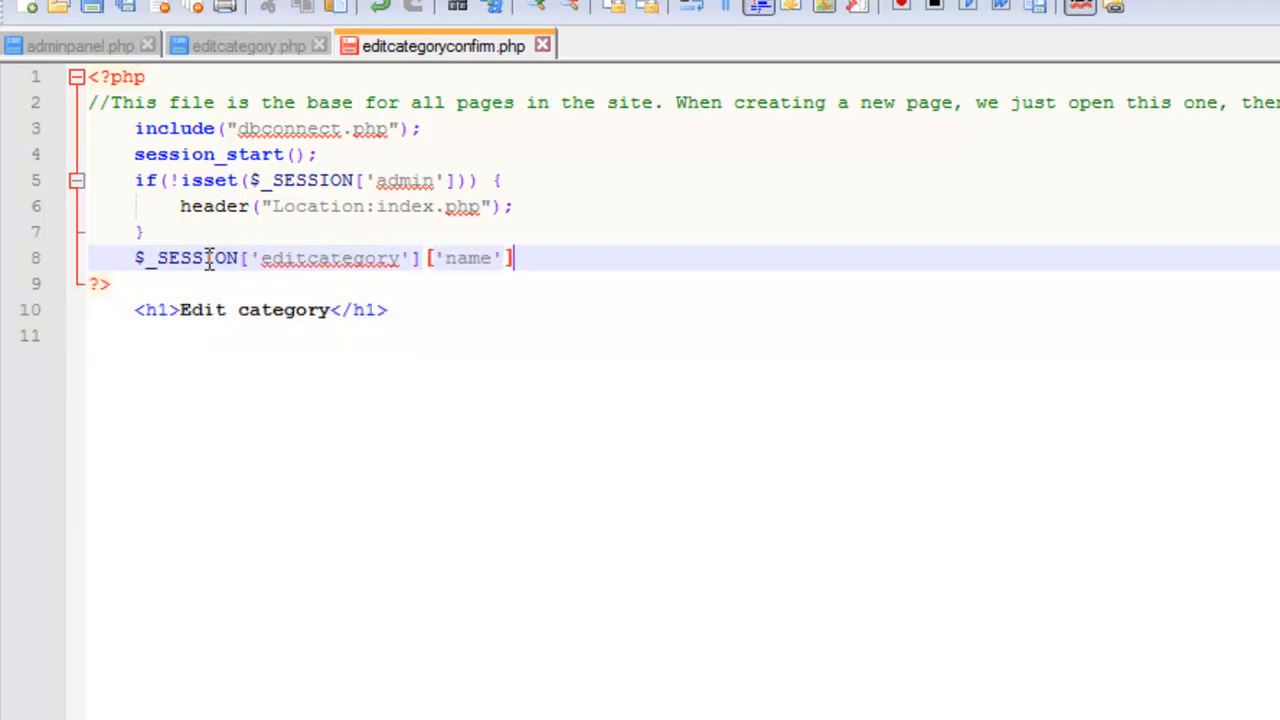
type("=$")
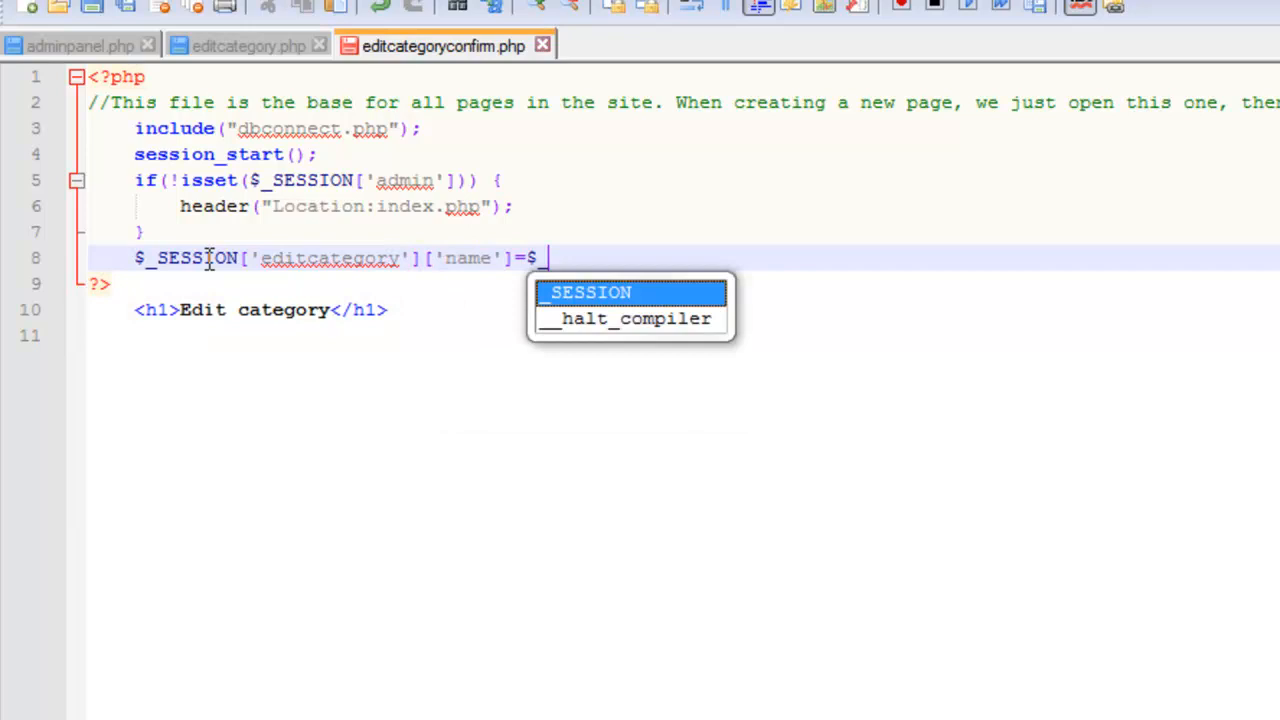
type("_POST['na")
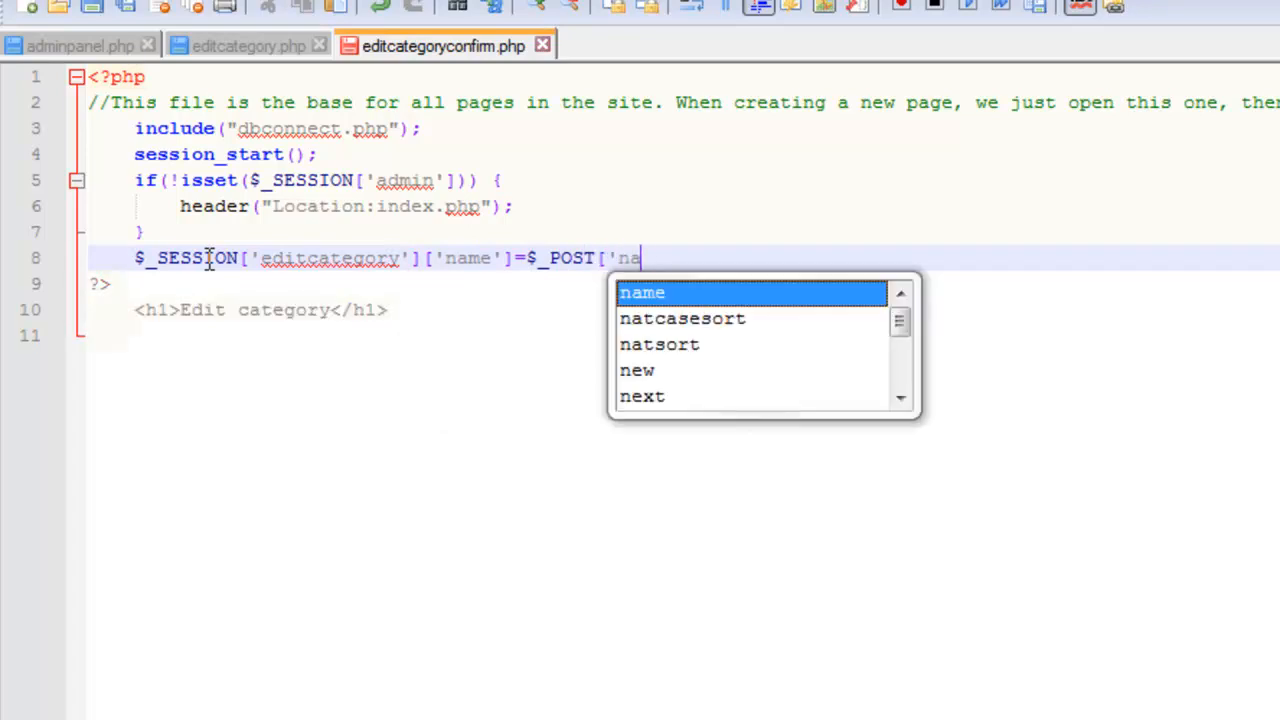
key("Tab")
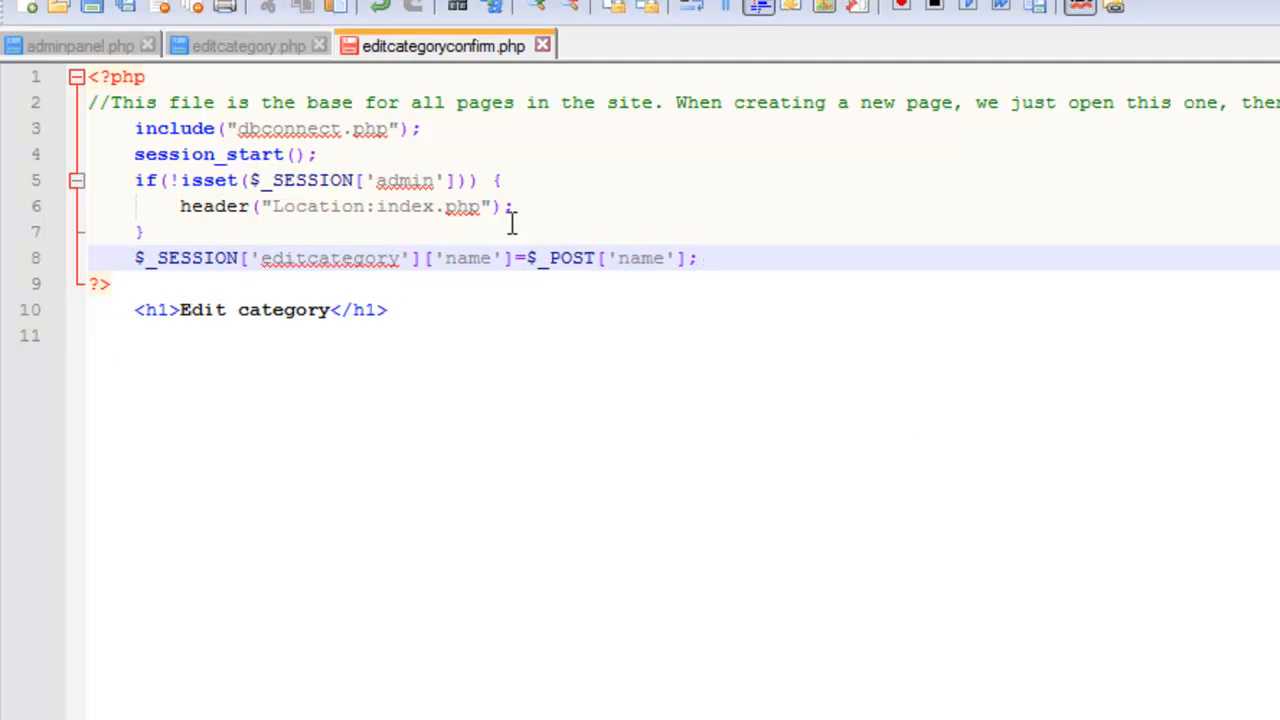
mouse_move(512, 280)
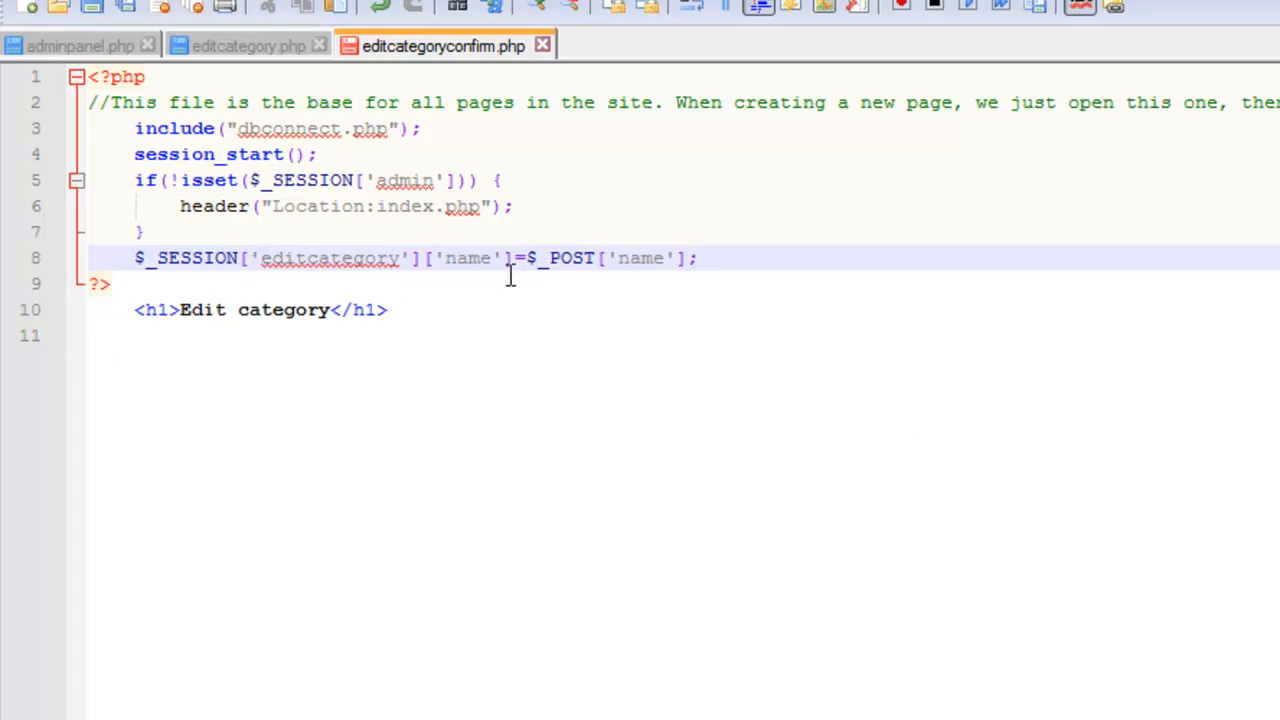
mouse_move(170, 82)
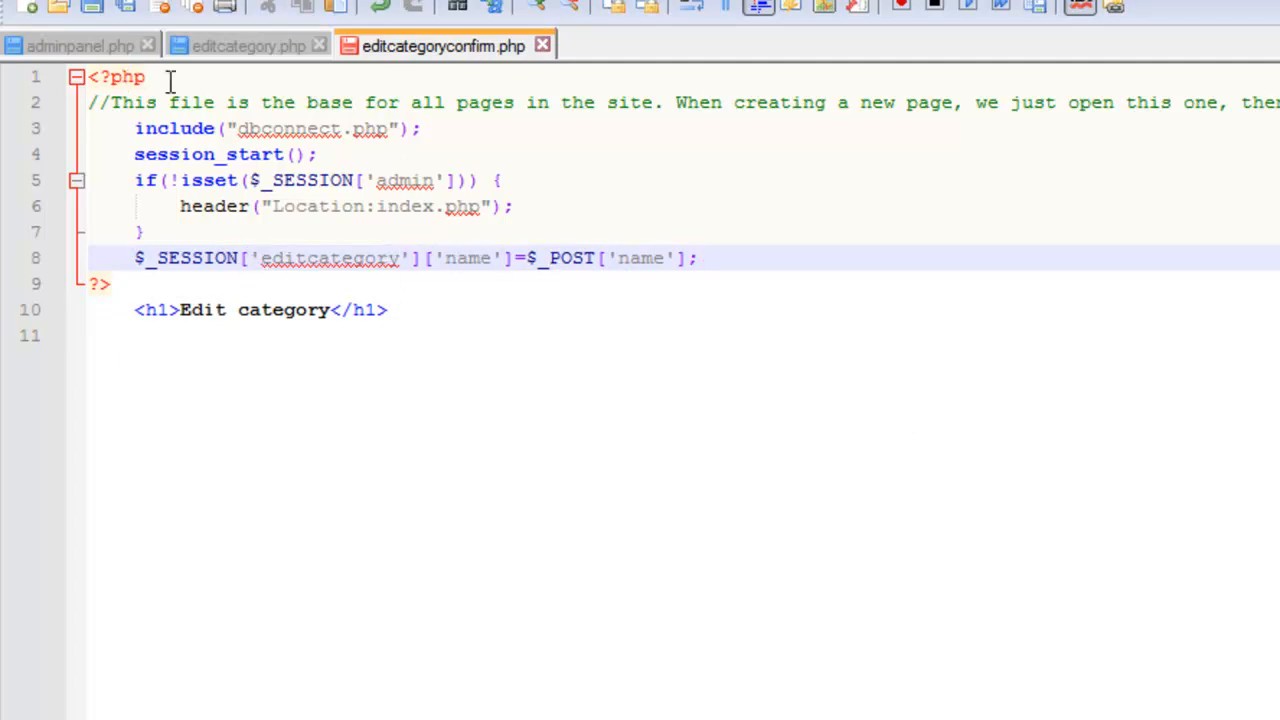
left_click(248, 44)
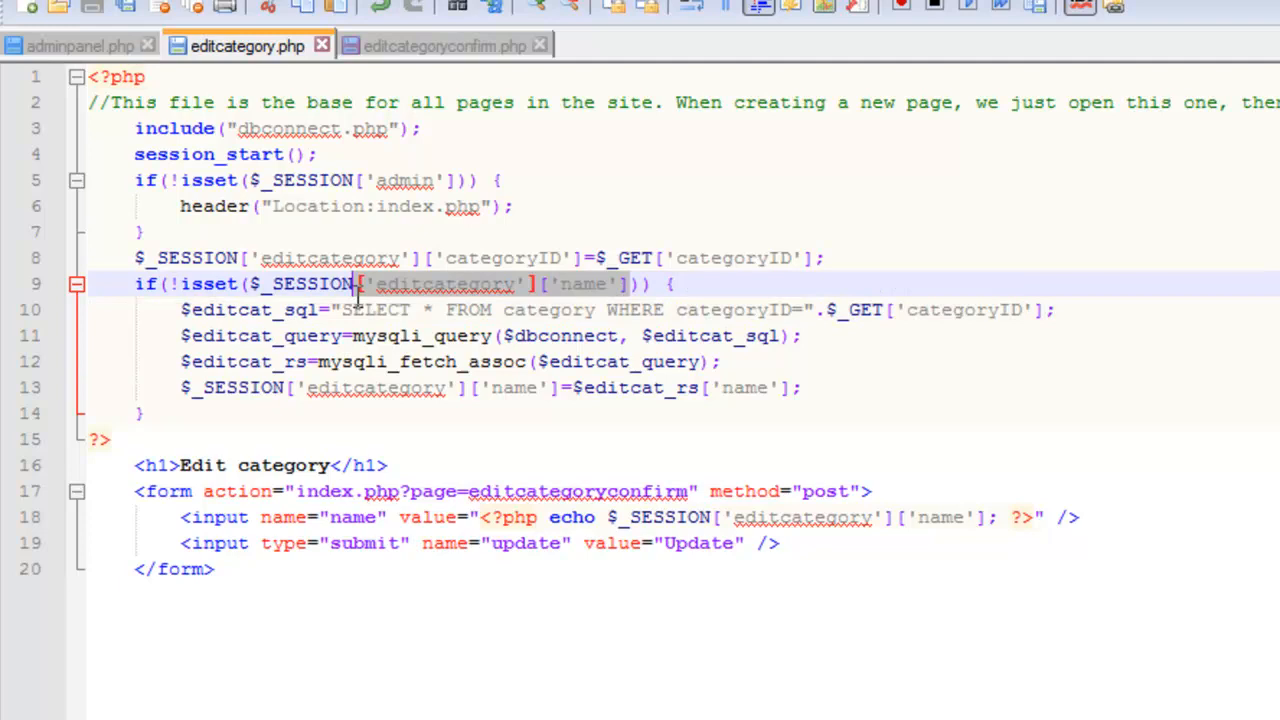
mouse_move(420, 400)
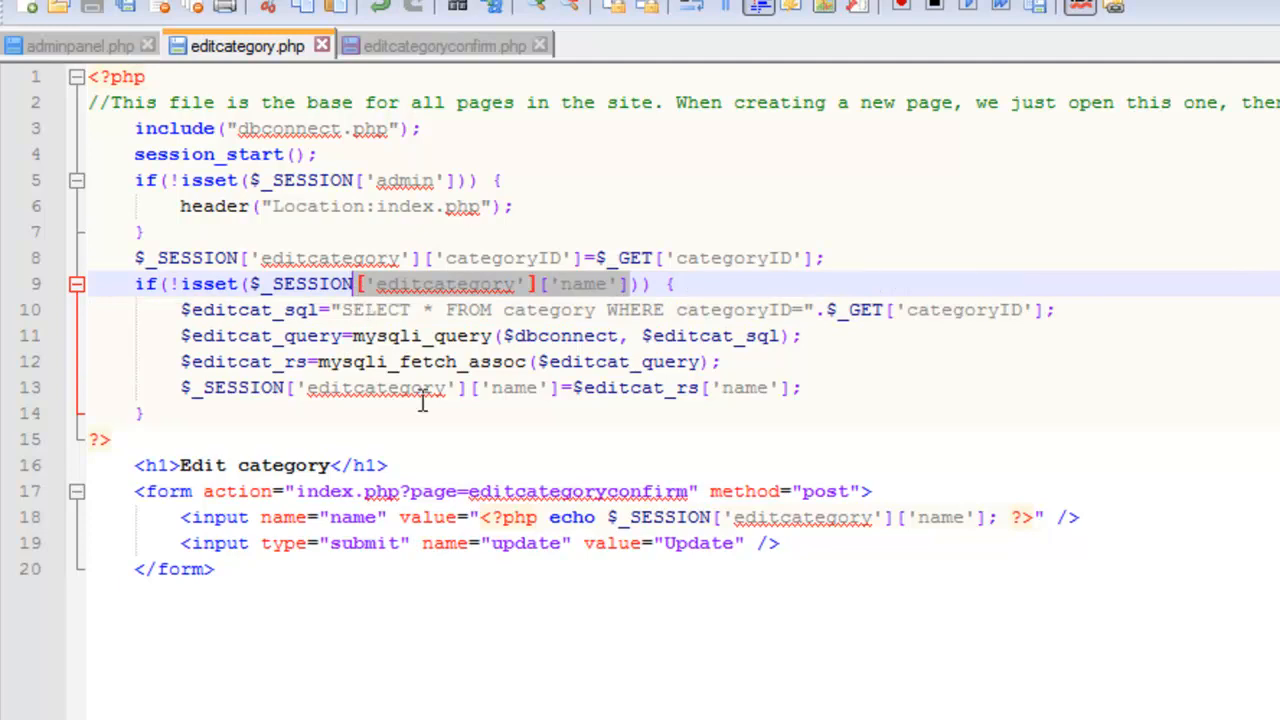
mouse_move(856, 534)
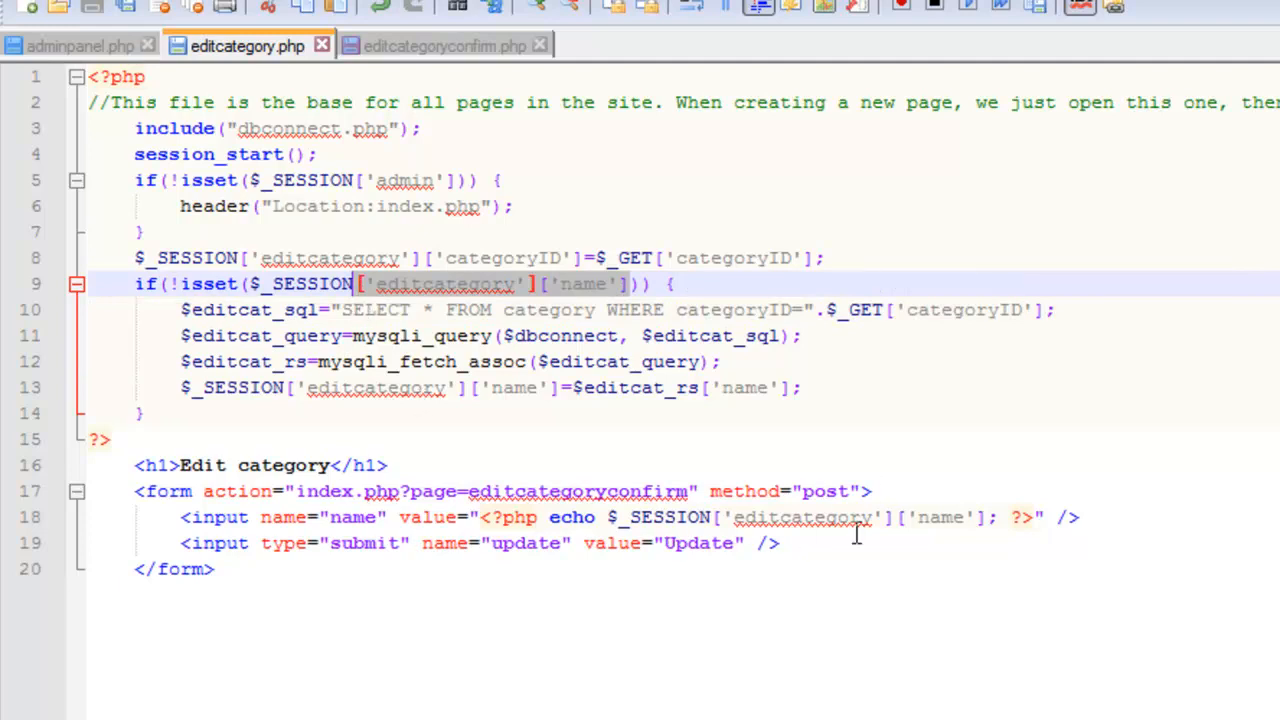
left_click(442, 46)
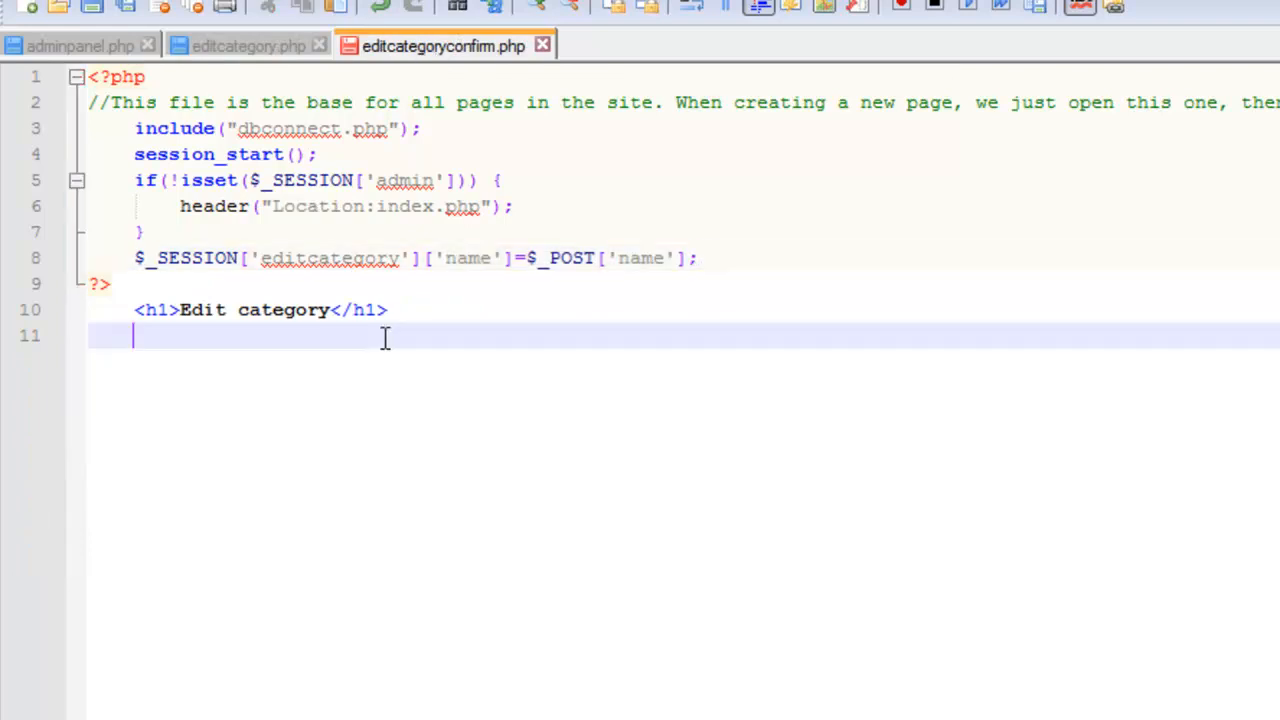
Add a paragraph echoing Updated category name: from $_SESSION['editcategory']['name']
type("<p>")
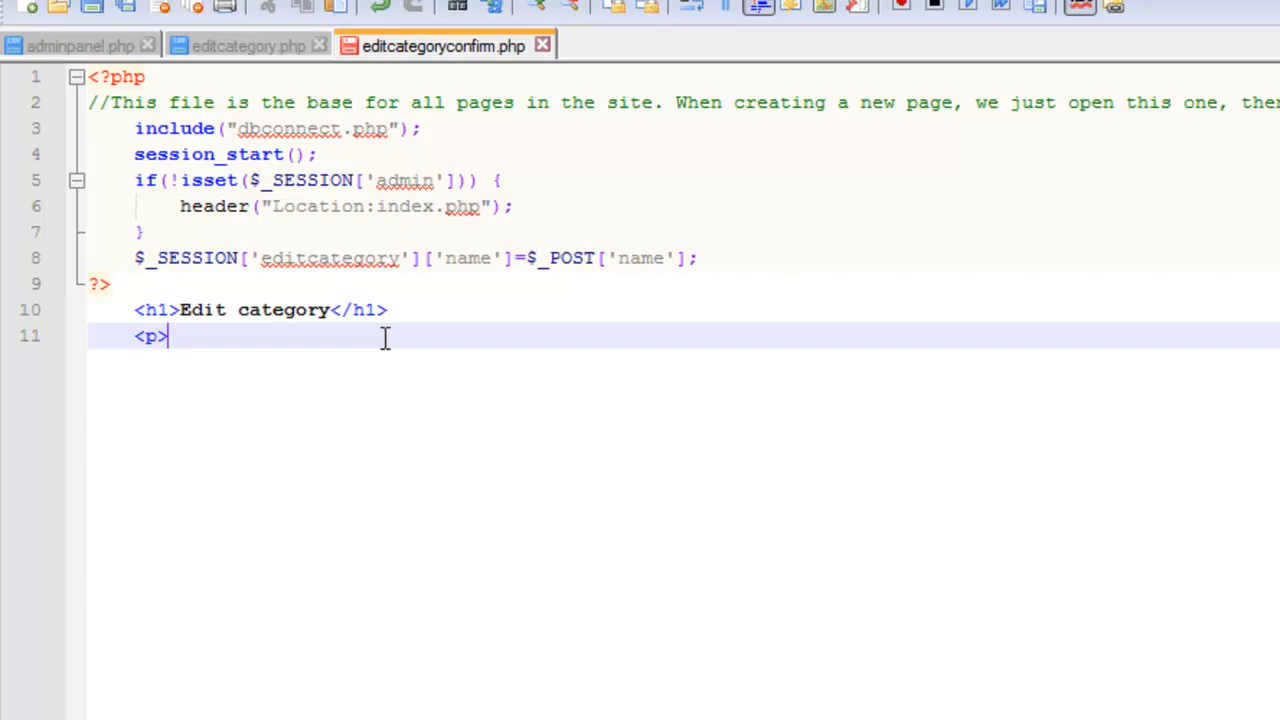
type("Updated categ")
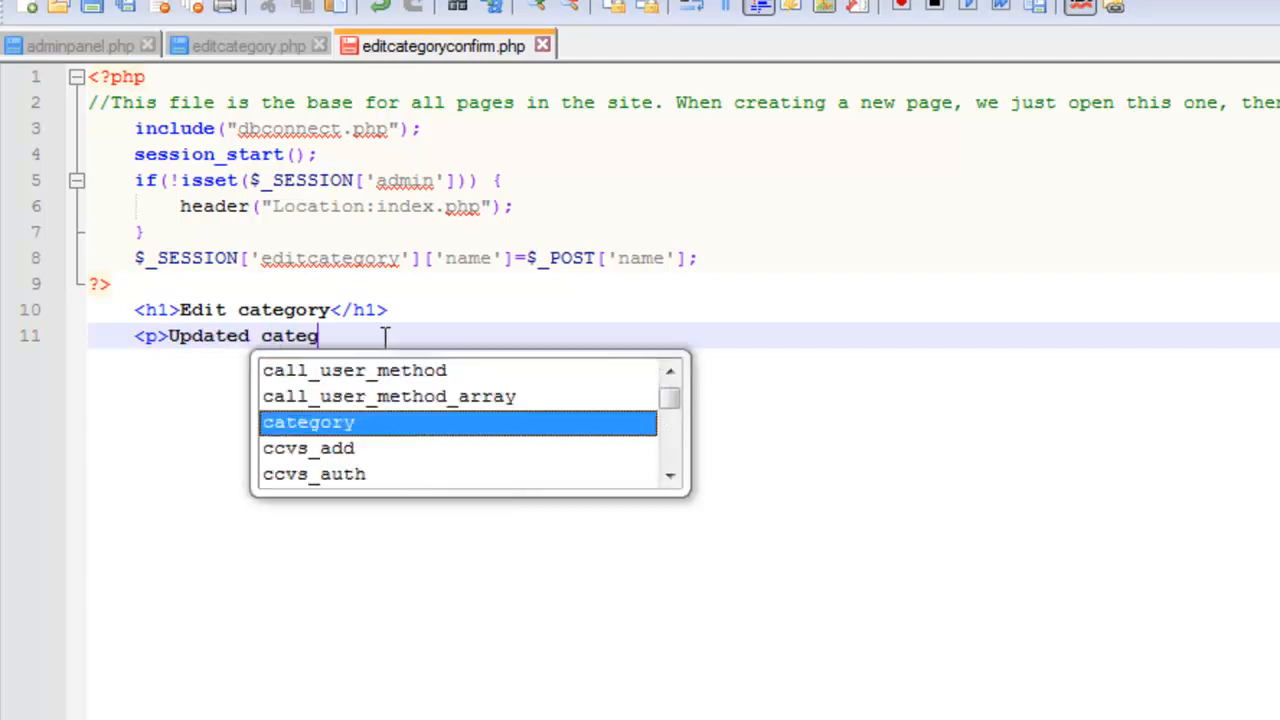
type("ory name:")
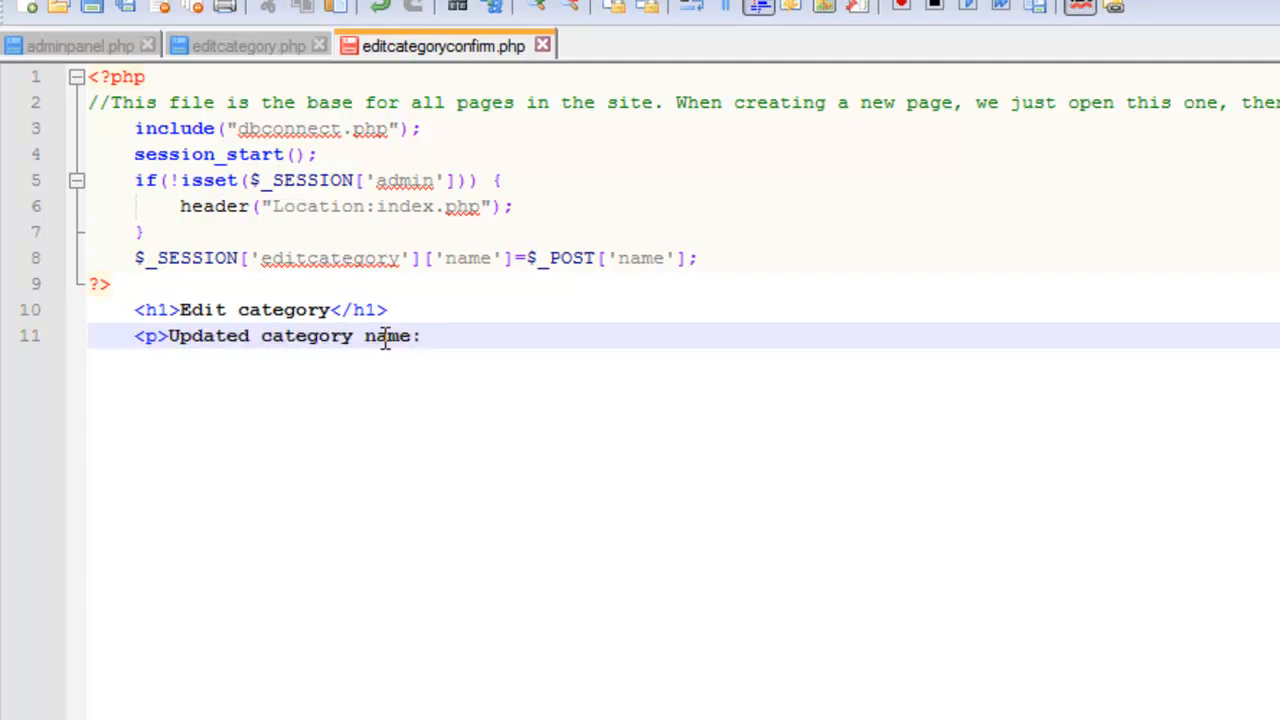
type("<?php echo $_SESSION")
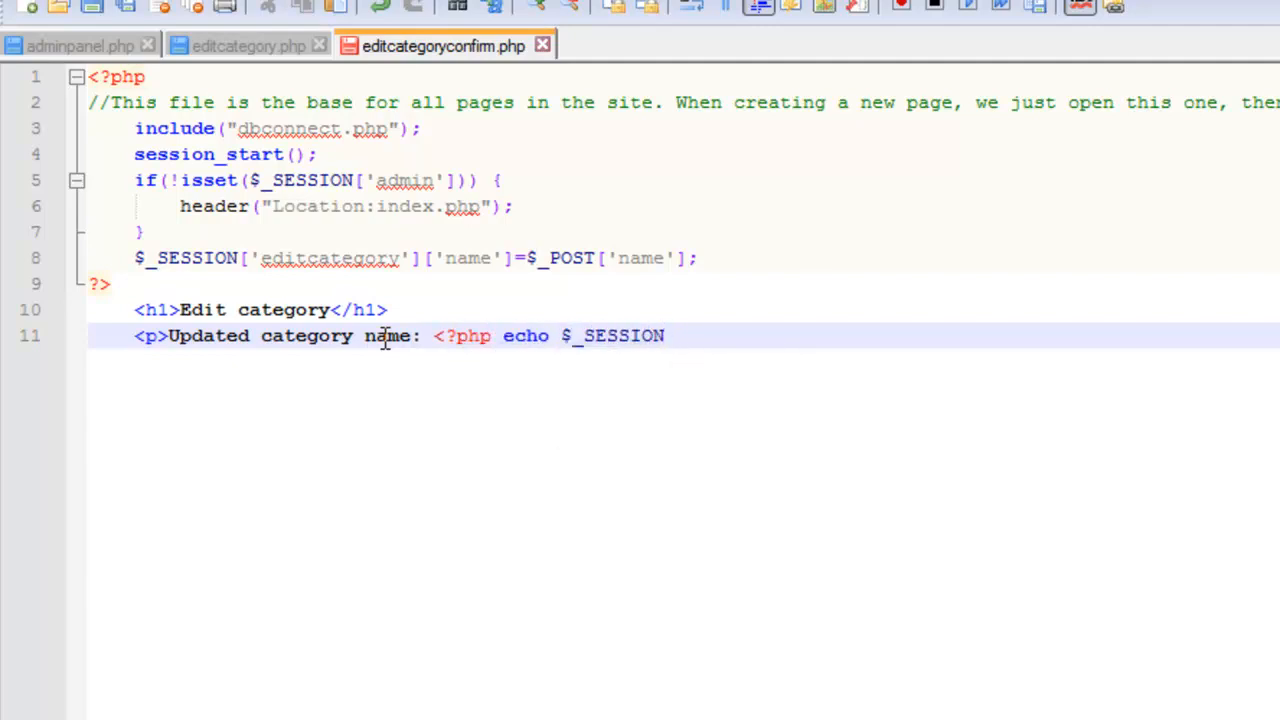
type("['editcategory']['name")
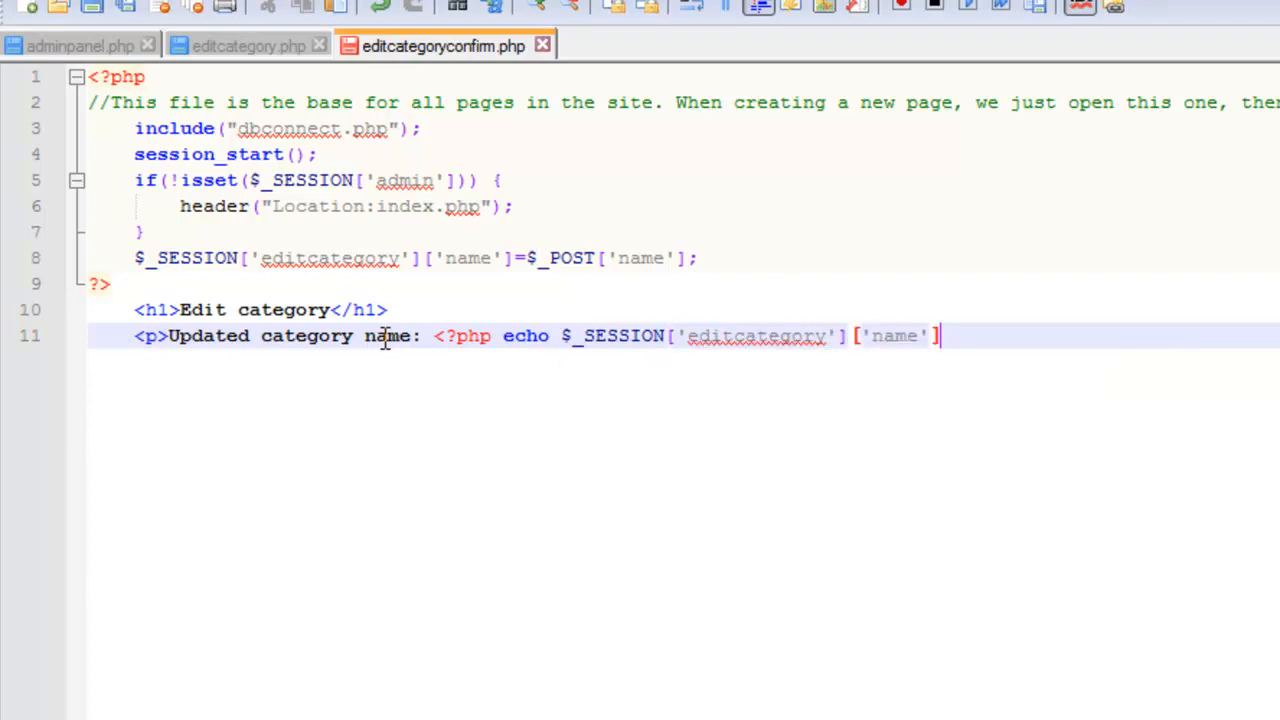
type("; ?>")
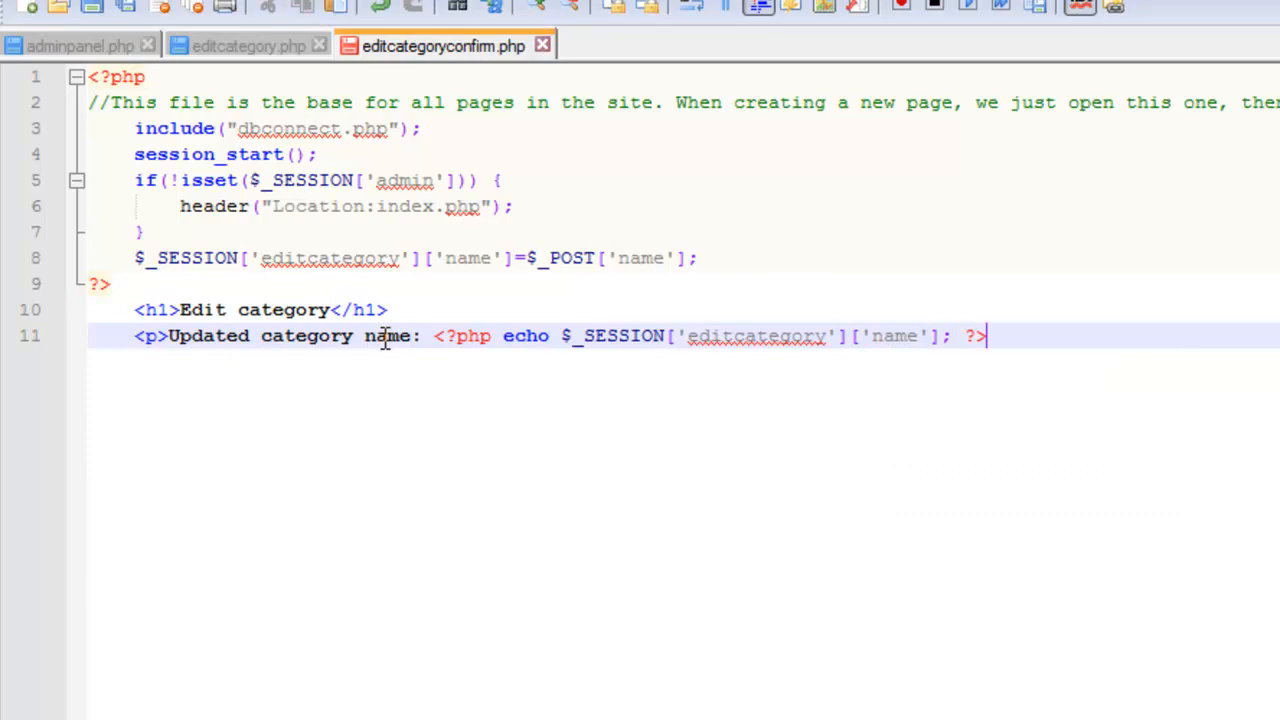
type("</p>")
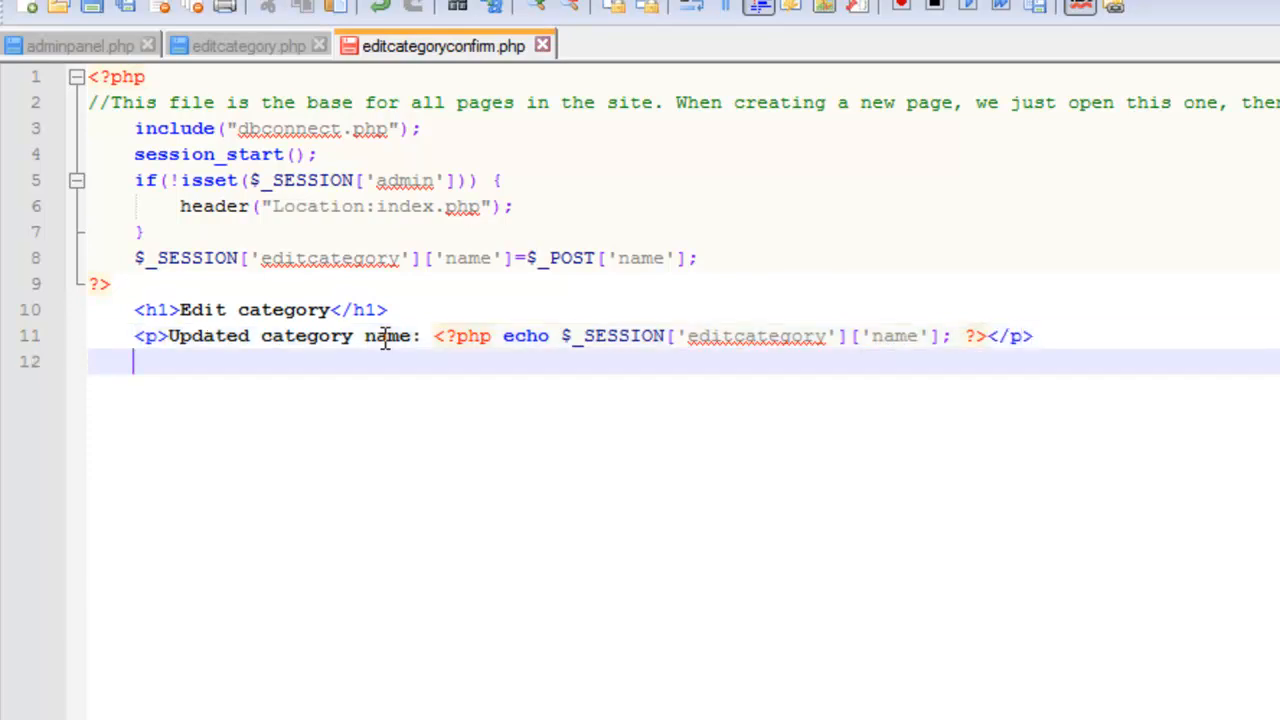
Add a paragraph listing Confirm | oops go back | Back to admin panel and begin its <a href> link
type("<p>")
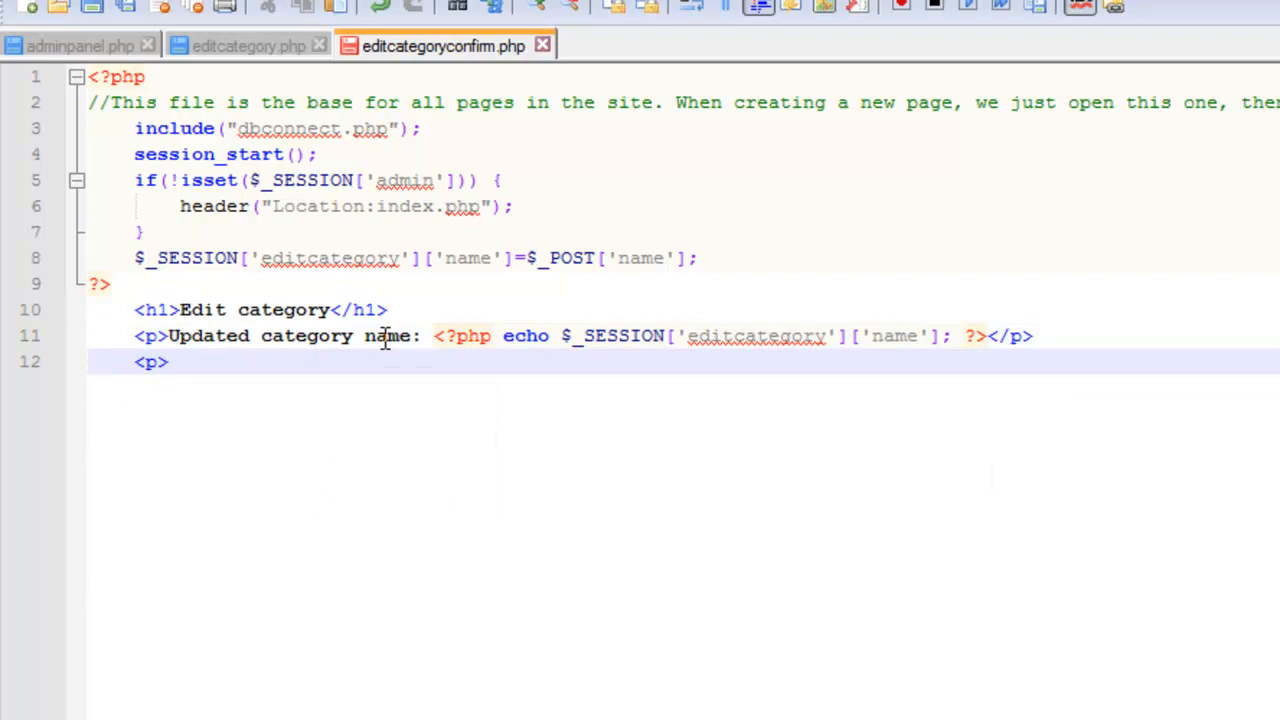
type("Confirm")
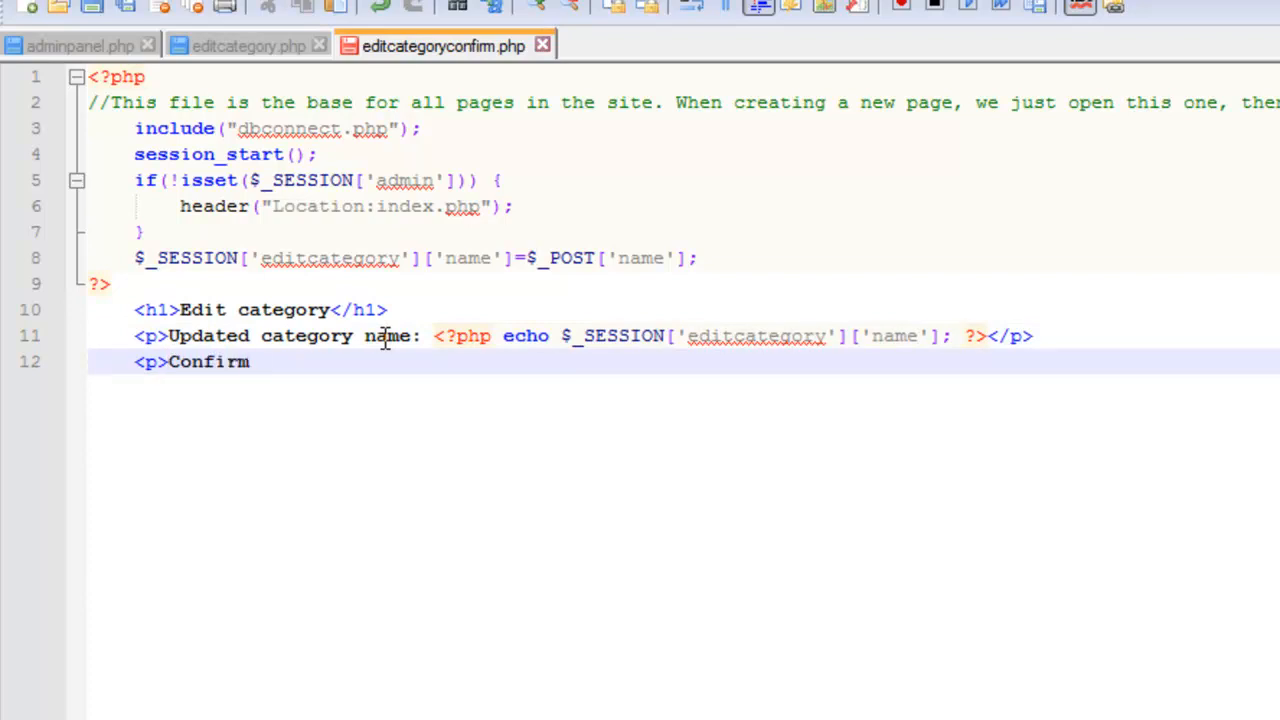
type("| oops,")
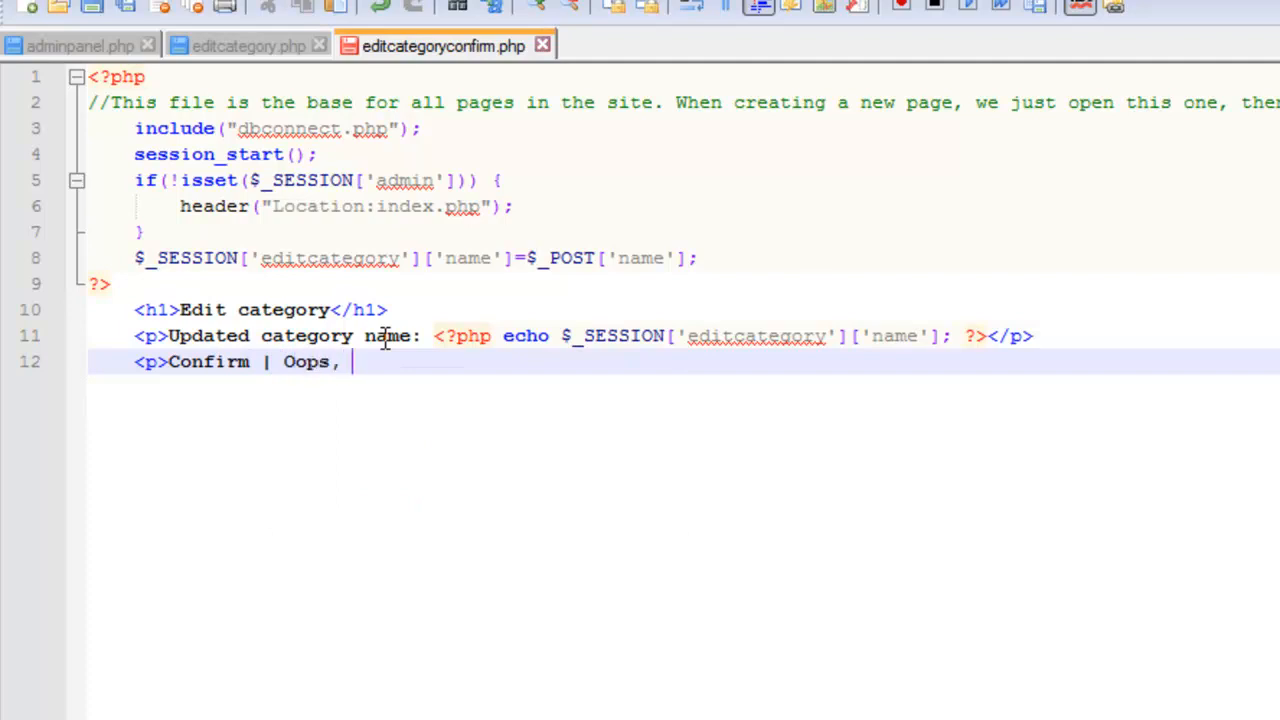
type("go back")
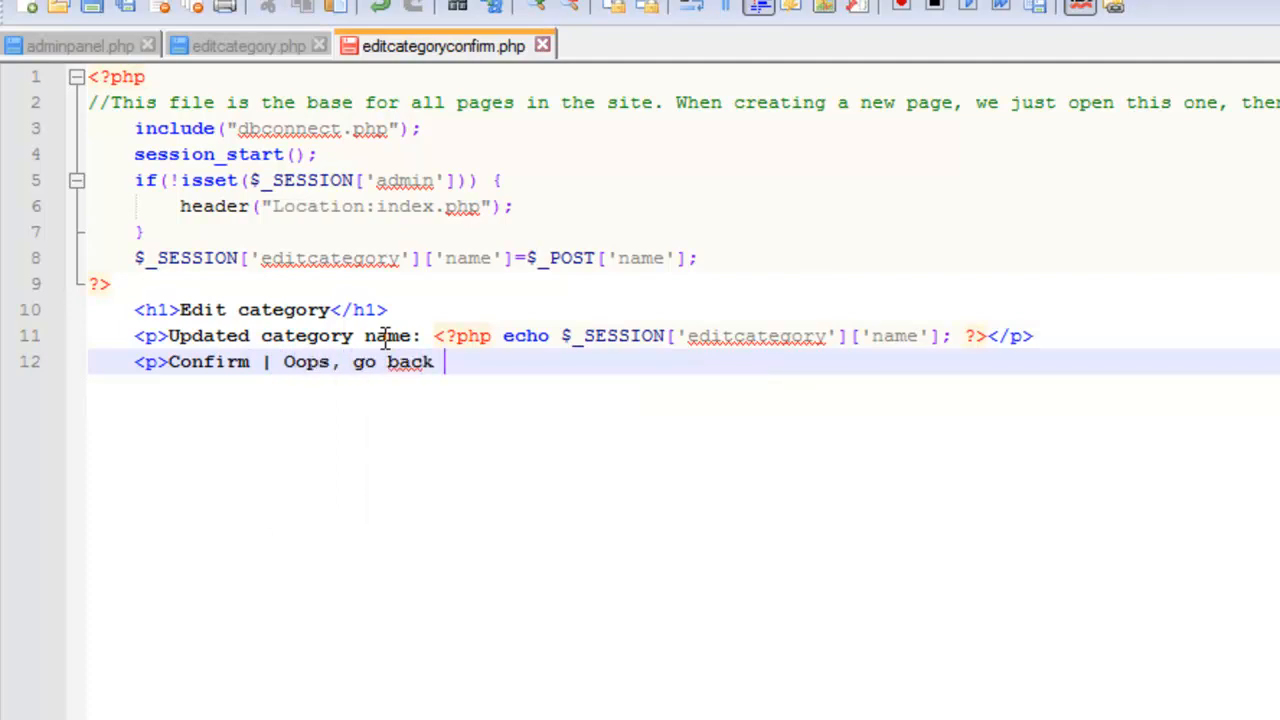
type("|")
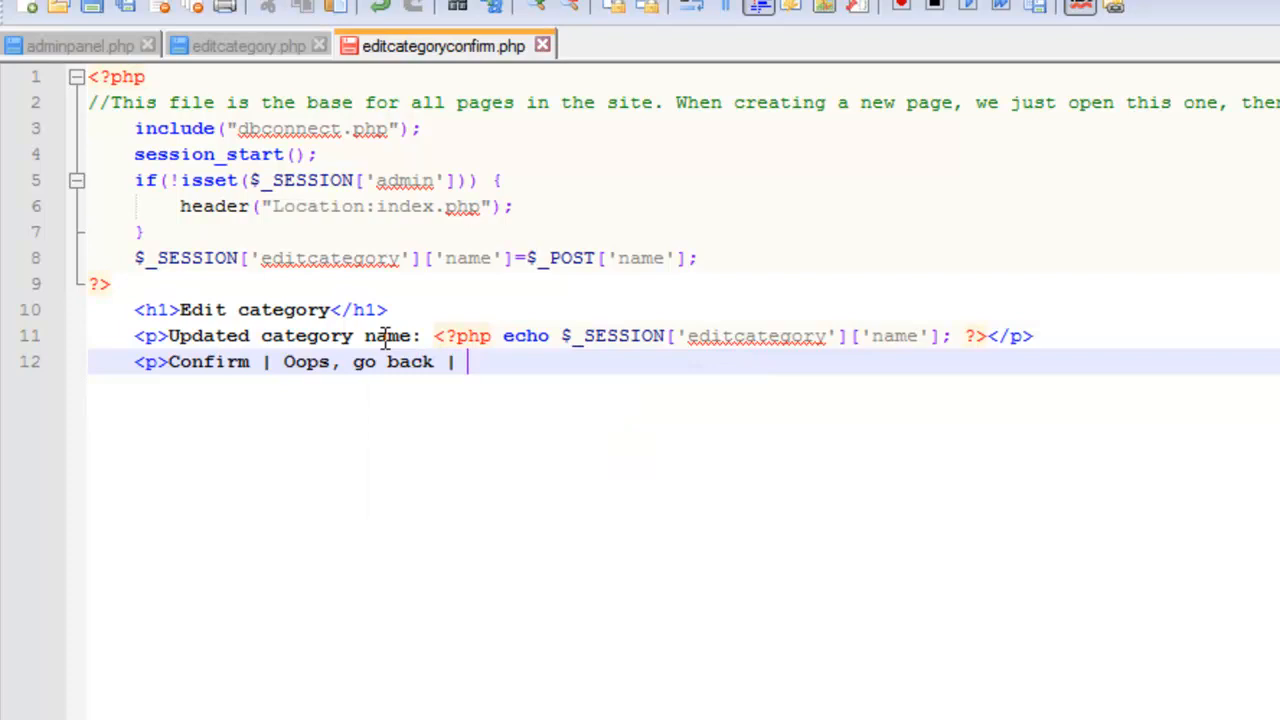
type("Back to admin panel")
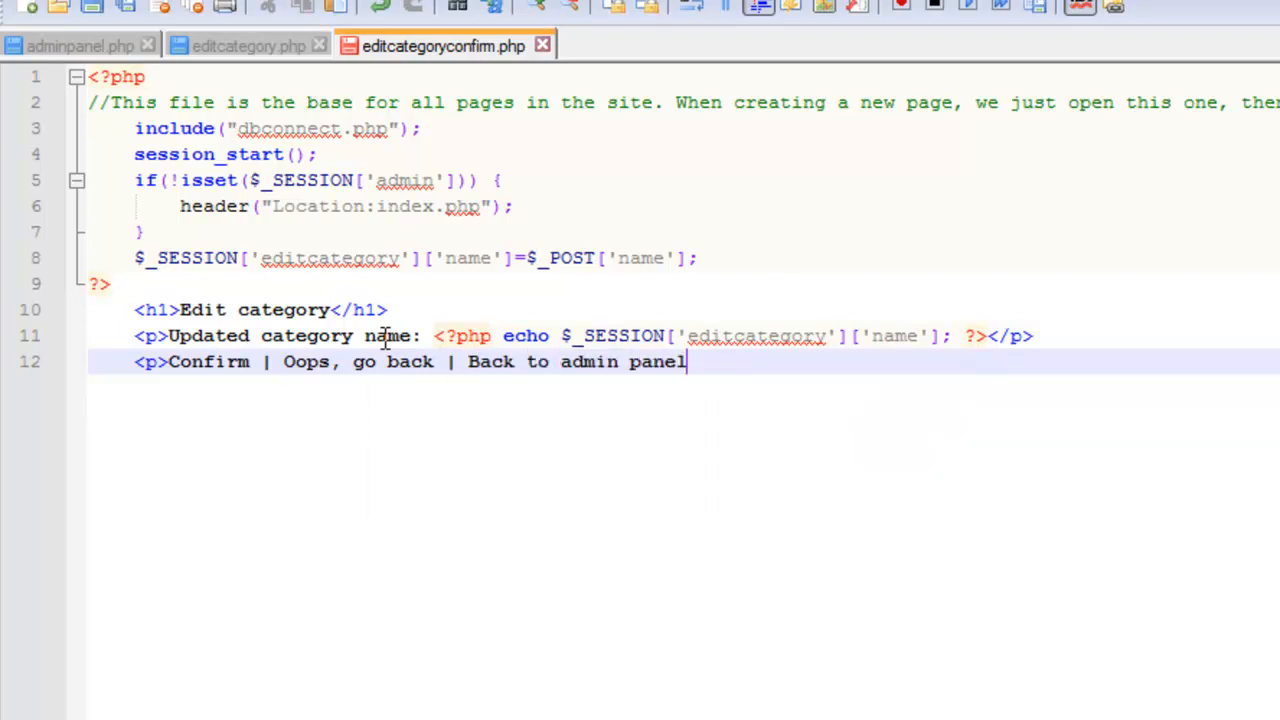
type("</p>")
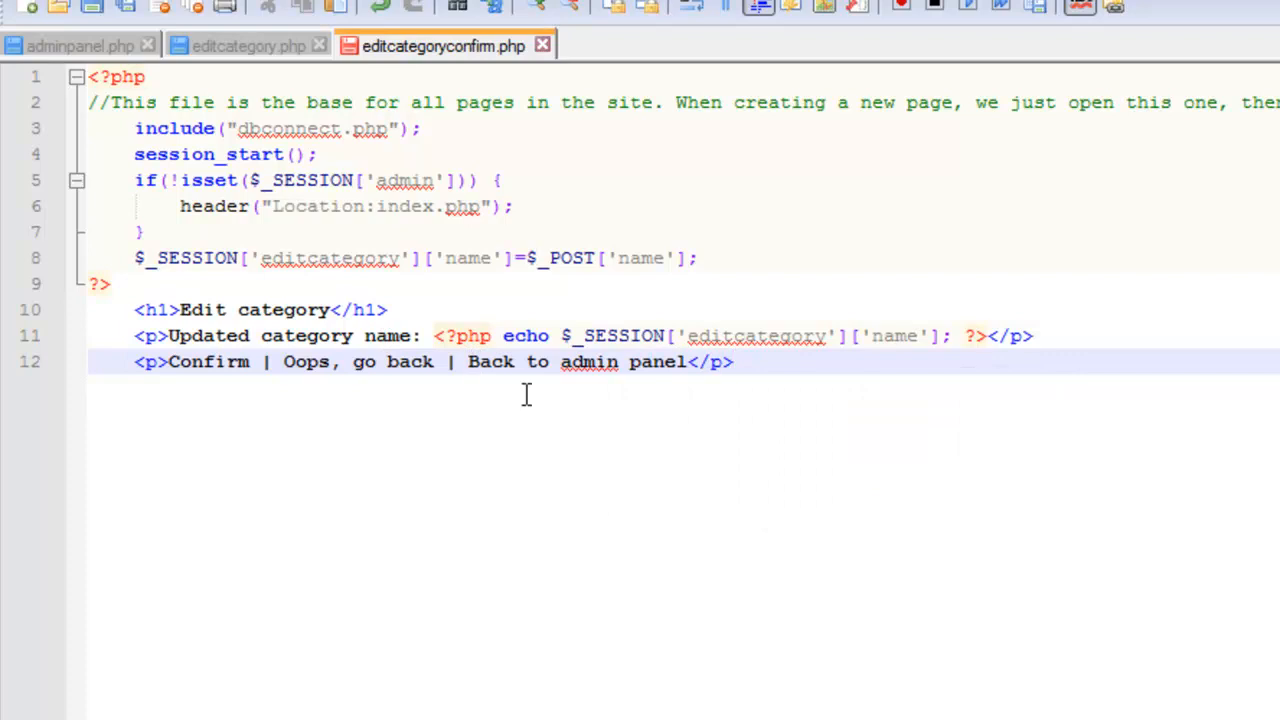
type("<a href")
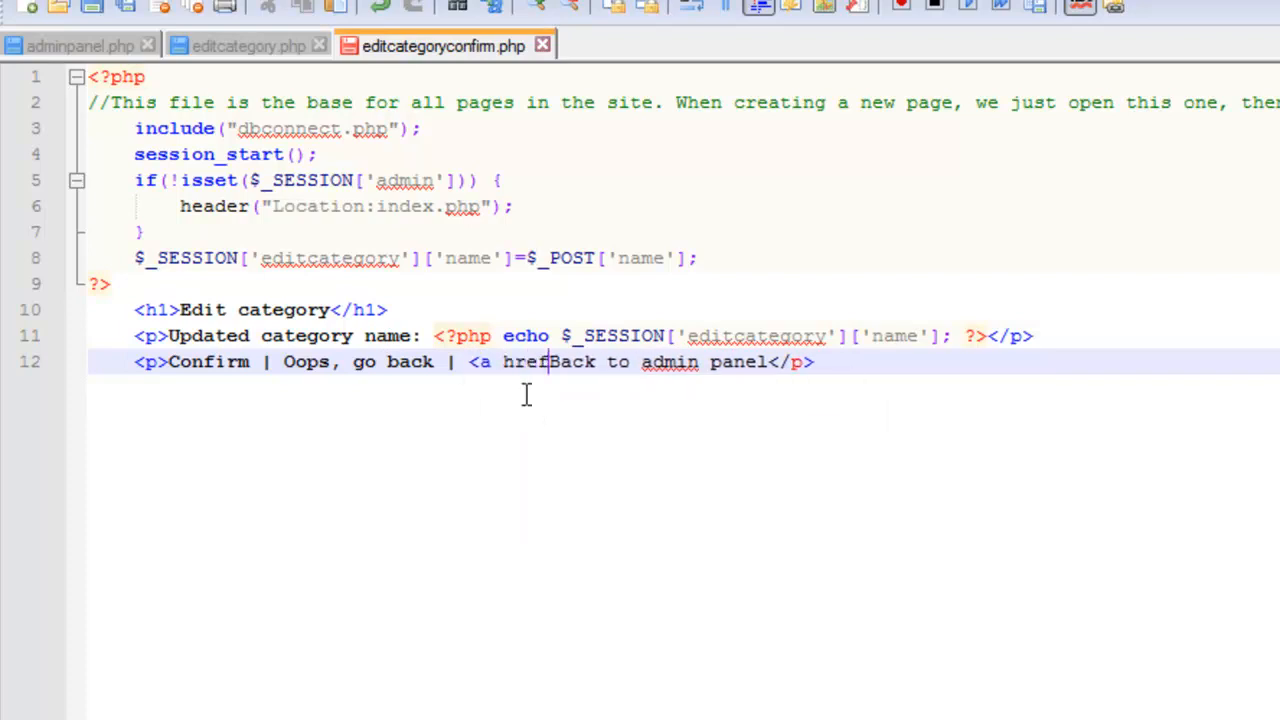
type("=\"index.php?page=admin\">")
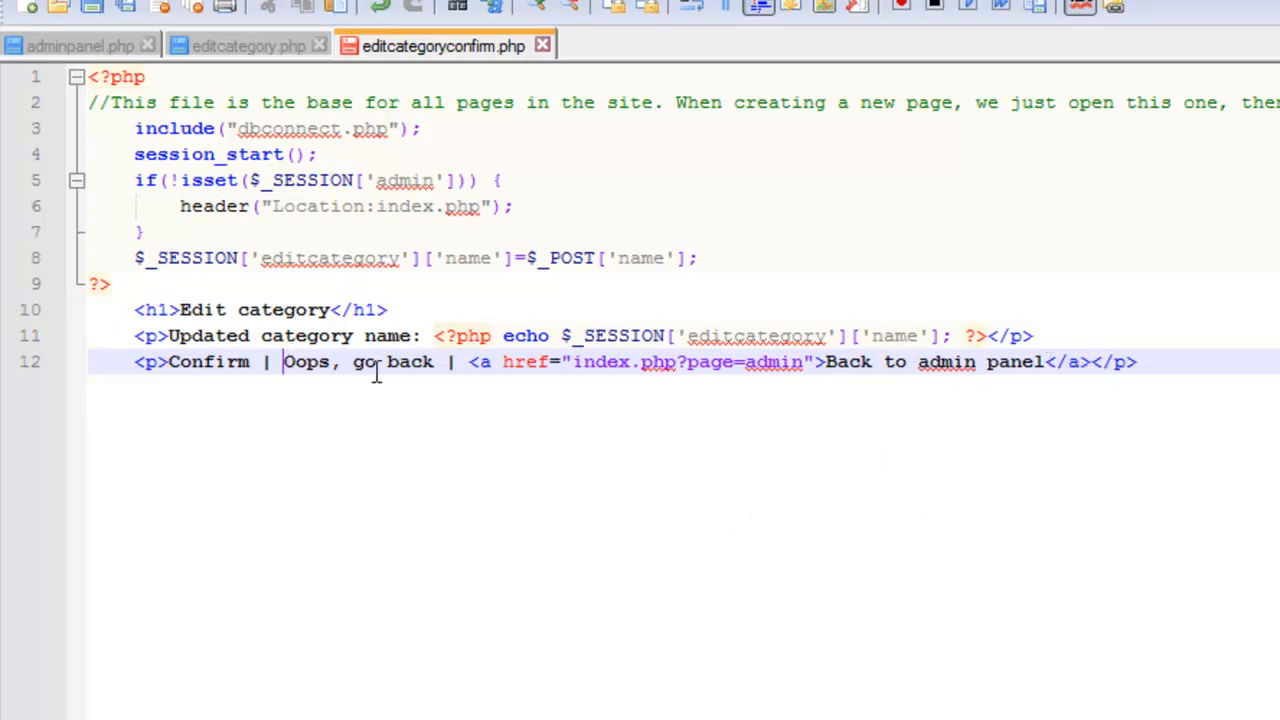
Point the Confirm link's href to index.php?page=editcategoryupdate
type("<a href=\"inex")
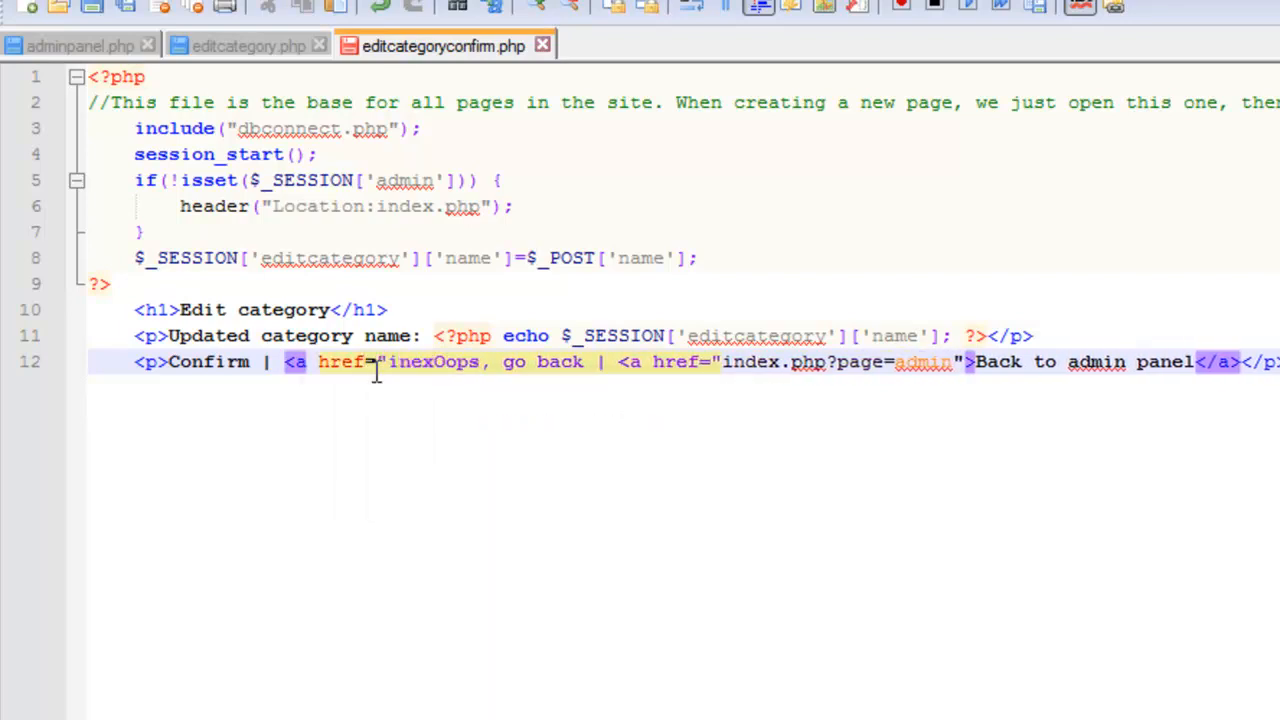
type("index.php")
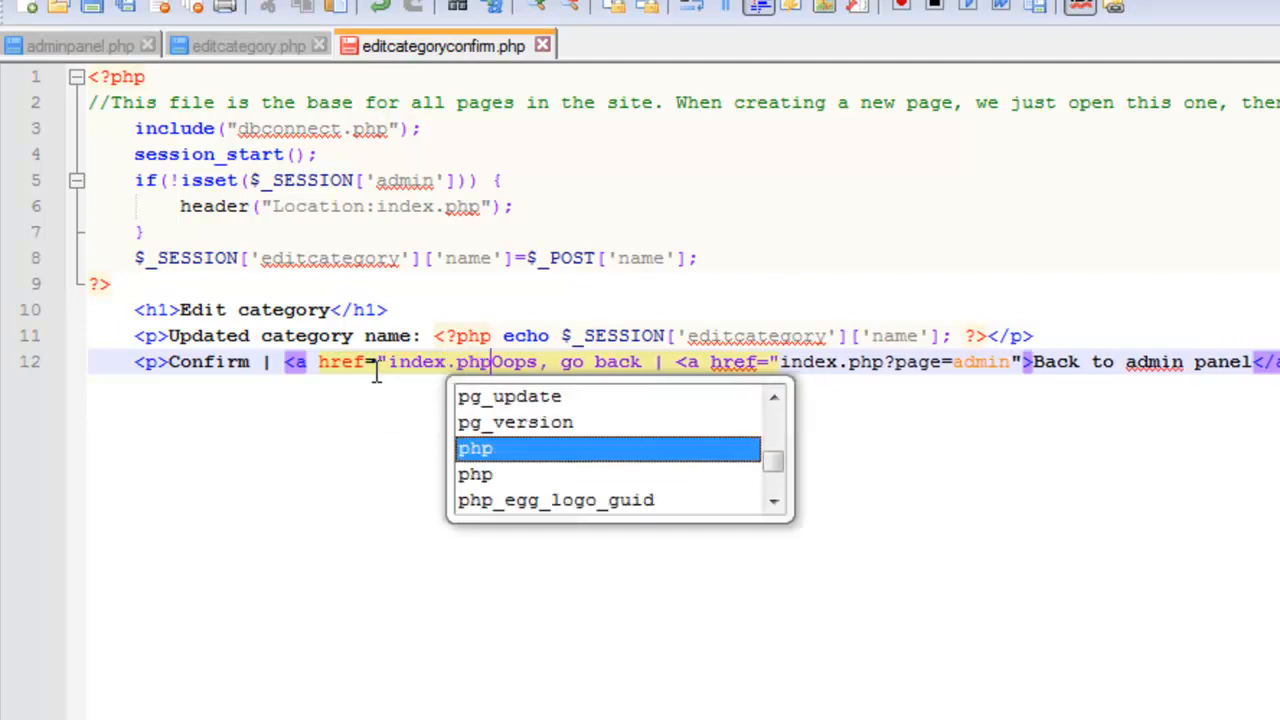
type("?page=editcategory\">")
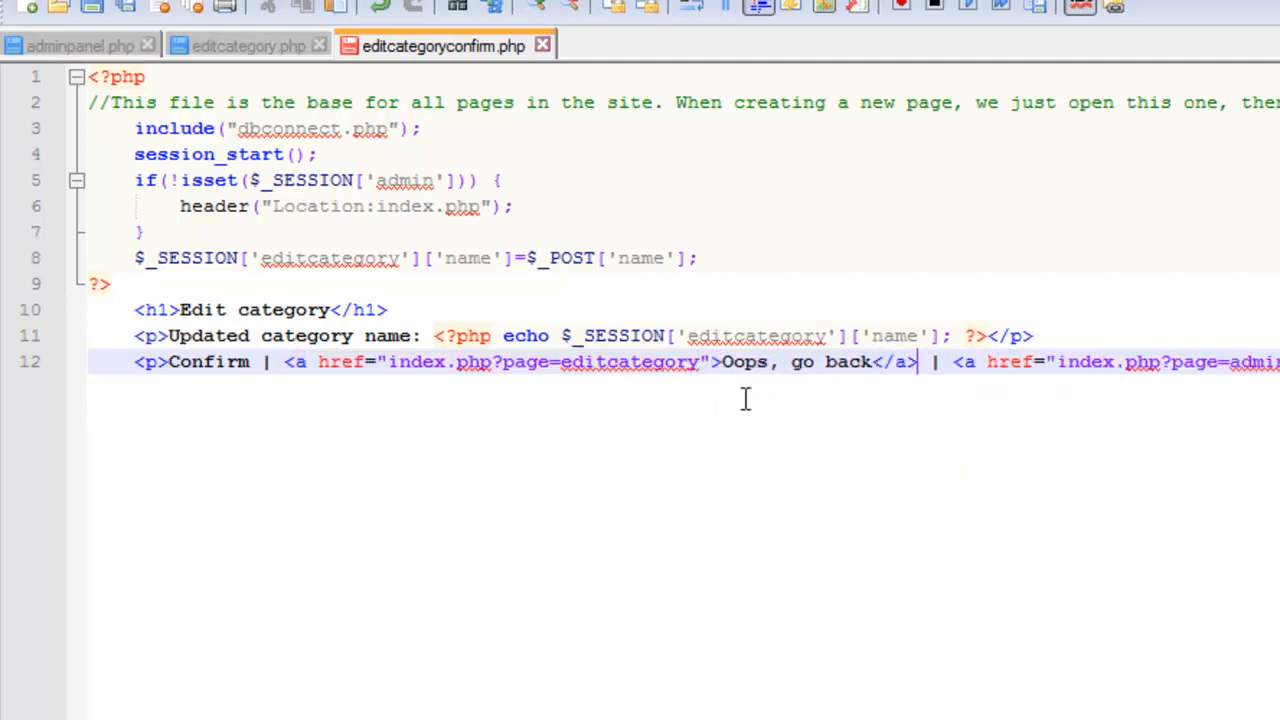
mouse_move(688, 392)
type("<a href=\"editcategoryupda")
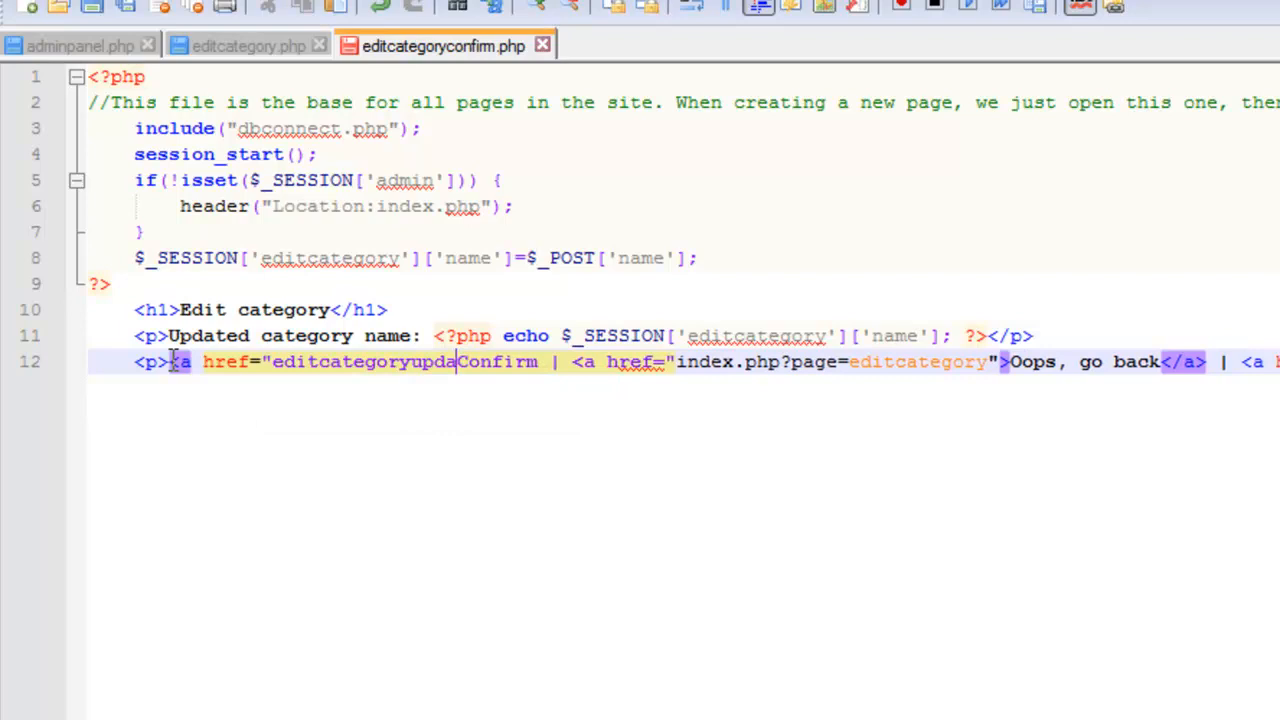
type("index.php?page=")
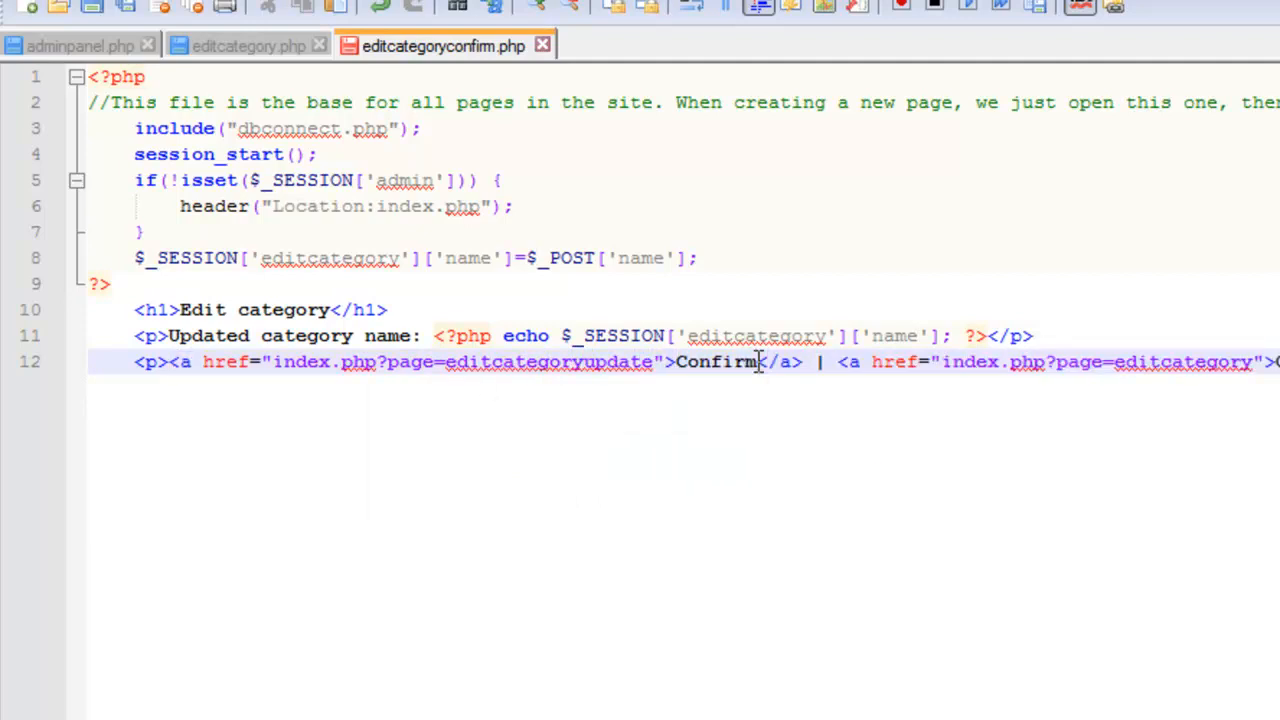
mouse_move(618, 414)
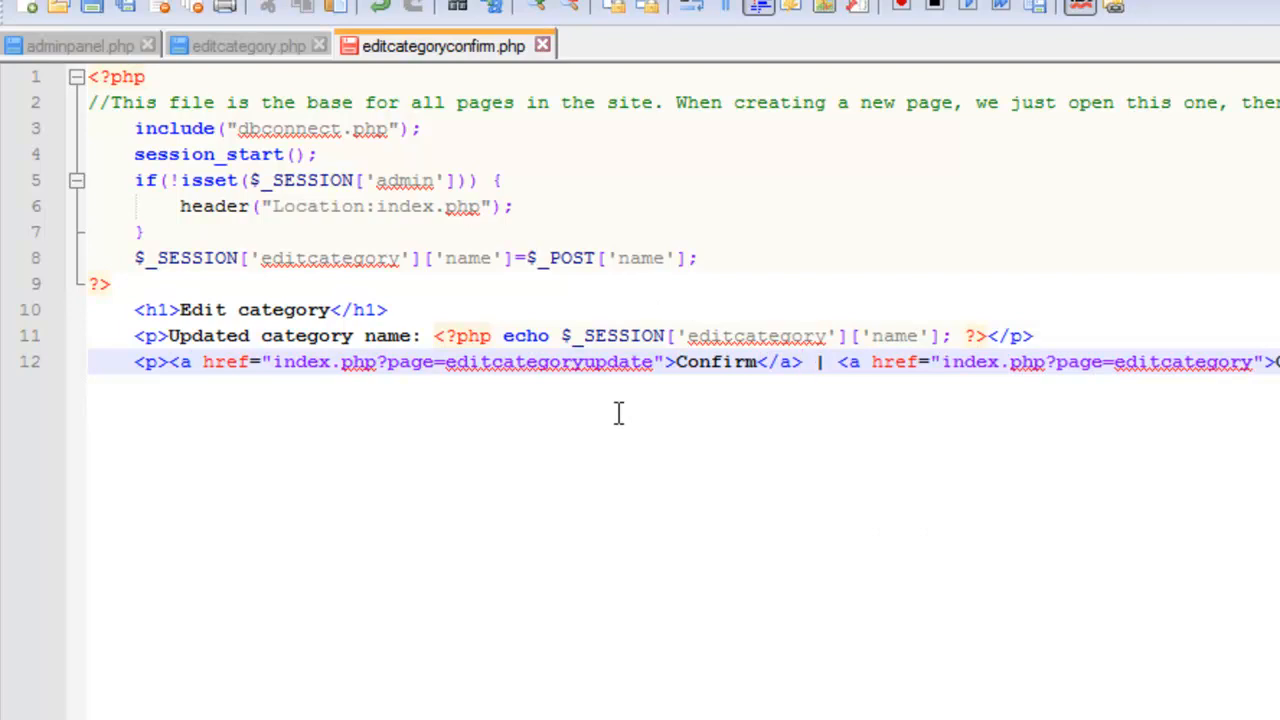
mouse_move(640, 414)
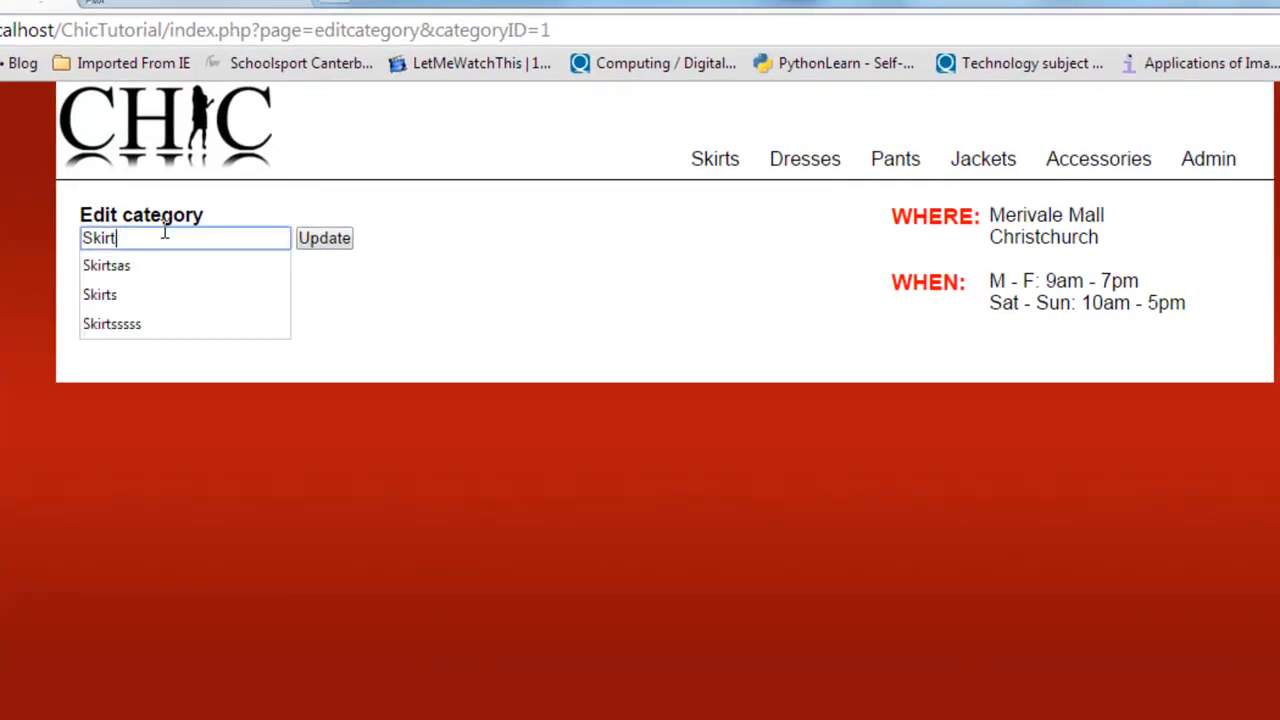
Submit Skirt as the new category name, then use Oops, go back to return to the edit form
left_click(324, 236)
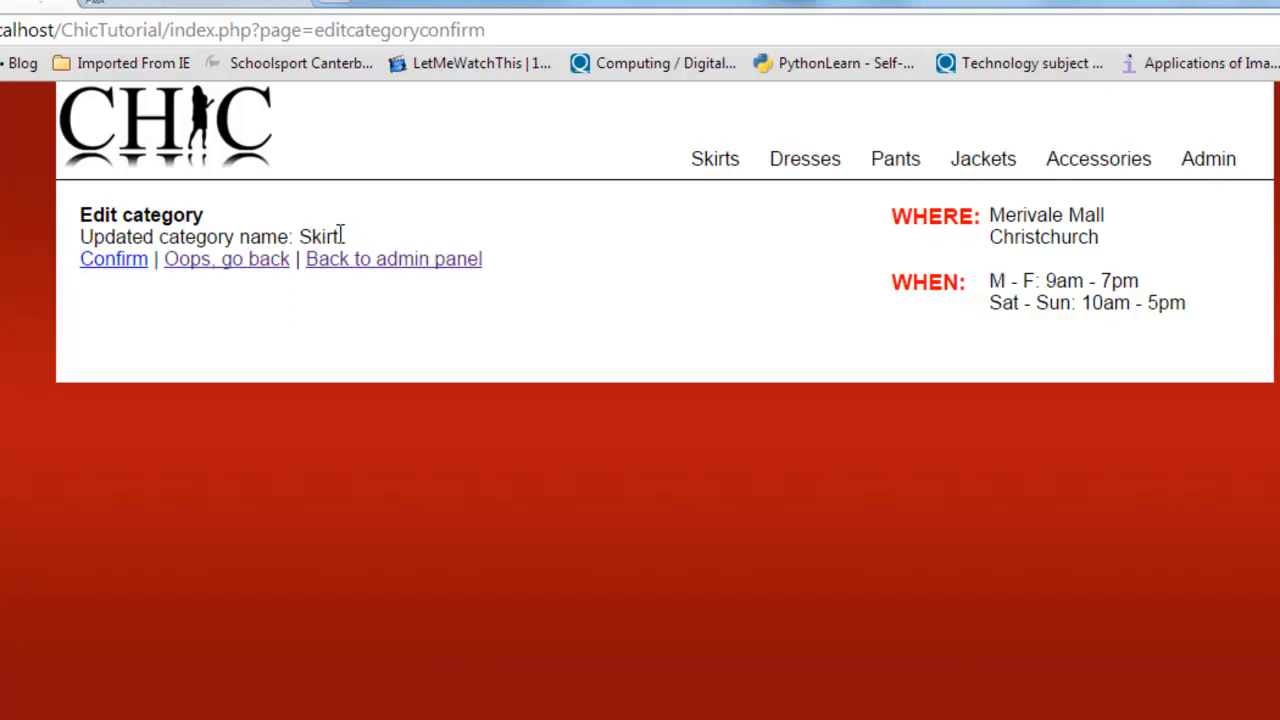
left_click(112, 260)
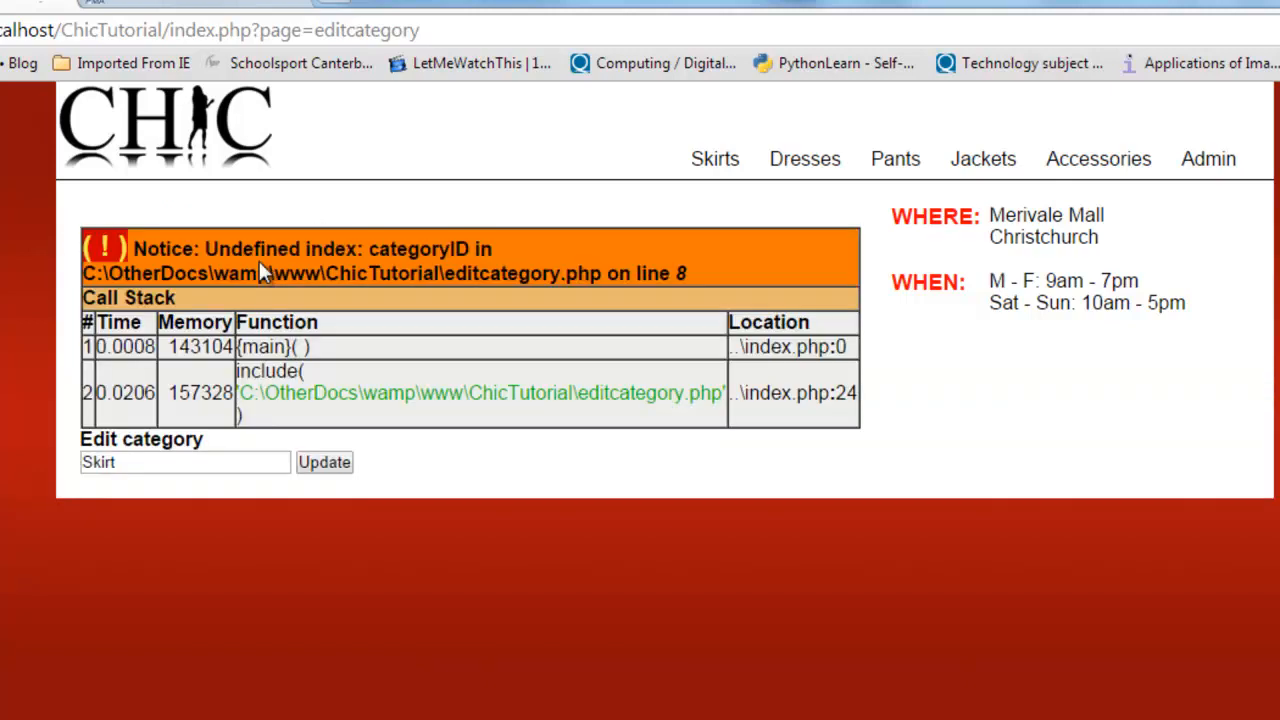
mouse_move(290, 304)
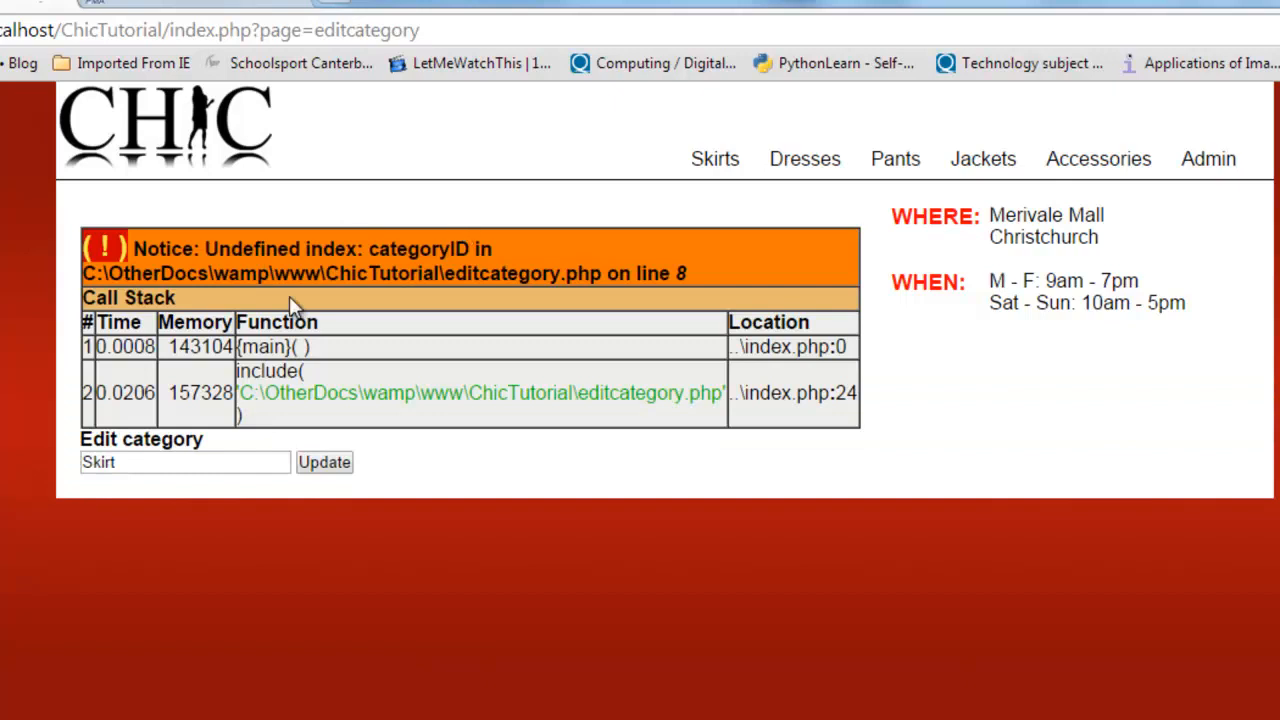
mouse_move(444, 336)
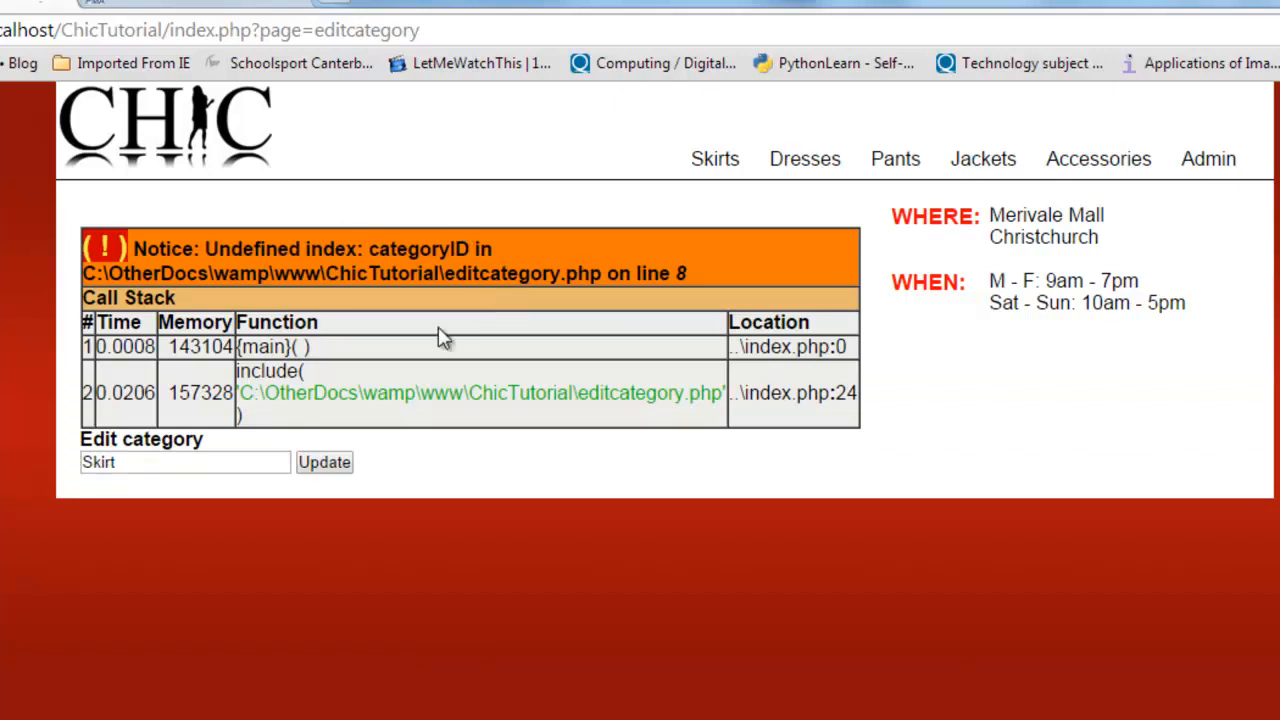
mouse_move(436, 338)
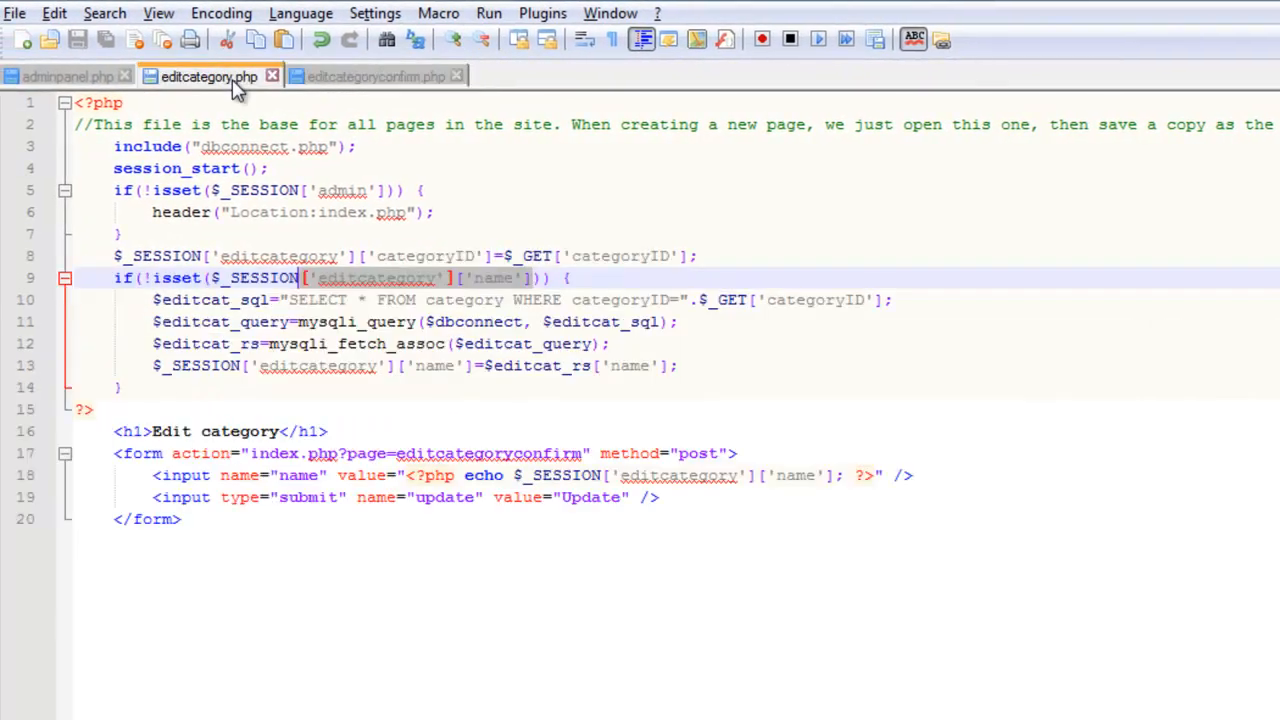
mouse_move(376, 290)
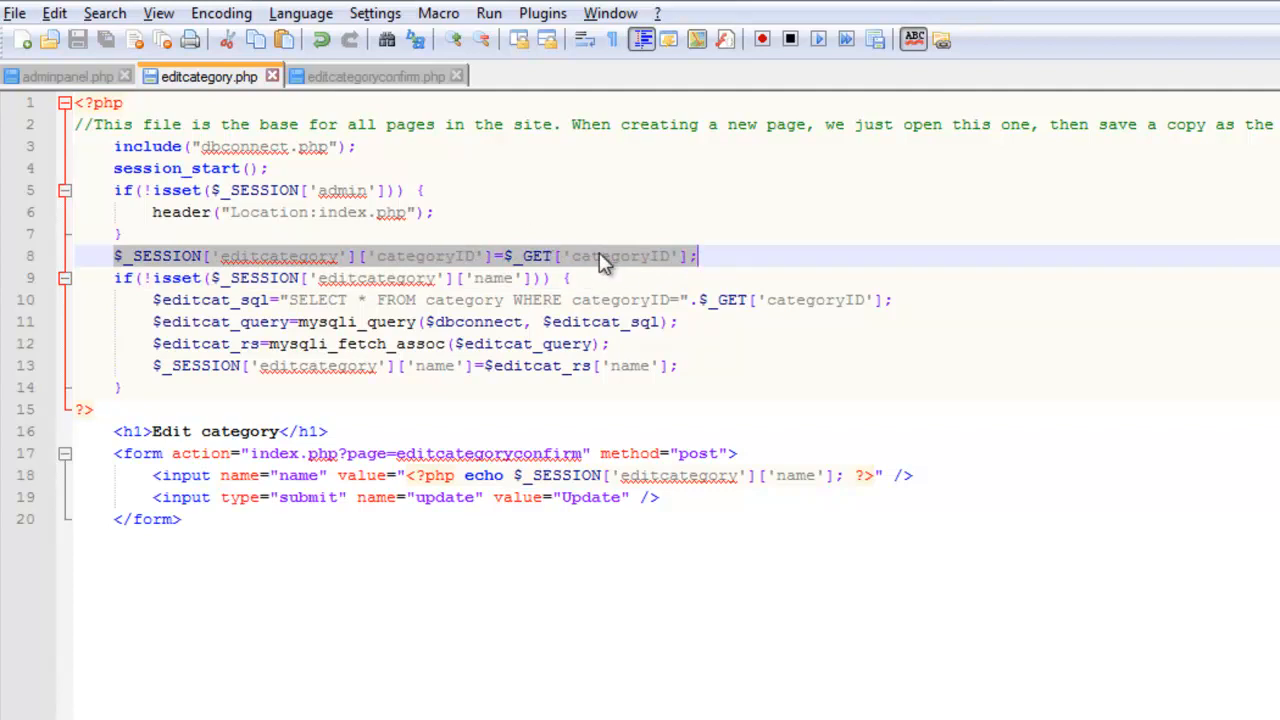
mouse_move(614, 276)
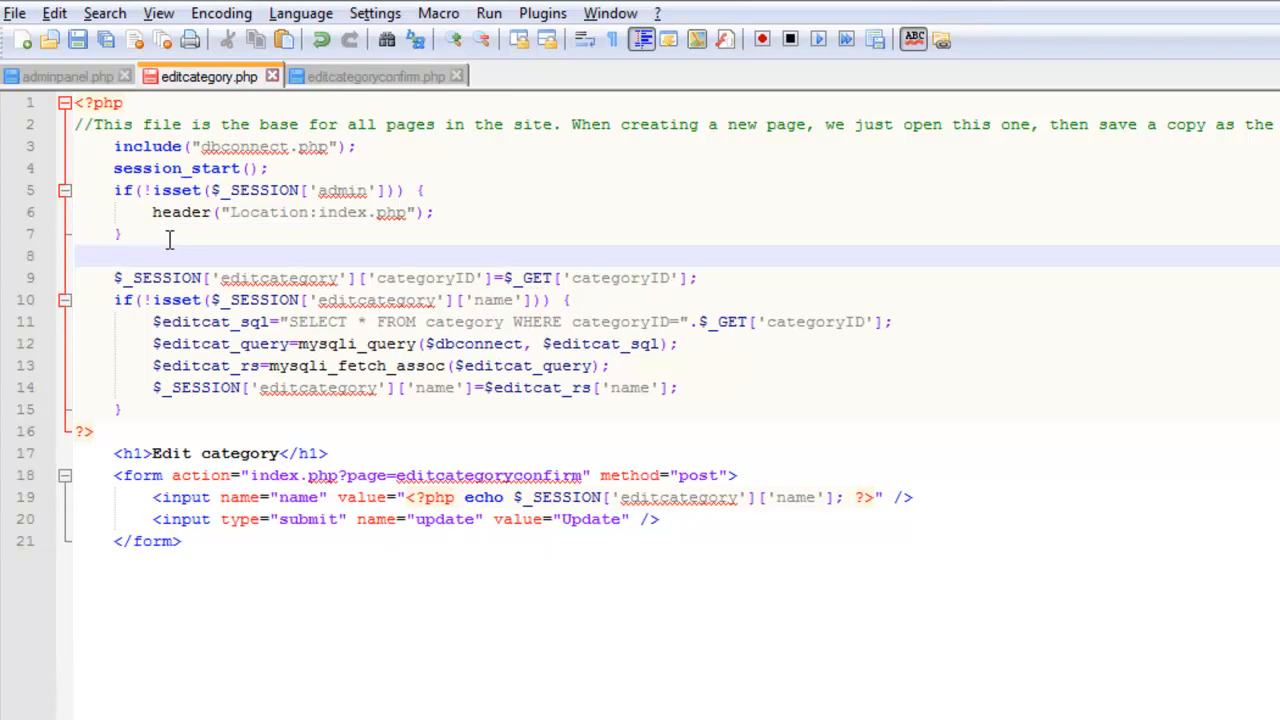
mouse_move(156, 280)
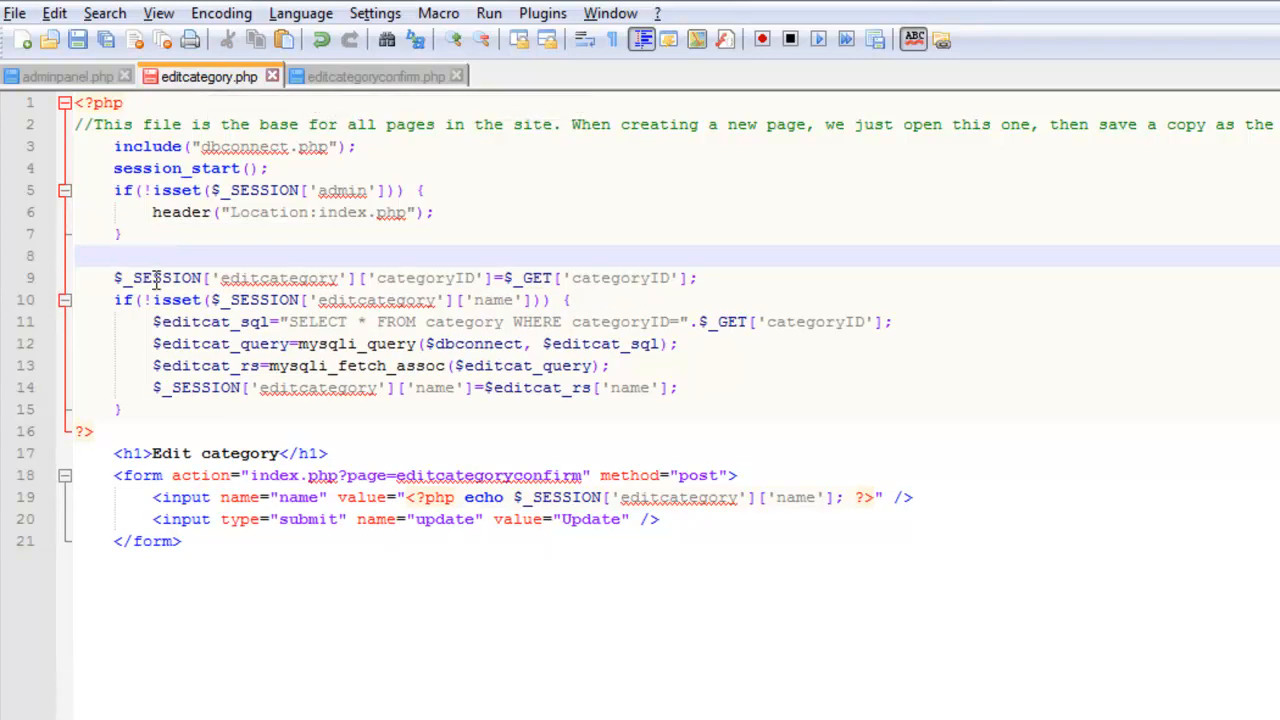
Wrap editcategory.php's categoryID session assignment in if(isset($_GET['categoryID'])) { }
type("if(iss")
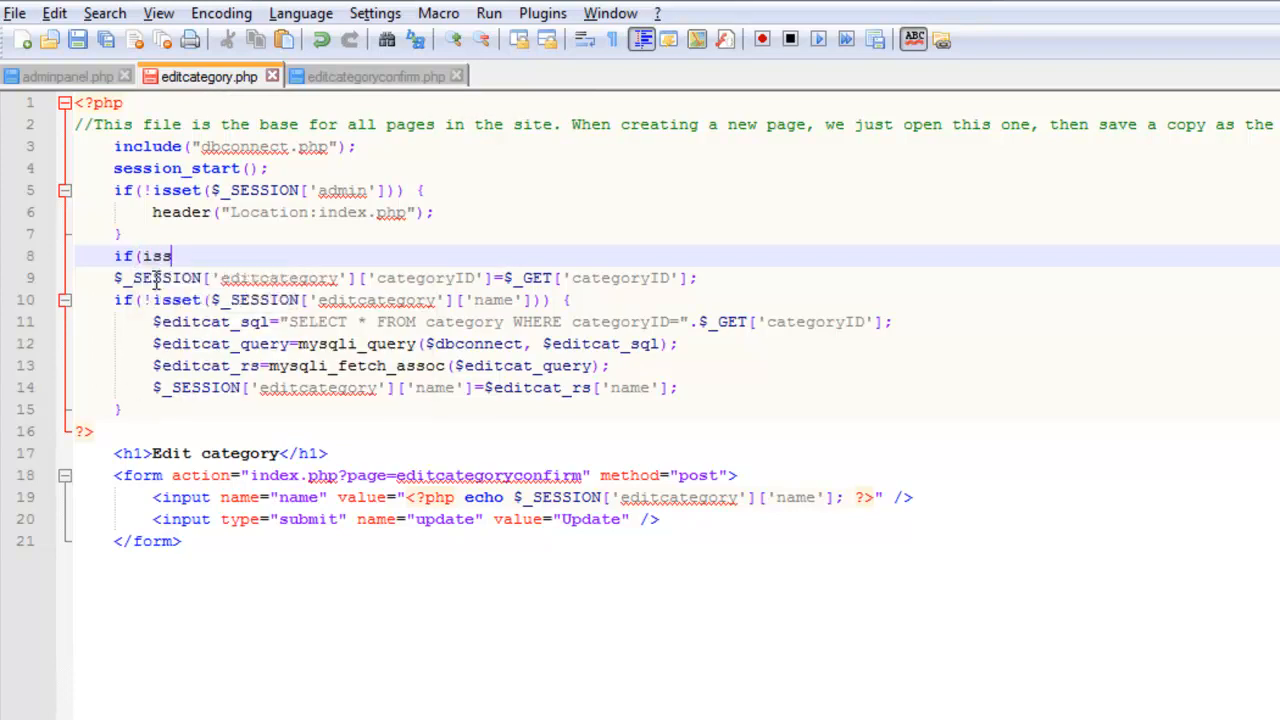
type("et($_")
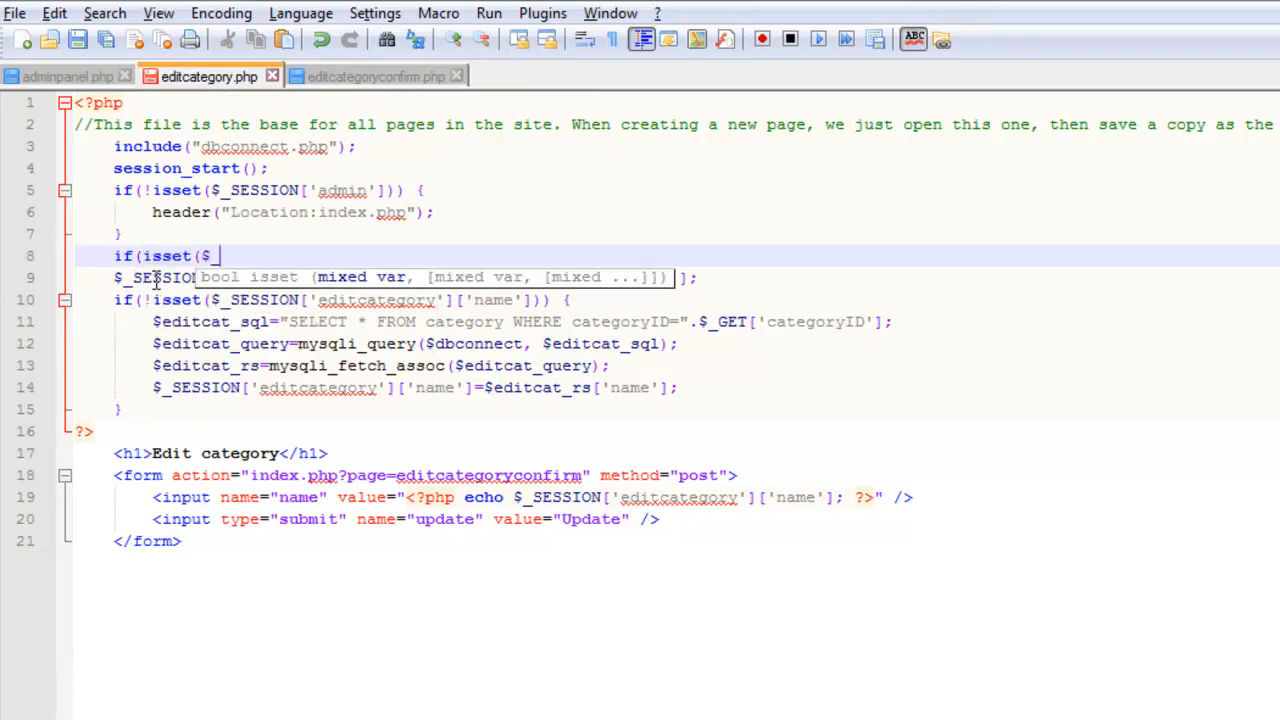
type("_GET['categoryID'])) {")
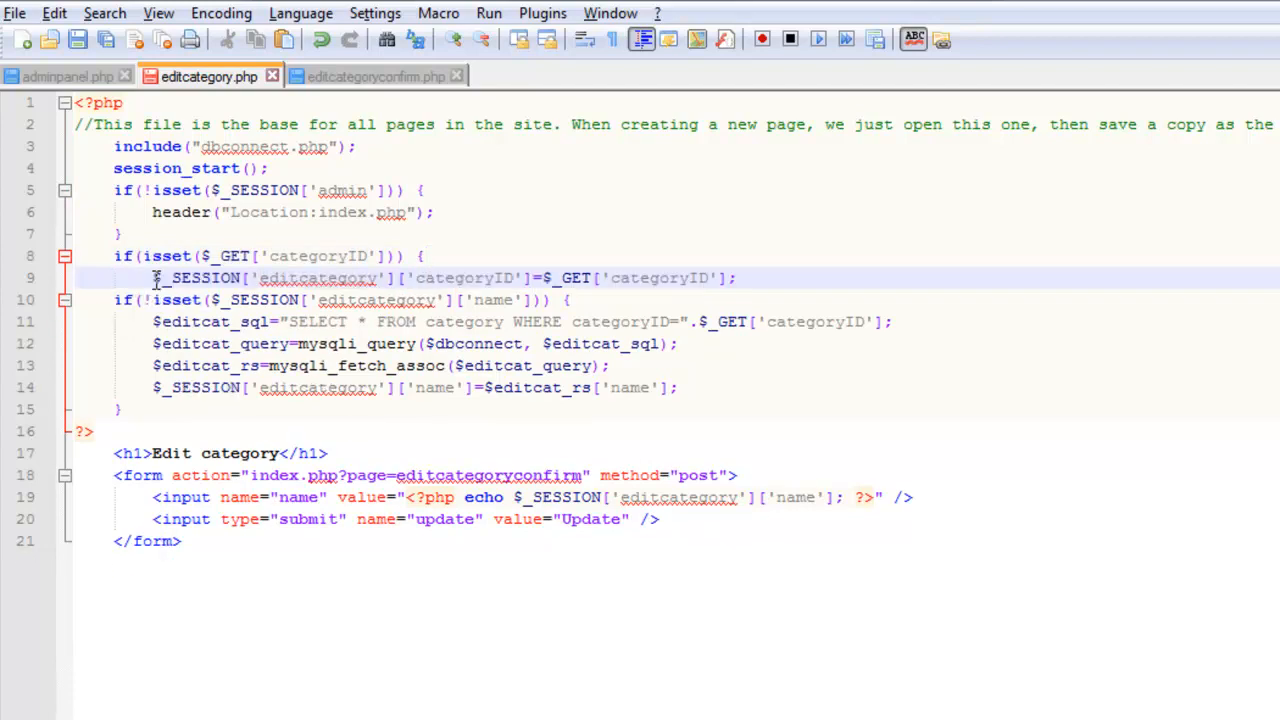
left_click(738, 278)
type("}")
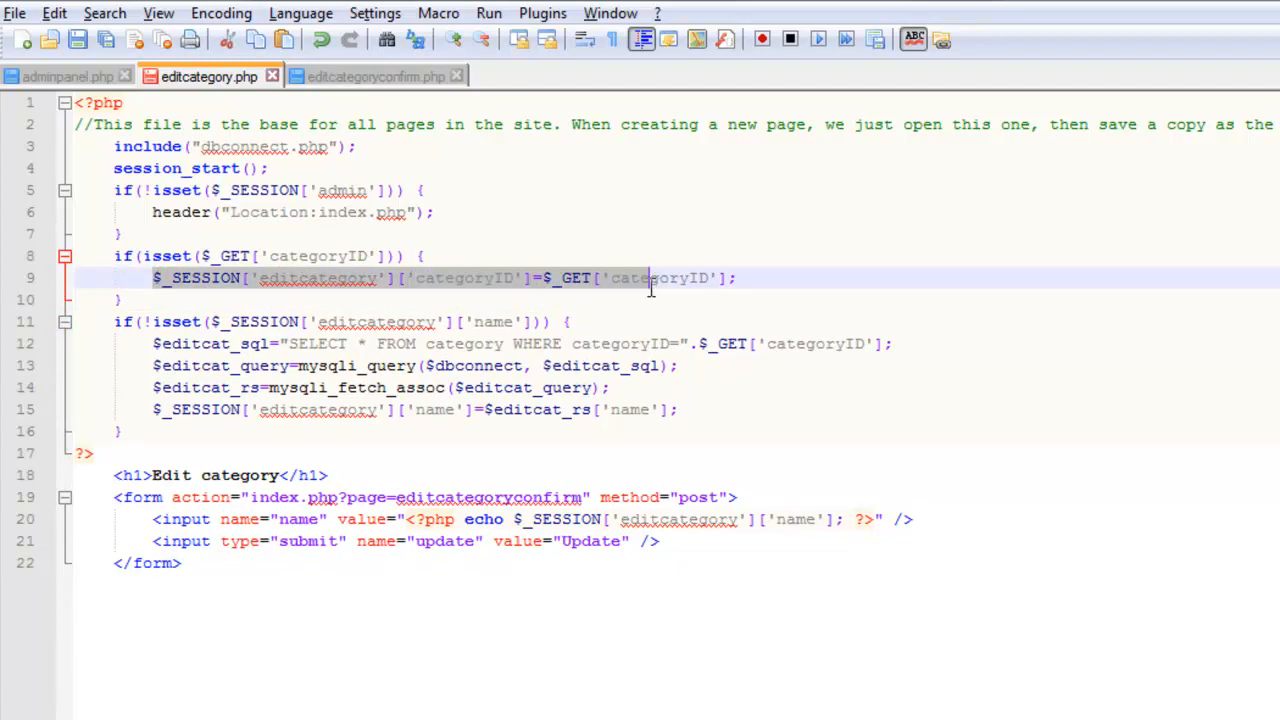
double_click(318, 256)
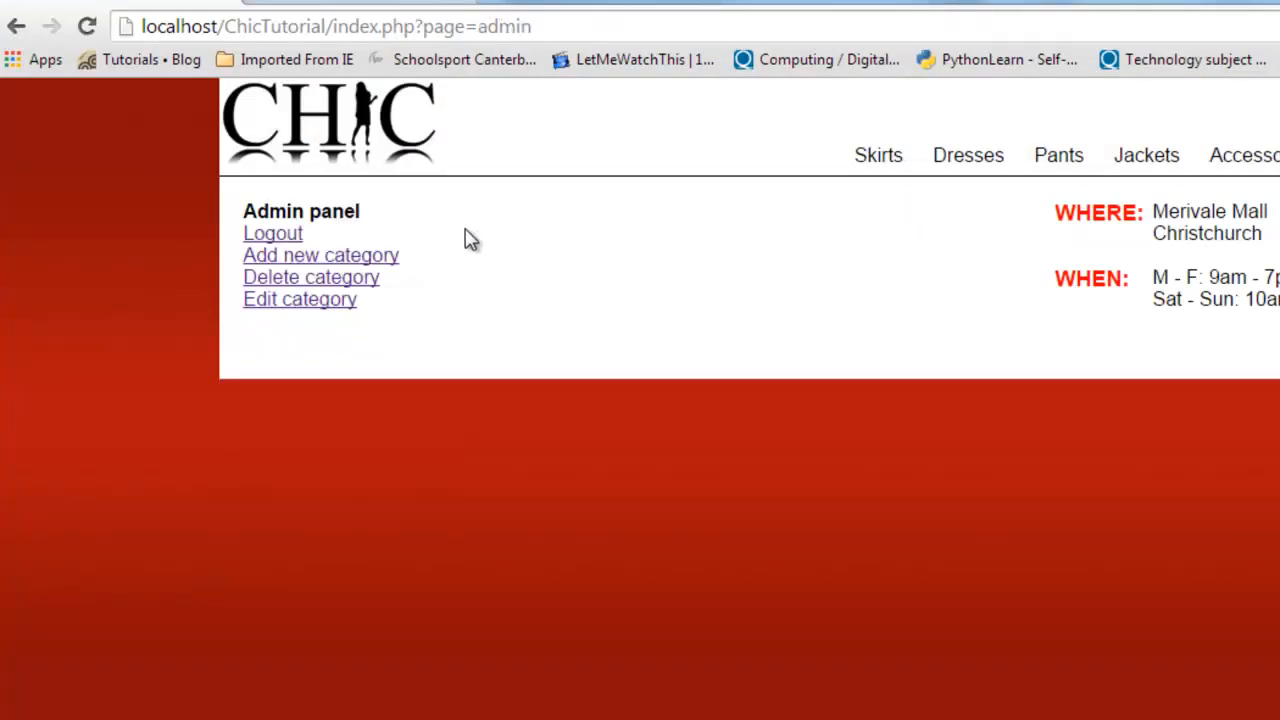
Update the Dresses category and use 'Oops, go back' to confirm the edit form reopens cleanly
left_click(300, 298)
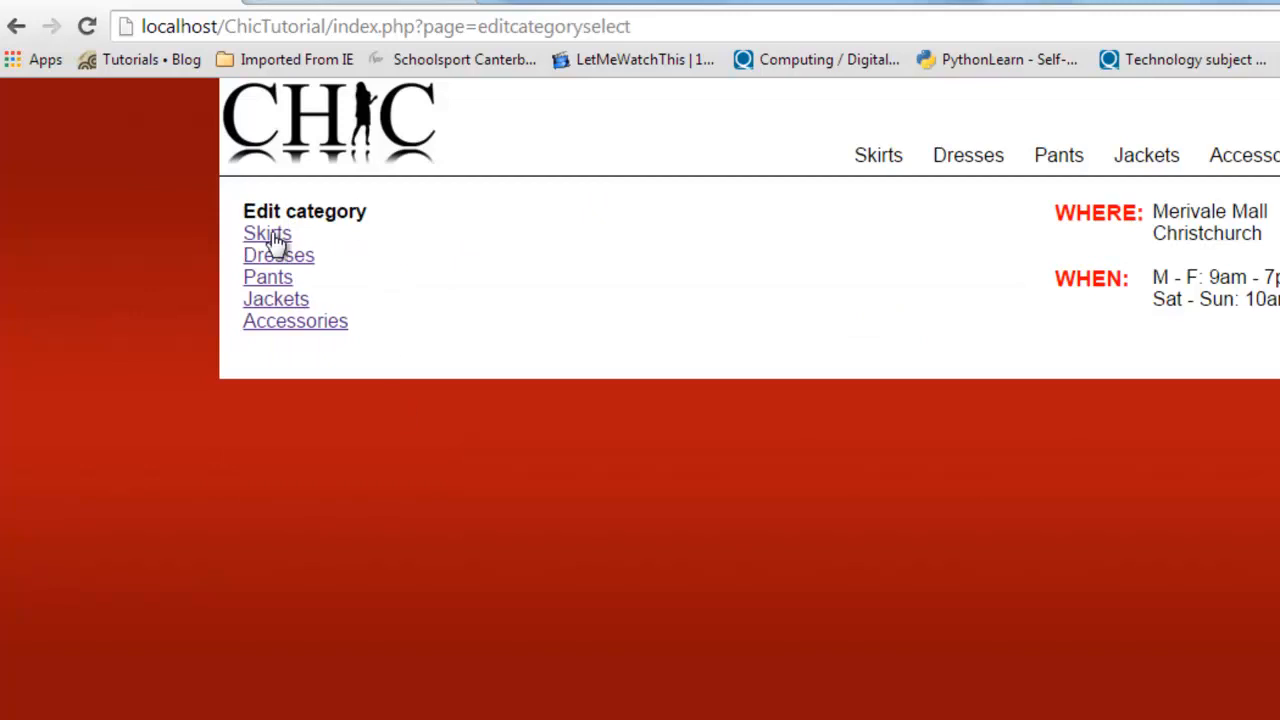
left_click(268, 232)
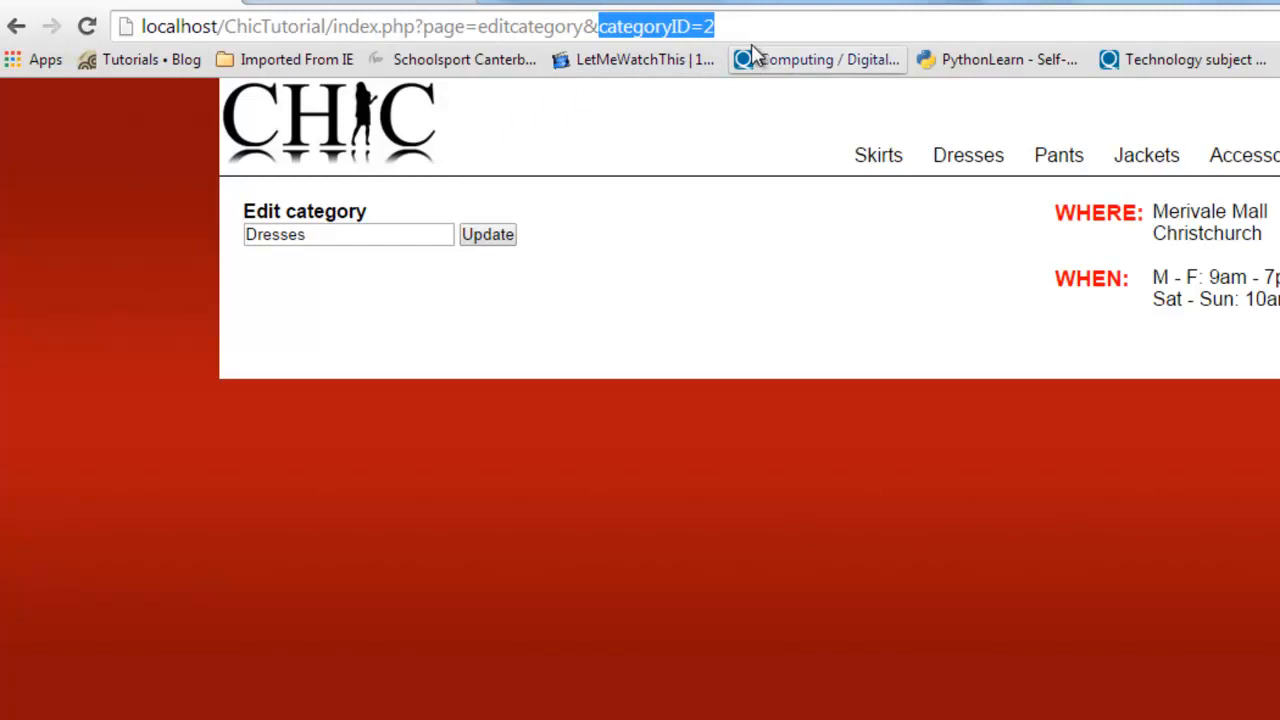
left_click(488, 234)
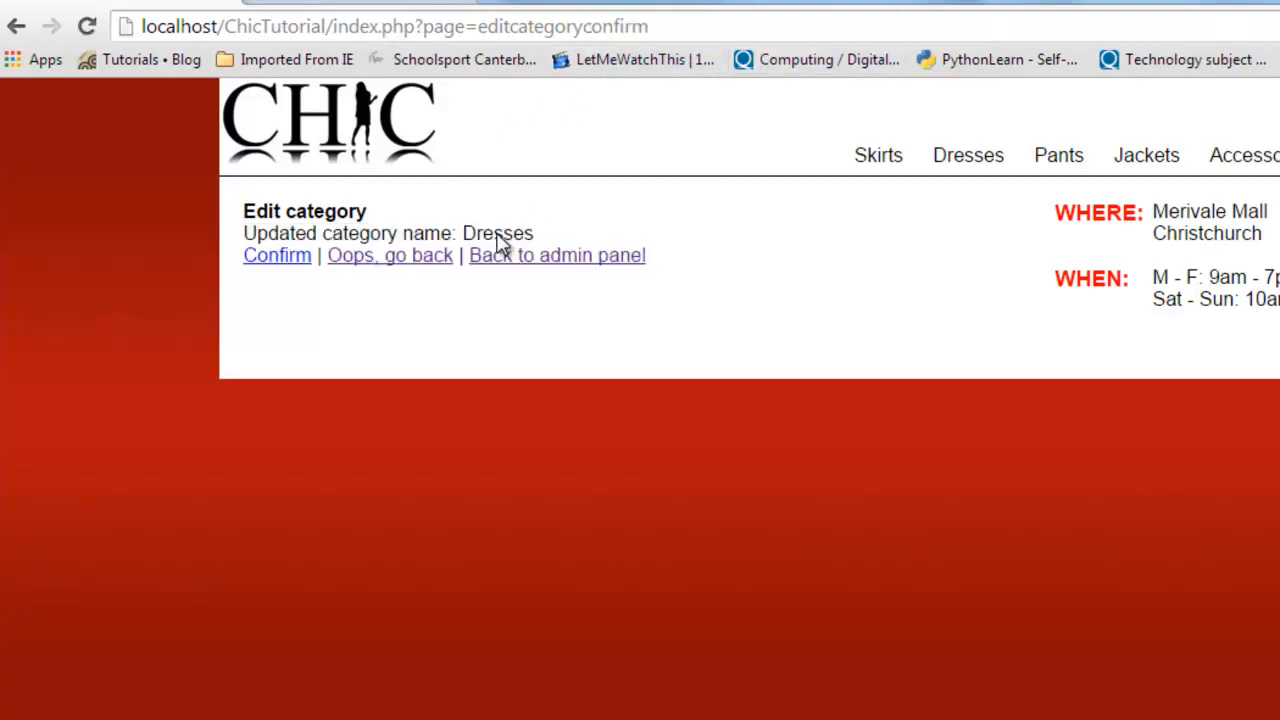
mouse_move(460, 260)
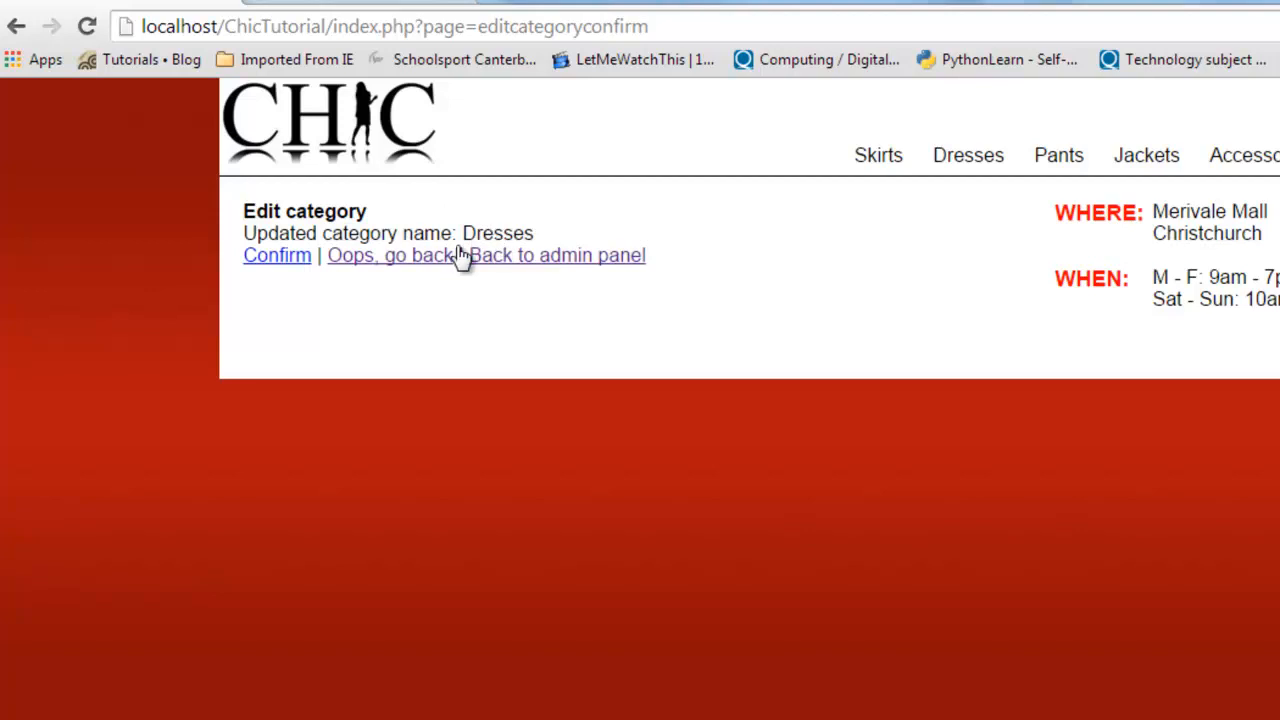
left_click(390, 256)
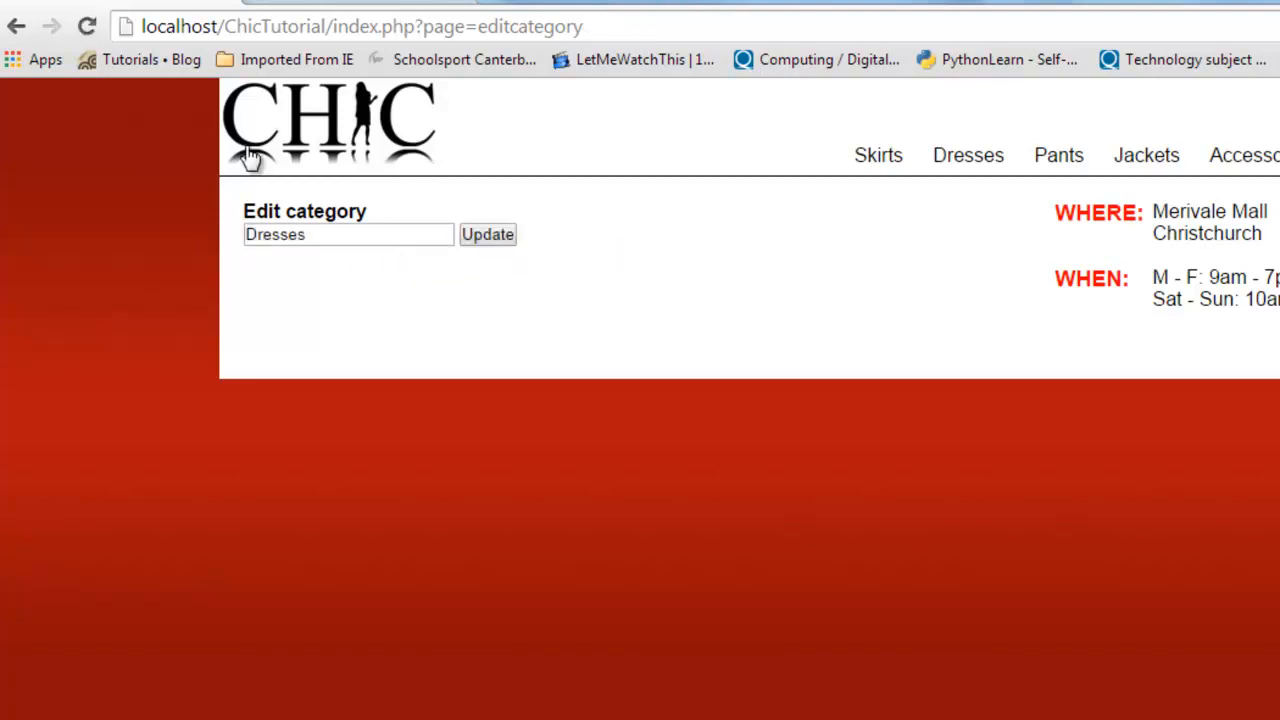
mouse_move(398, 180)
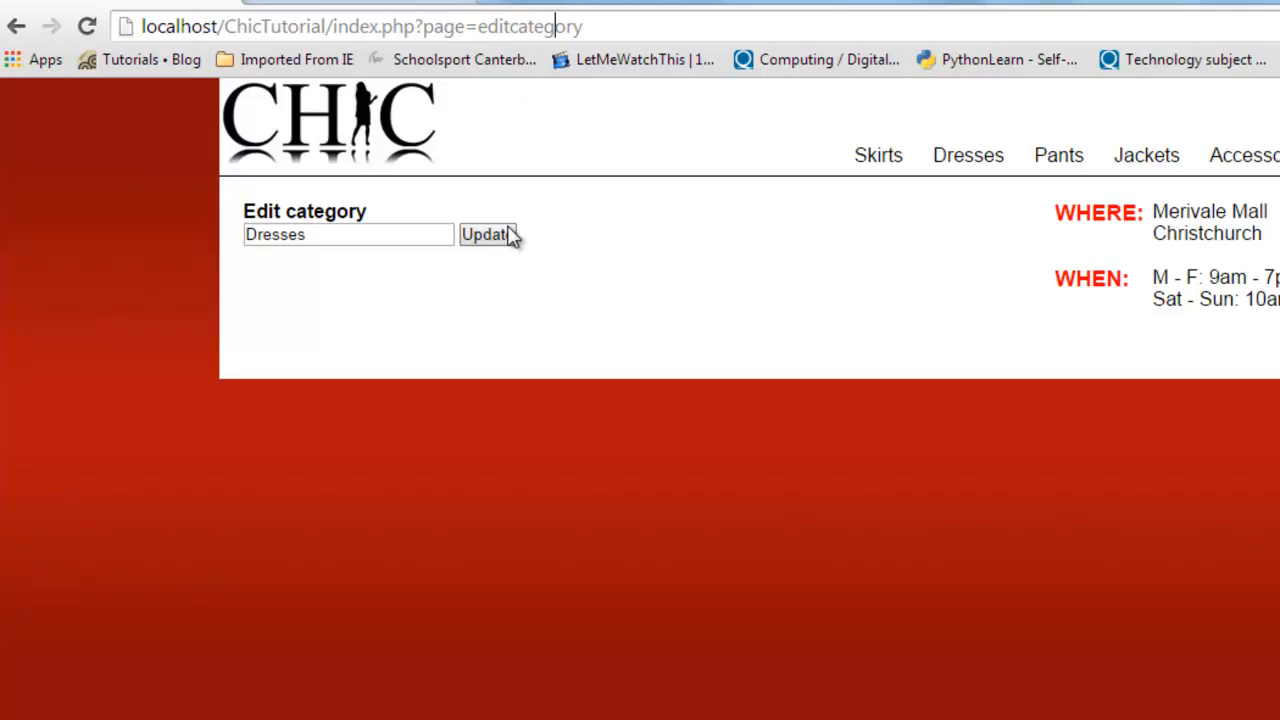
Return to the admin panel and start editing the Skirts category name
left_click(488, 234)
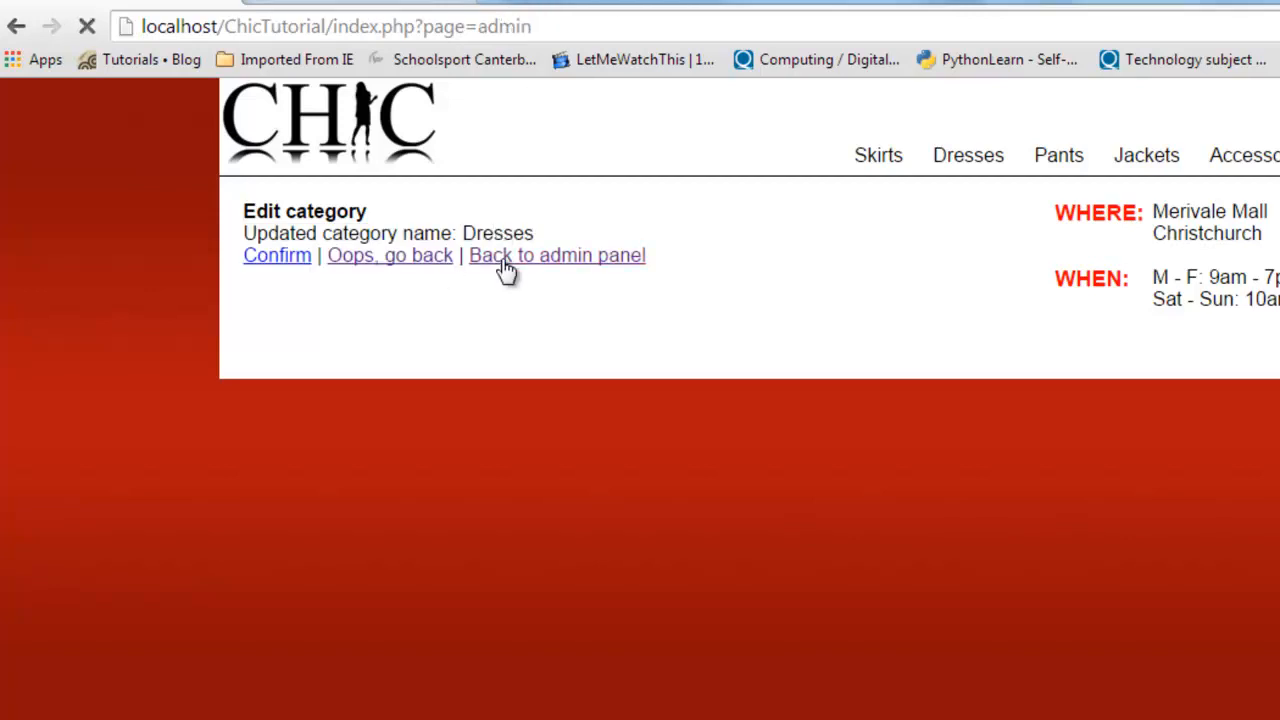
left_click(556, 256)
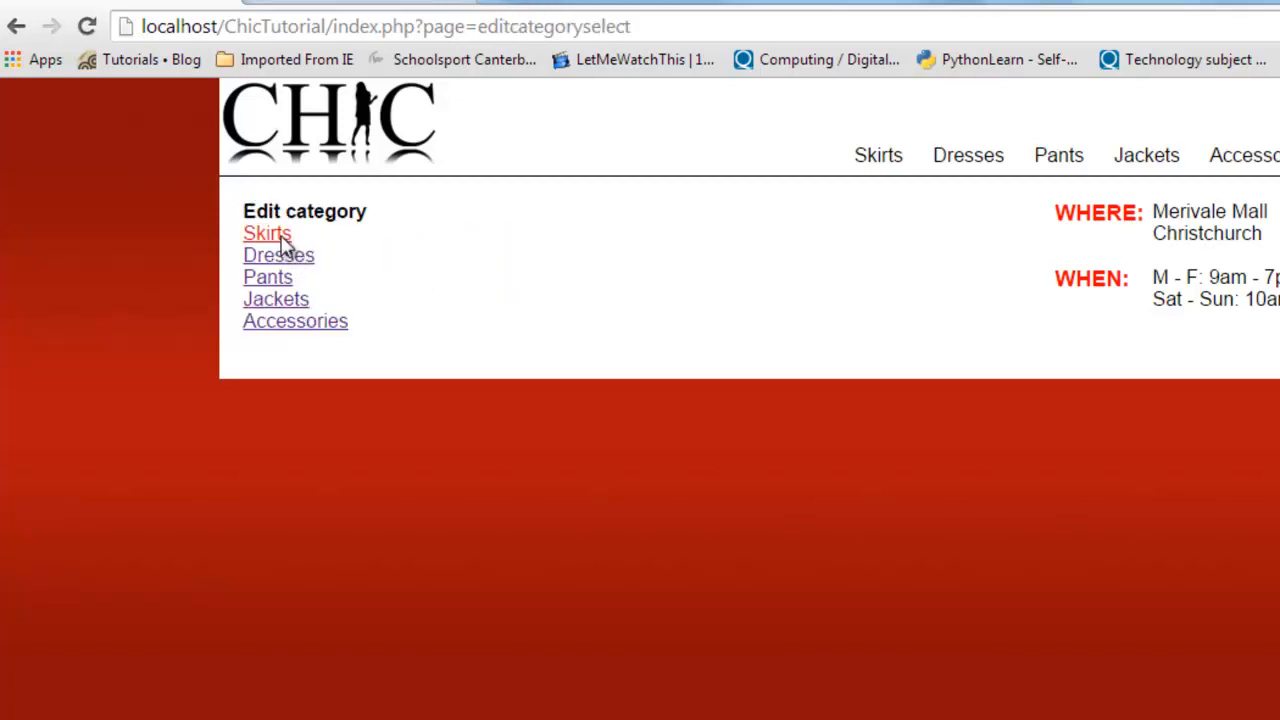
left_click(266, 232)
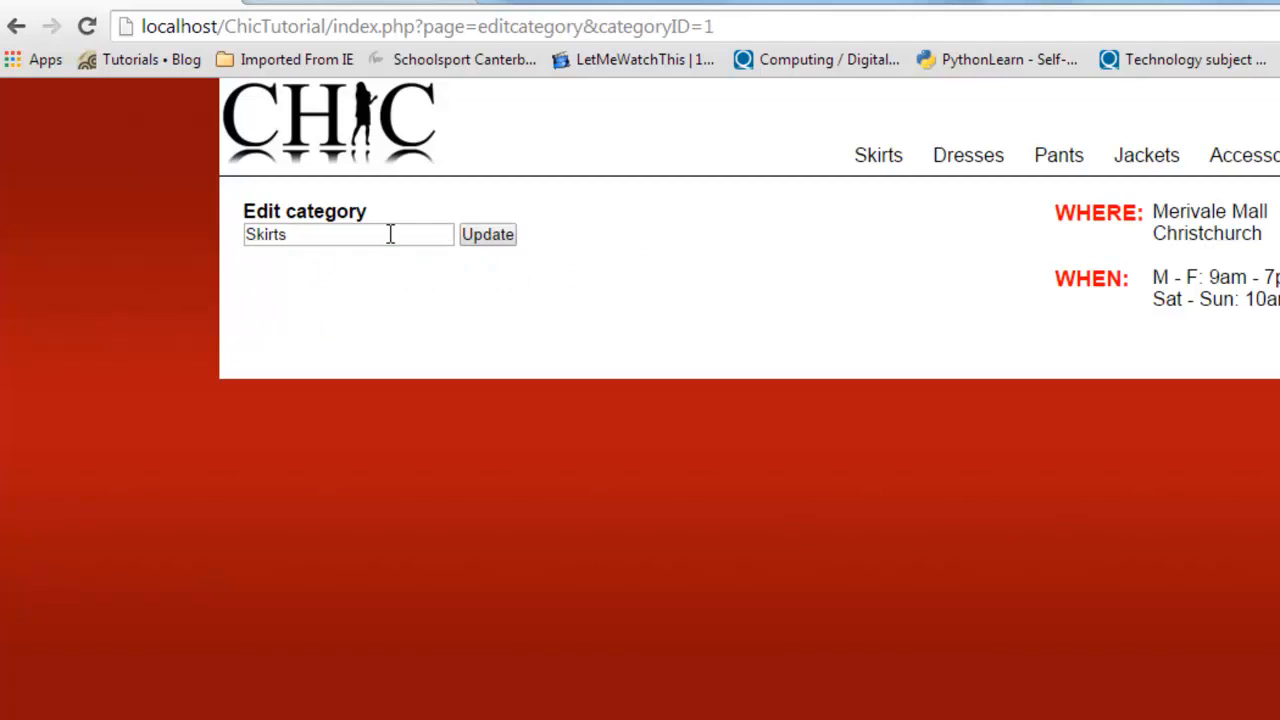
left_click(488, 234)
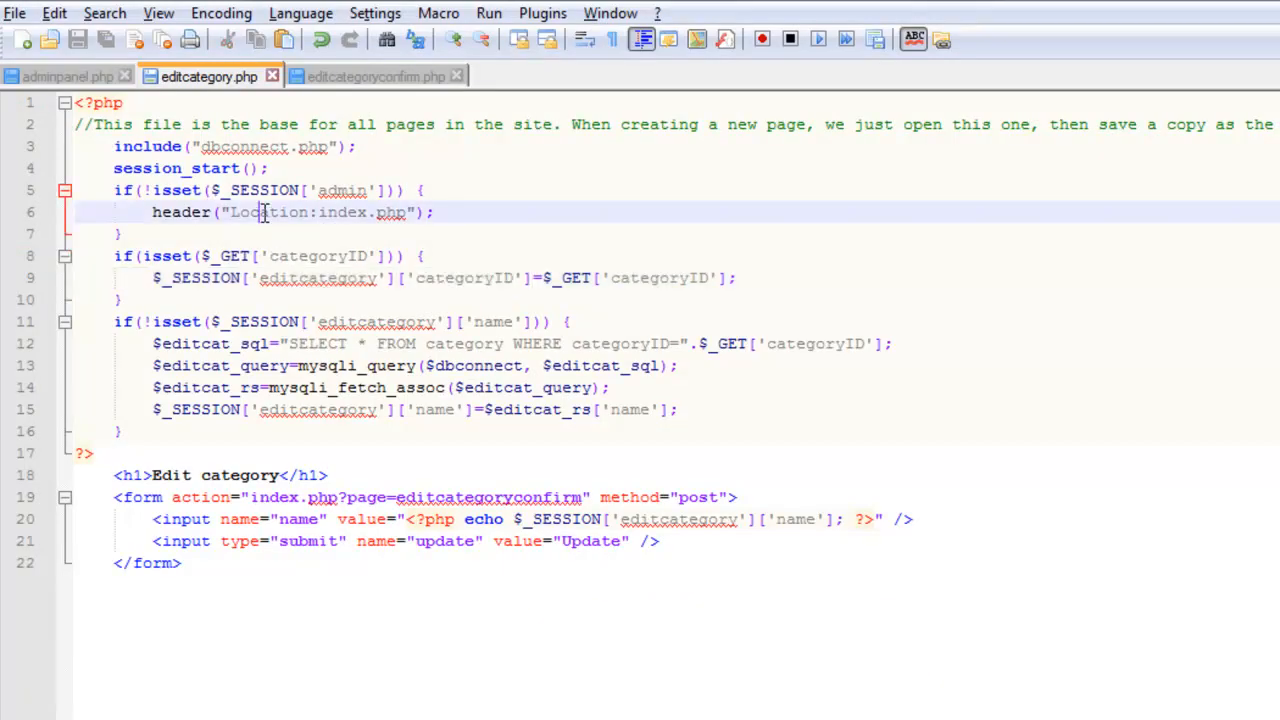
mouse_move(376, 76)
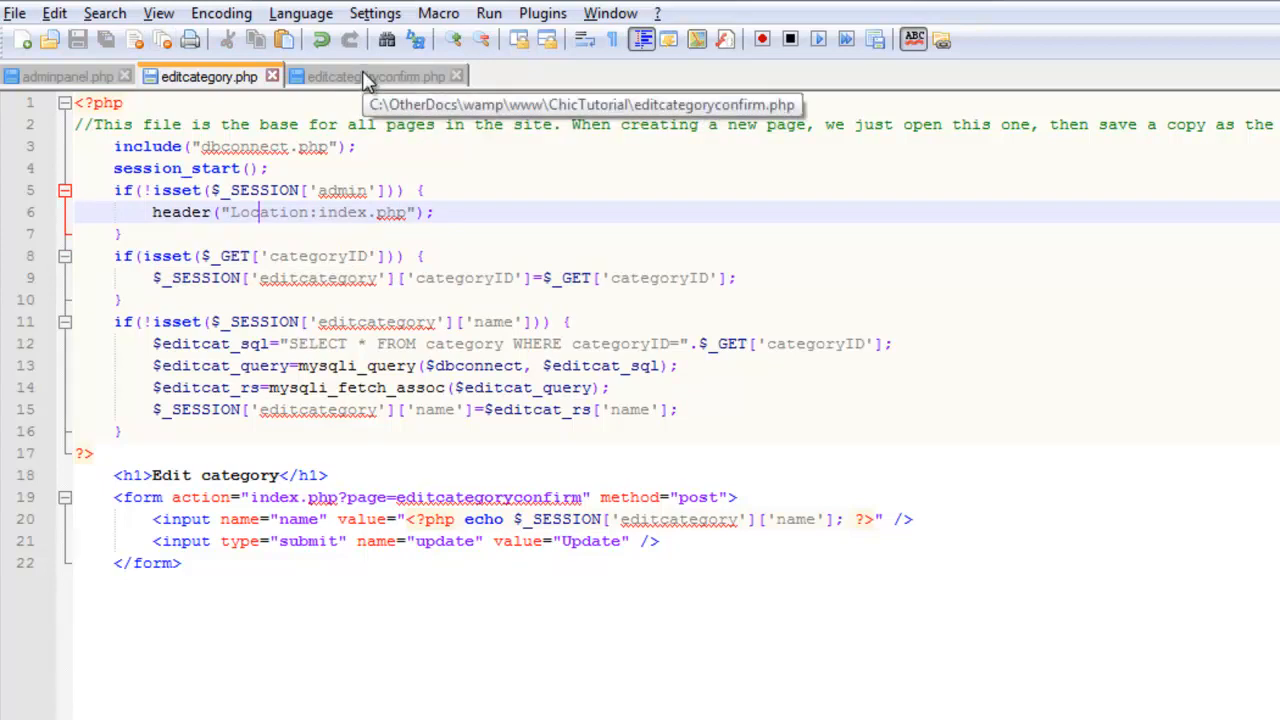
Switch to editcategoryconfirm.php and bring up the File menu
left_click(376, 76)
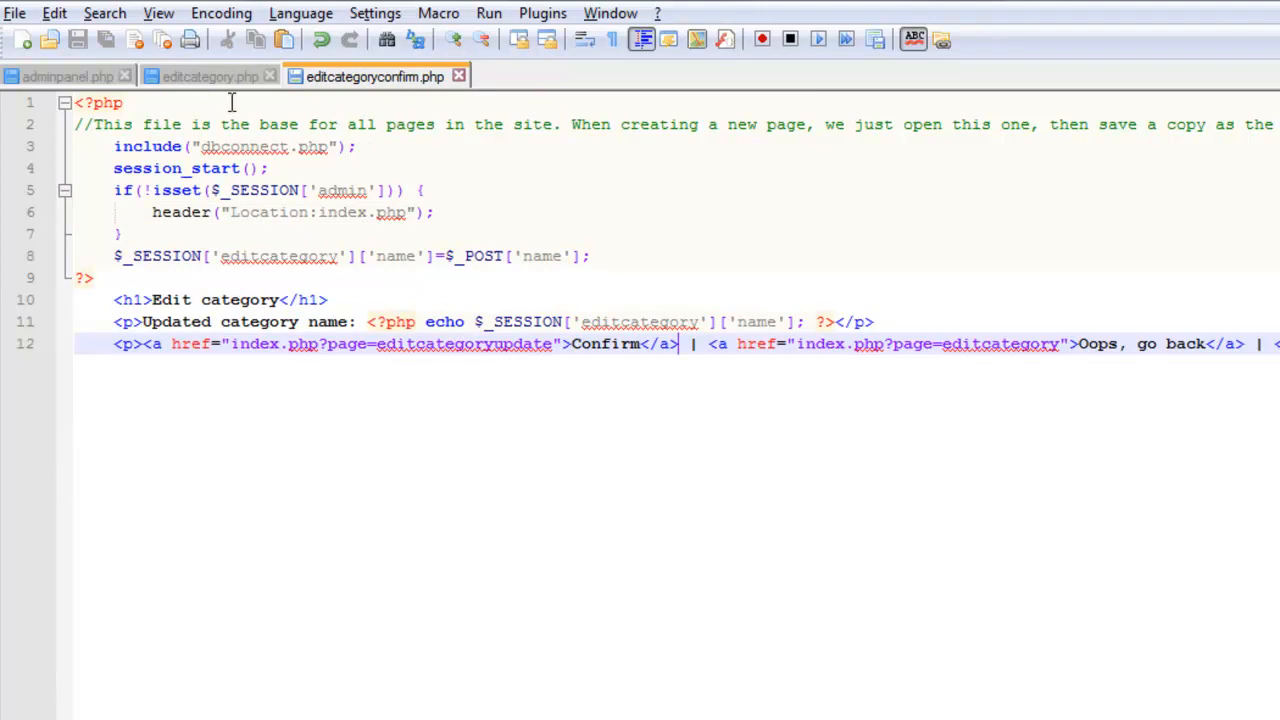
left_click(14, 12)
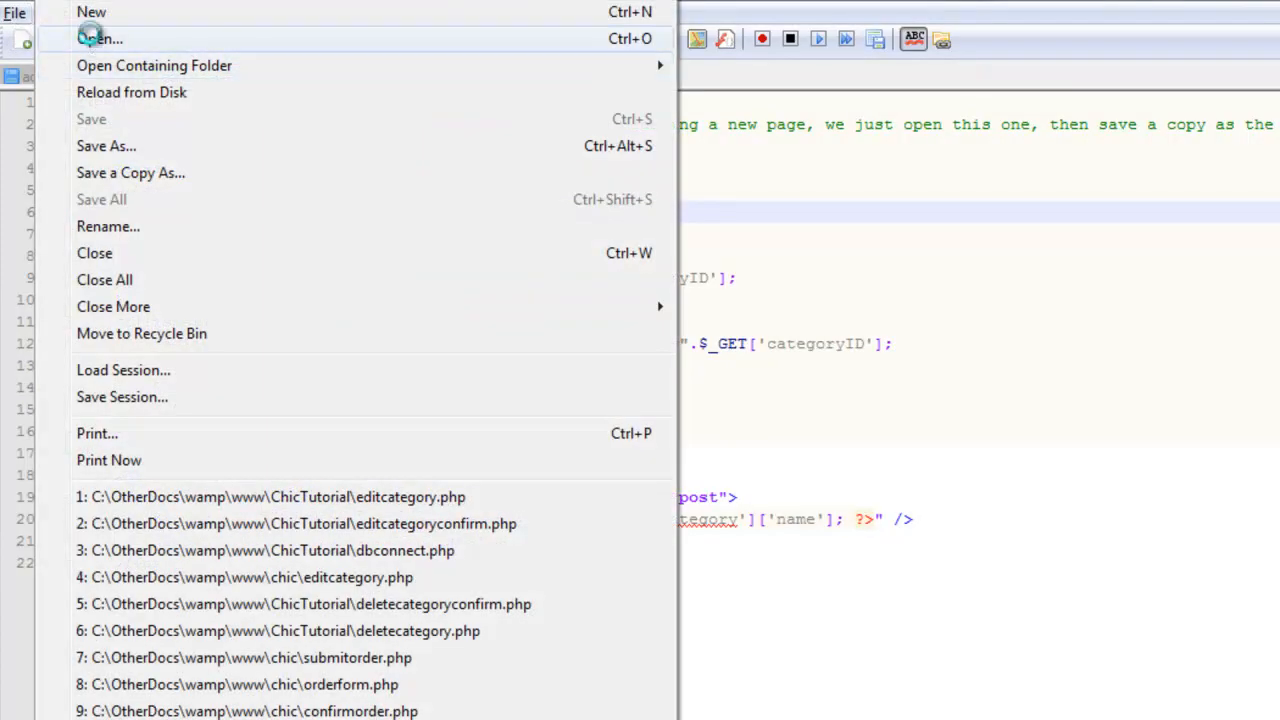
Load editcategoryselect.php and save a copy as editcategoryupdate.php
left_click(100, 38)
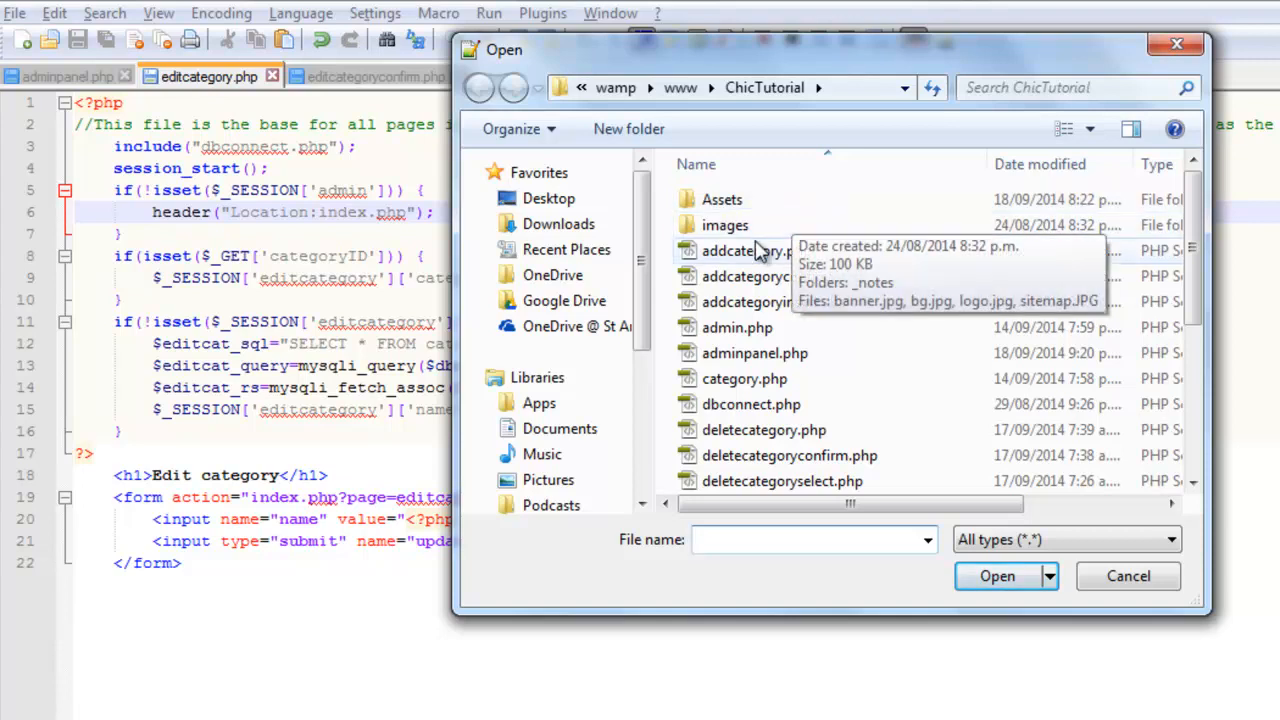
scroll("down", 3)
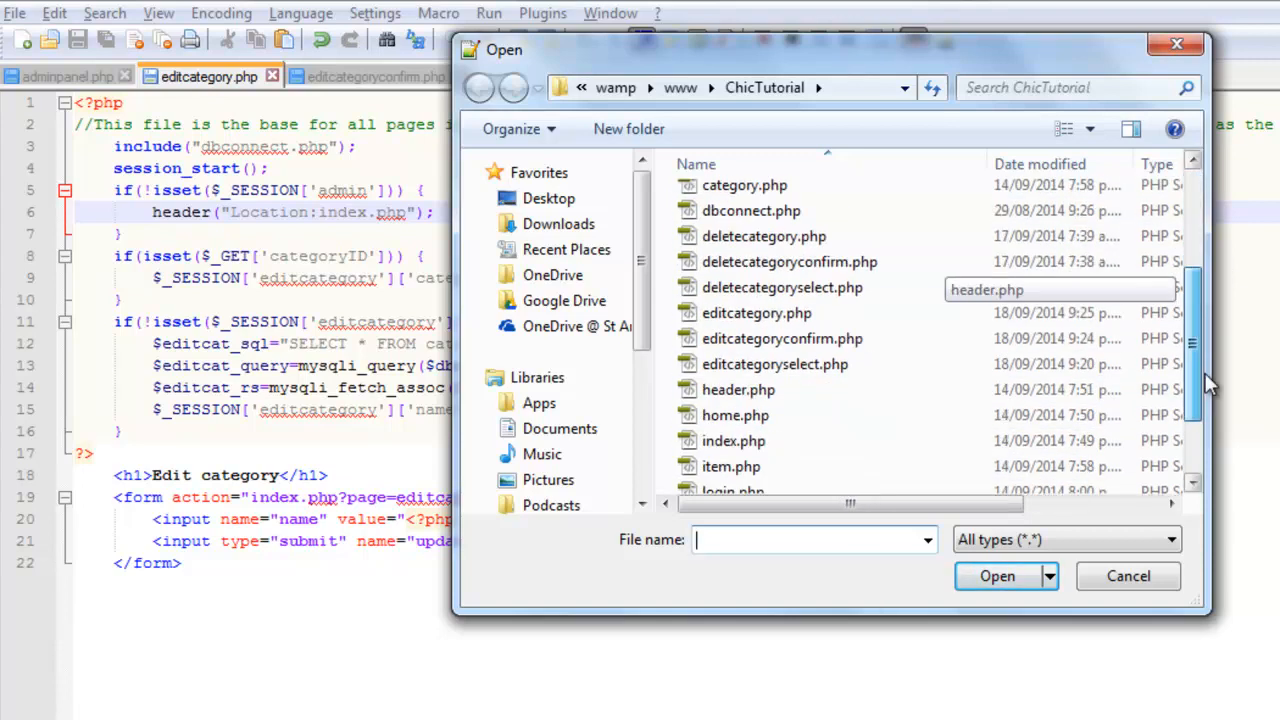
scroll("down", 3)
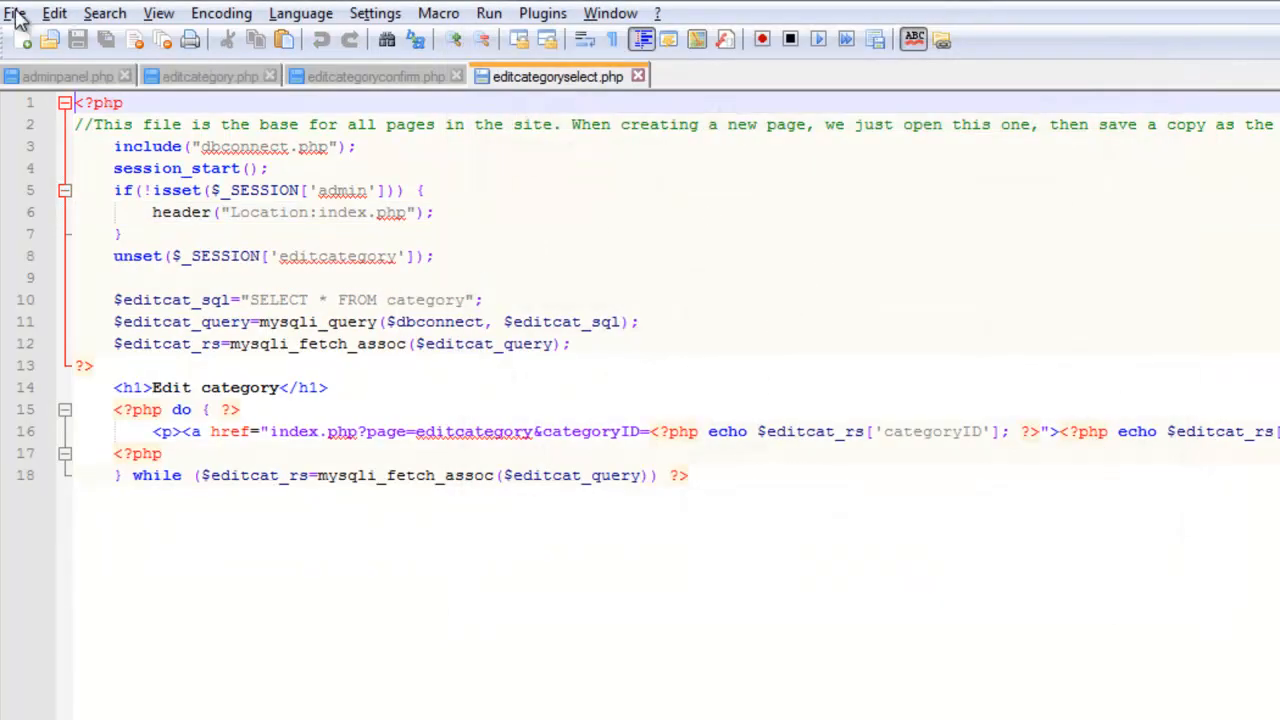
left_click(16, 12)
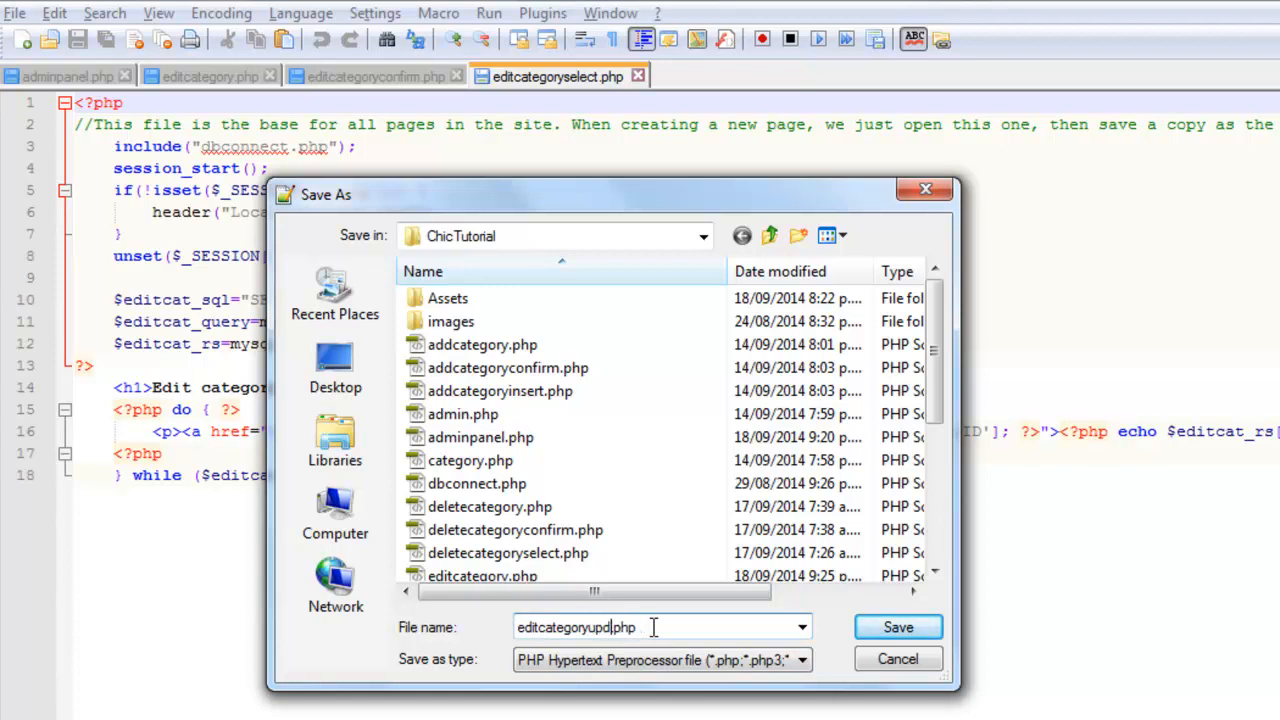
left_click(896, 628)
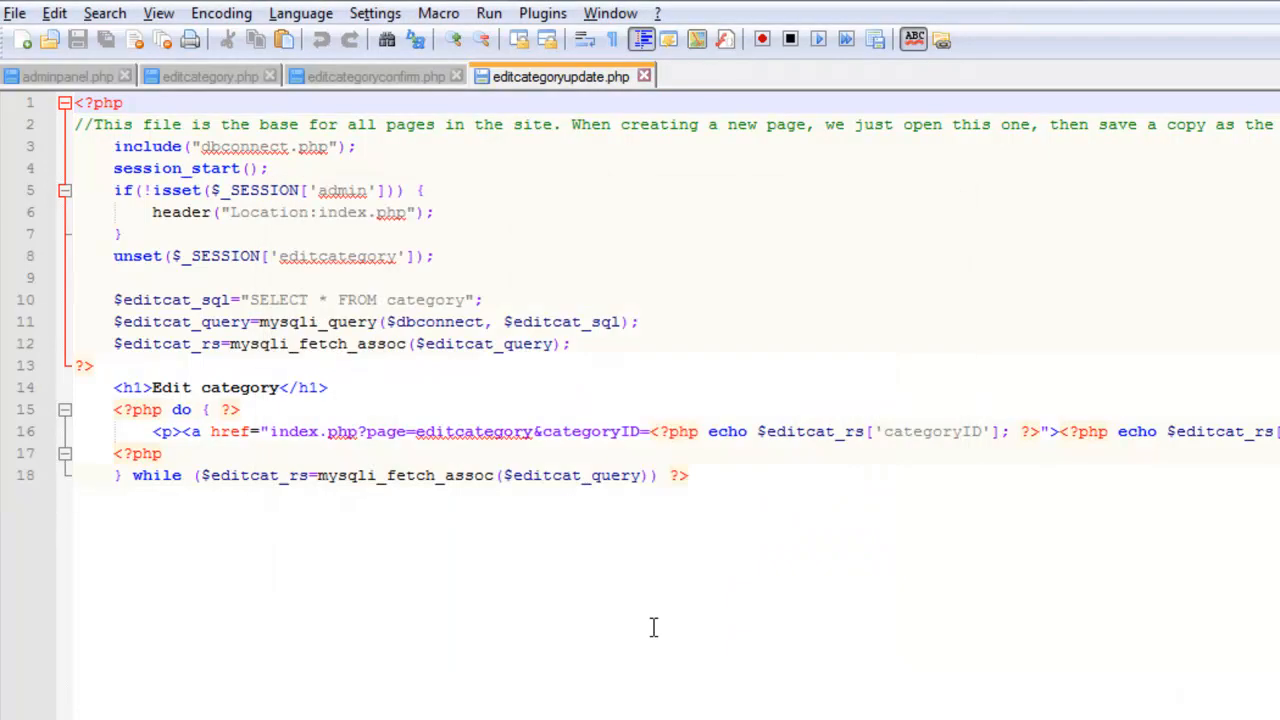
Move the unset($_SESSION['editcategory']) line below the query lines
left_click(316, 276)
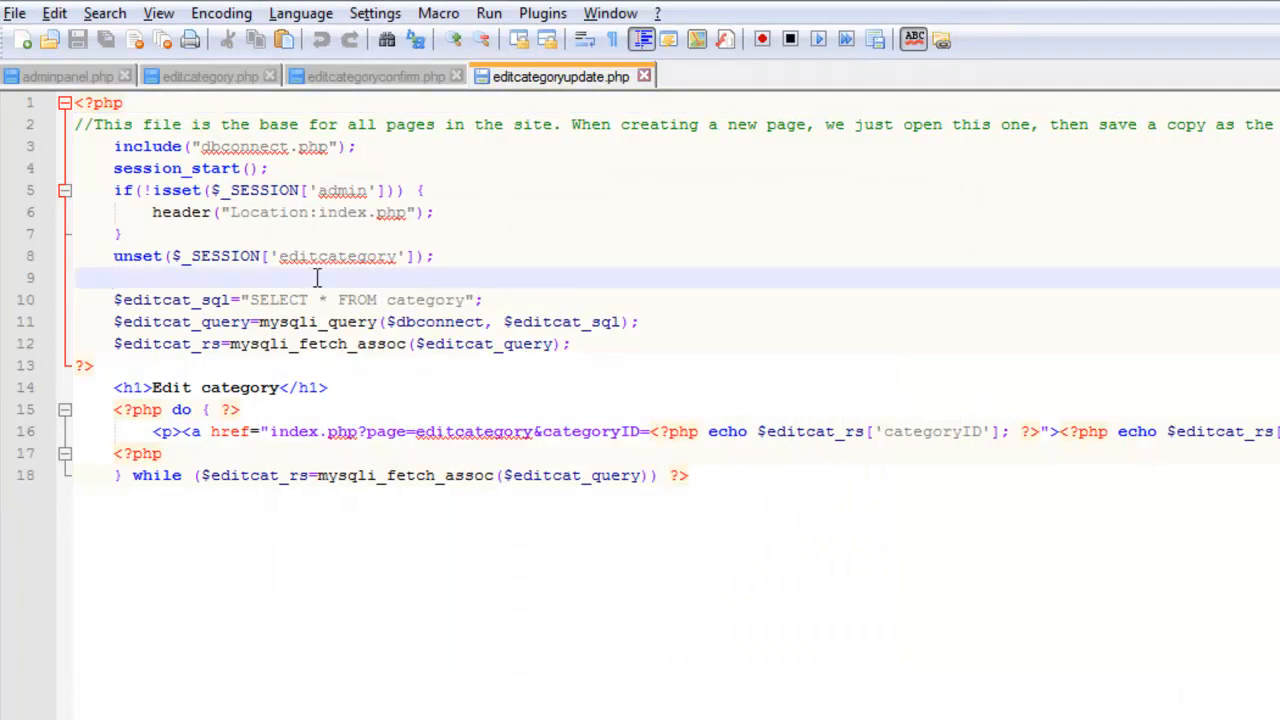
triple_click(270, 256)
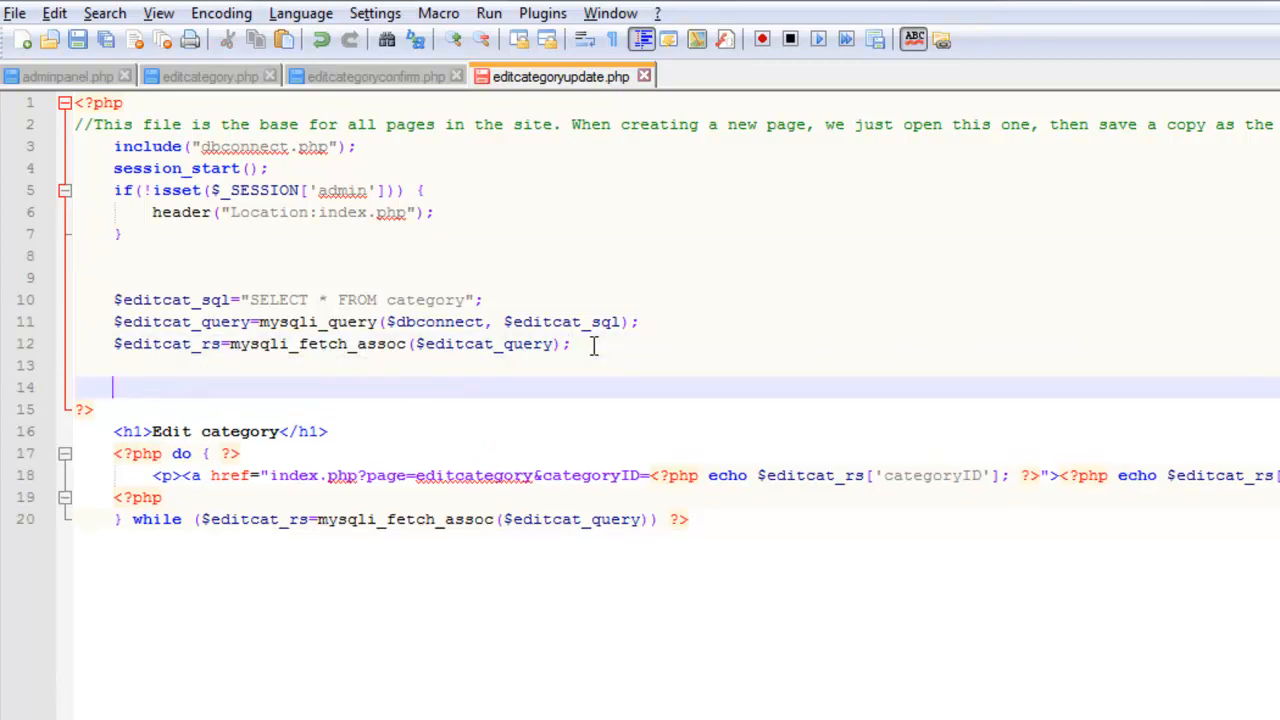
type("unset($_SESSION['editcategory']);")
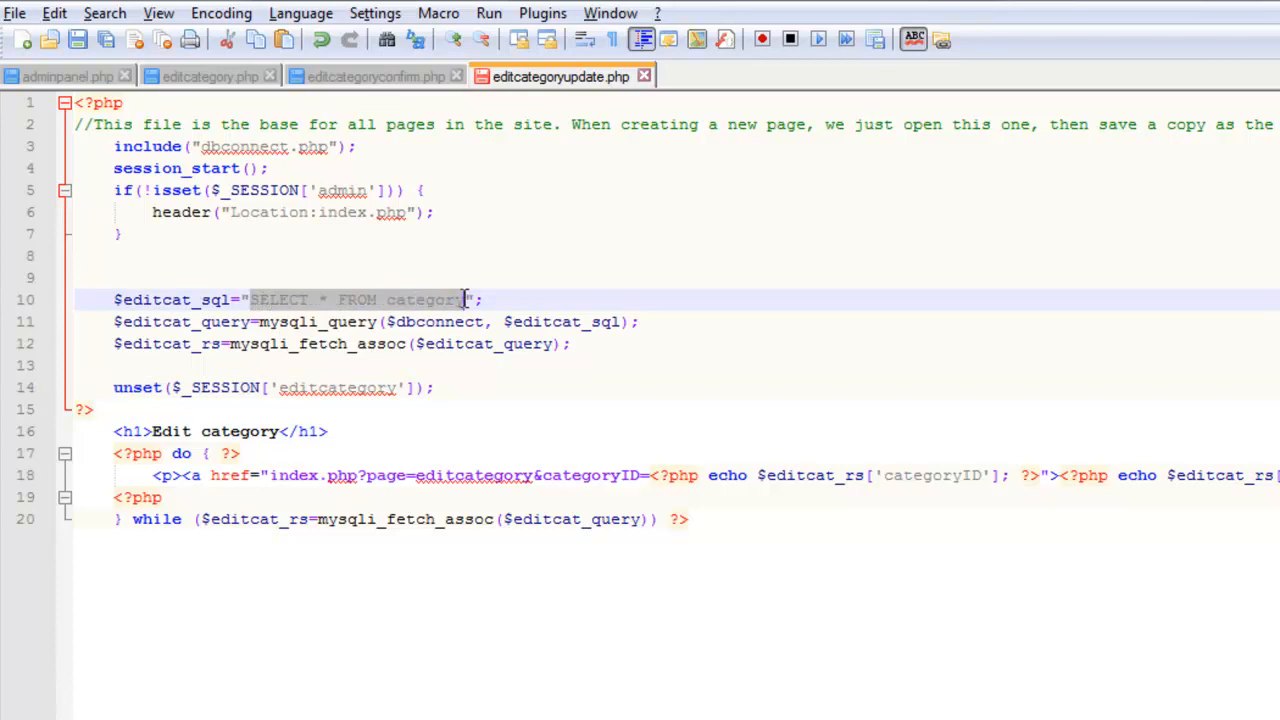
Rewrite $editcat_sql as UPDATE category SET name from $_SESSION['editcategory'] WHERE categoryID matches the session's
type("UPDATE \";")
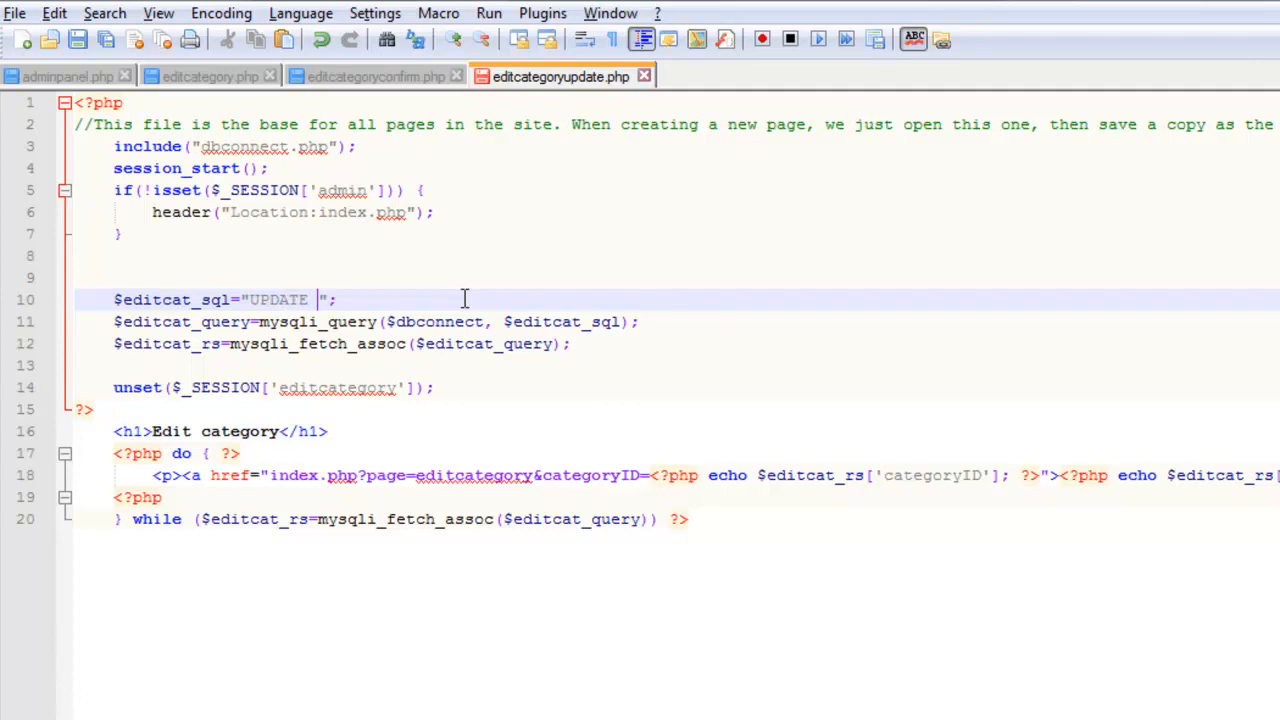
type("category SET name='")
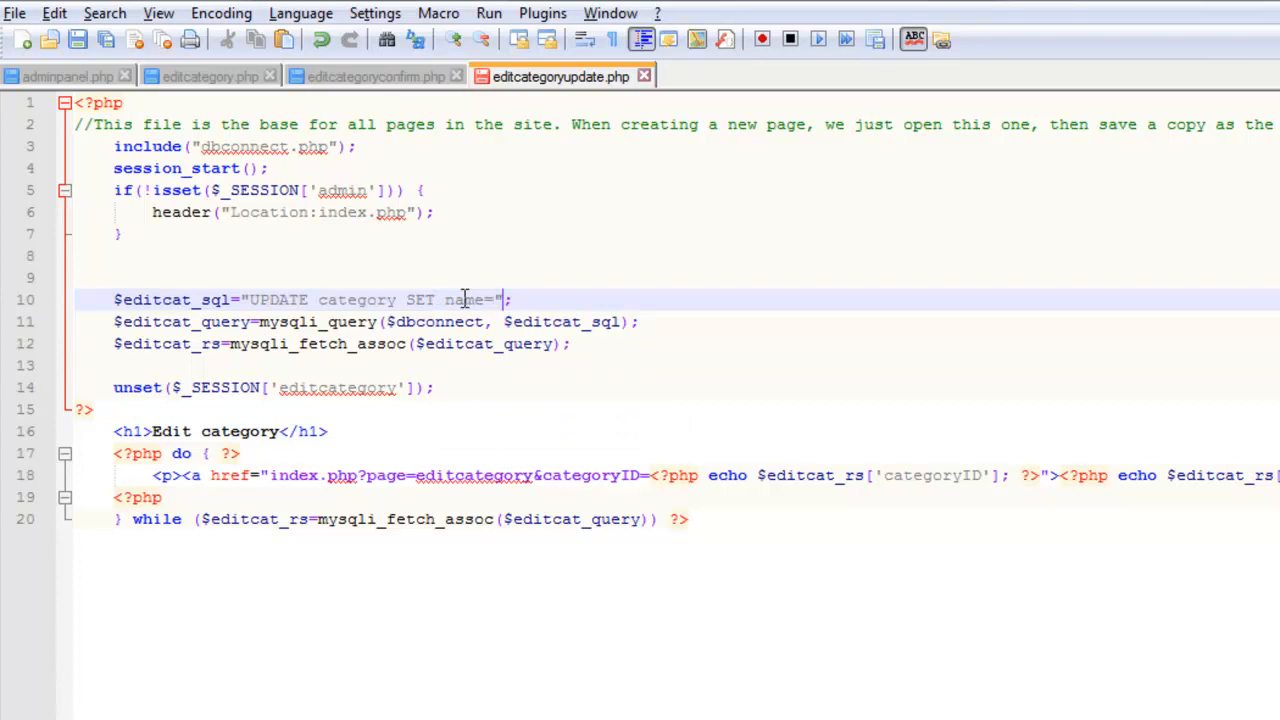
type(".")
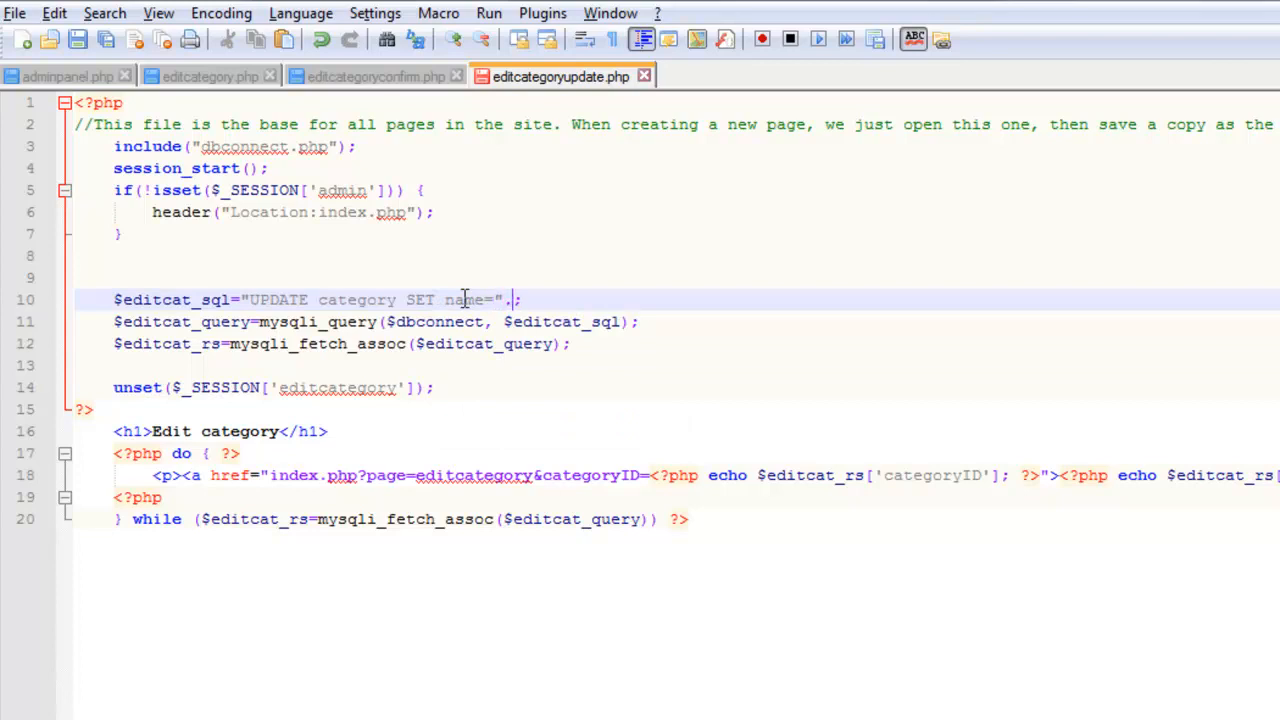
type("_SESSION['editcategory']['name")
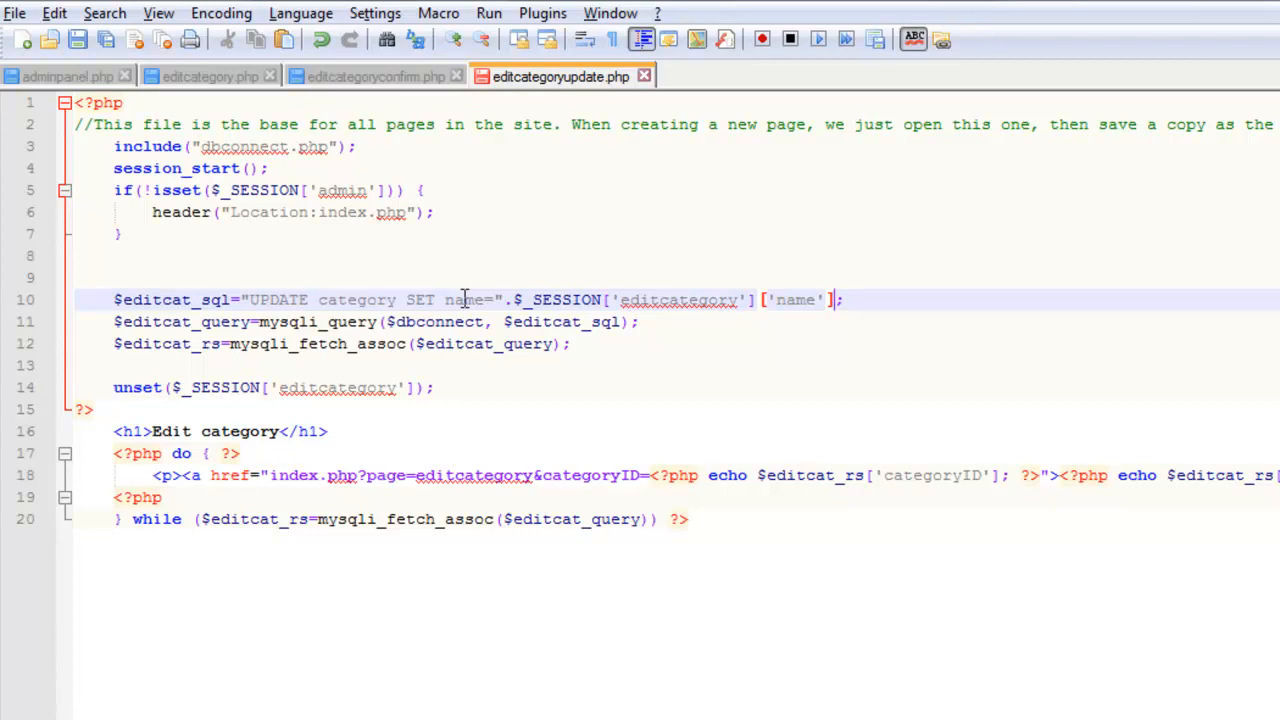
type(".")
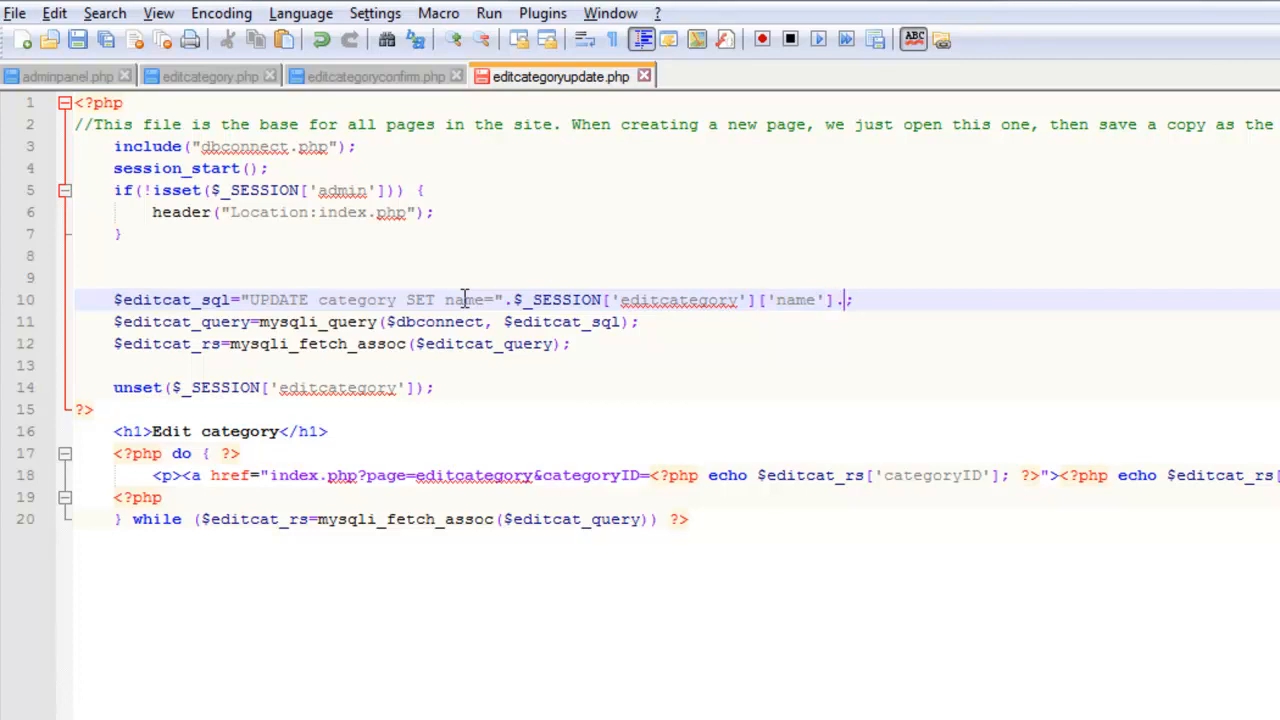
type(".\" WHERE")
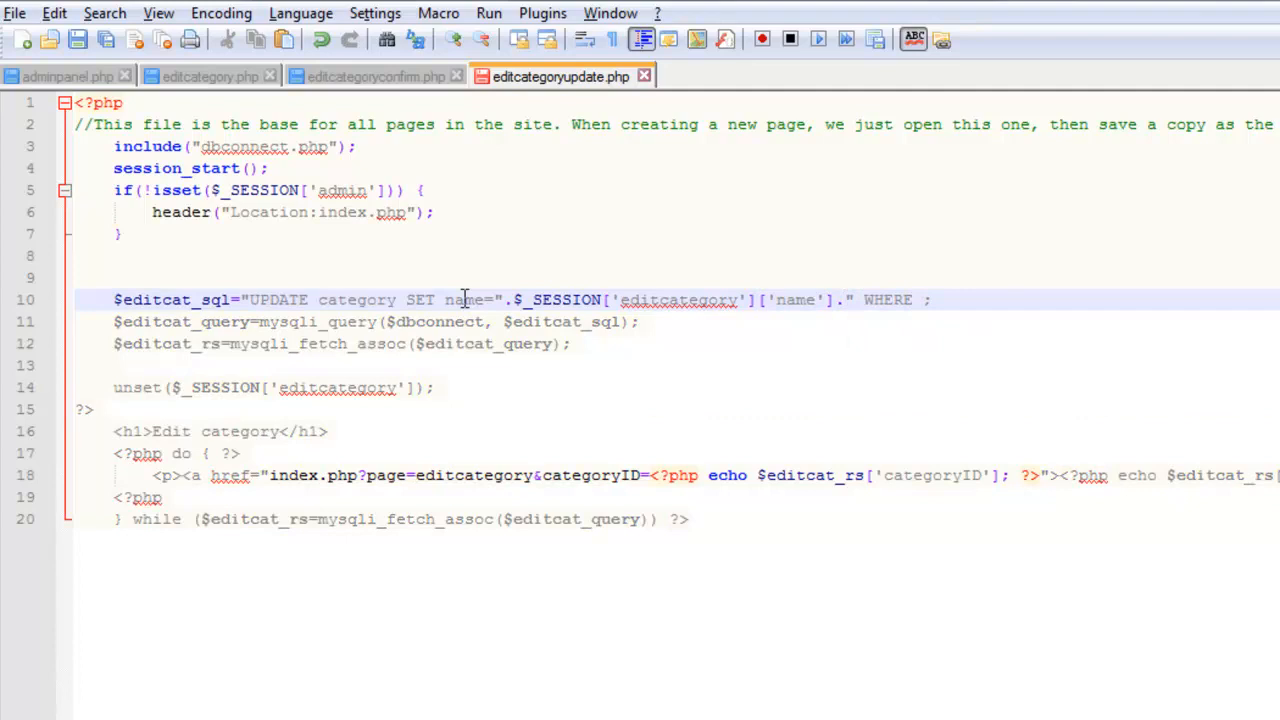
type("categoryID=")
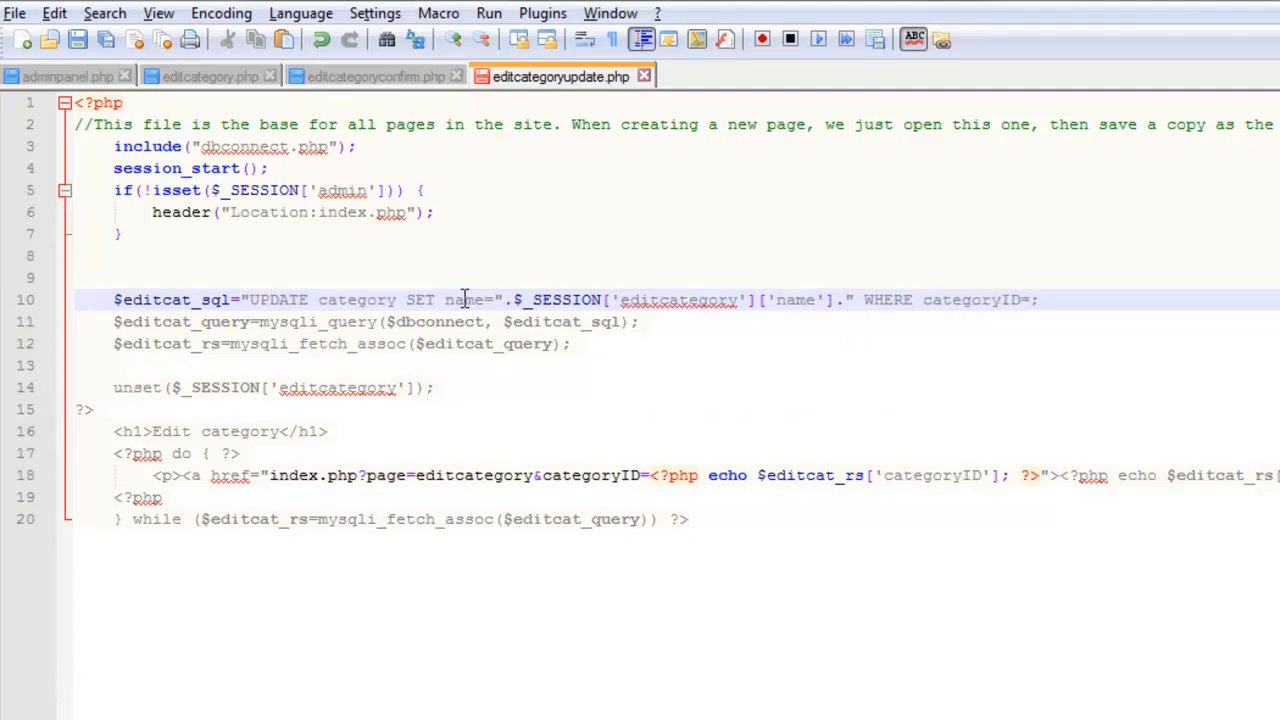
type("._$_SE")
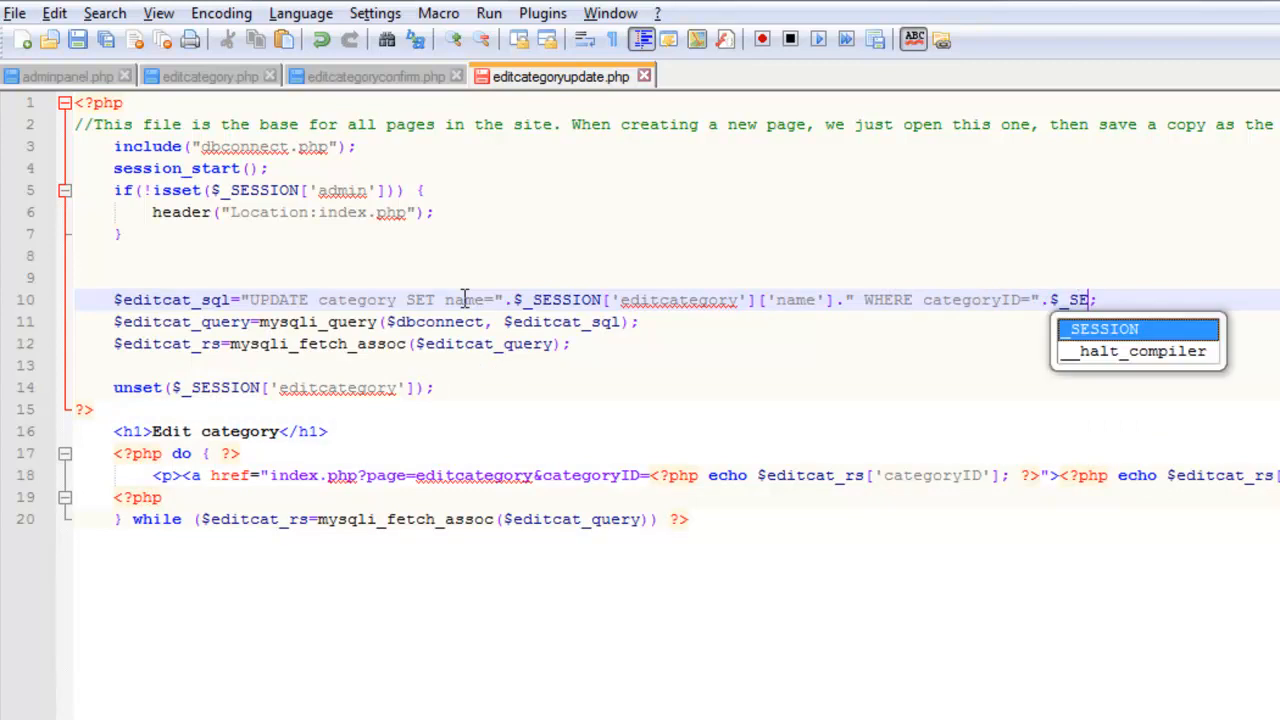
type("ditcategory'][")
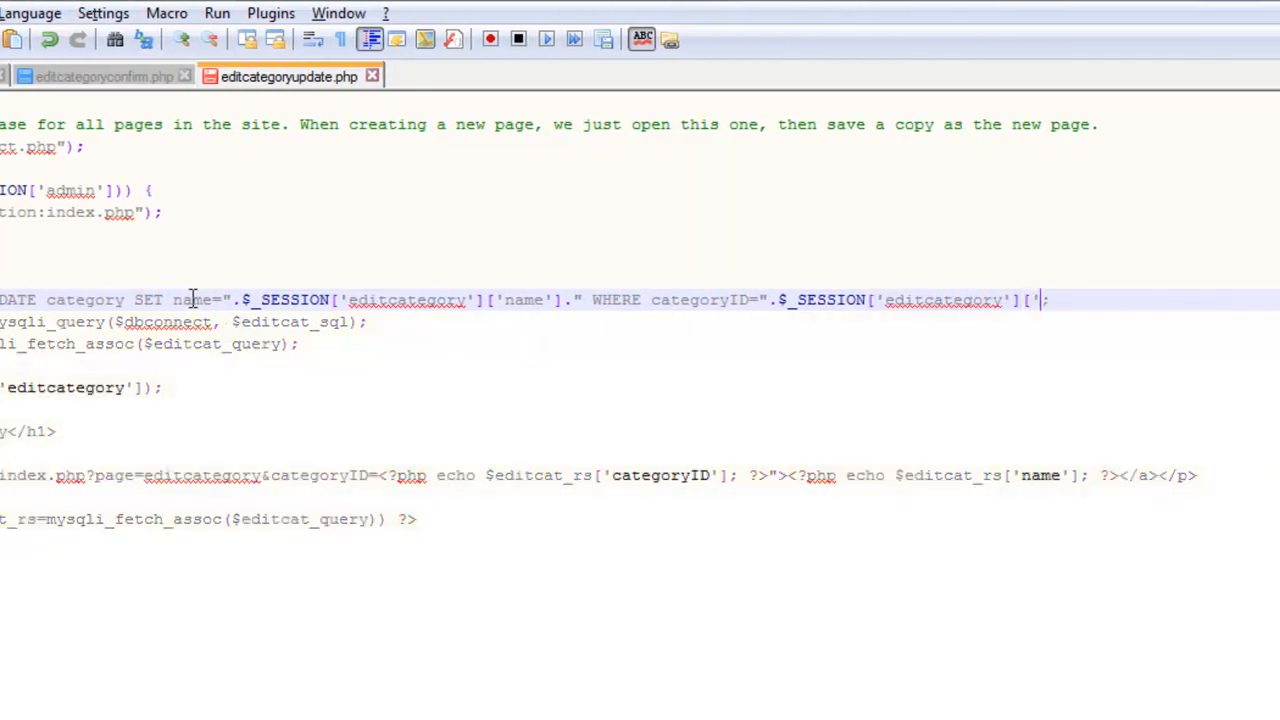
type("categoryID']")
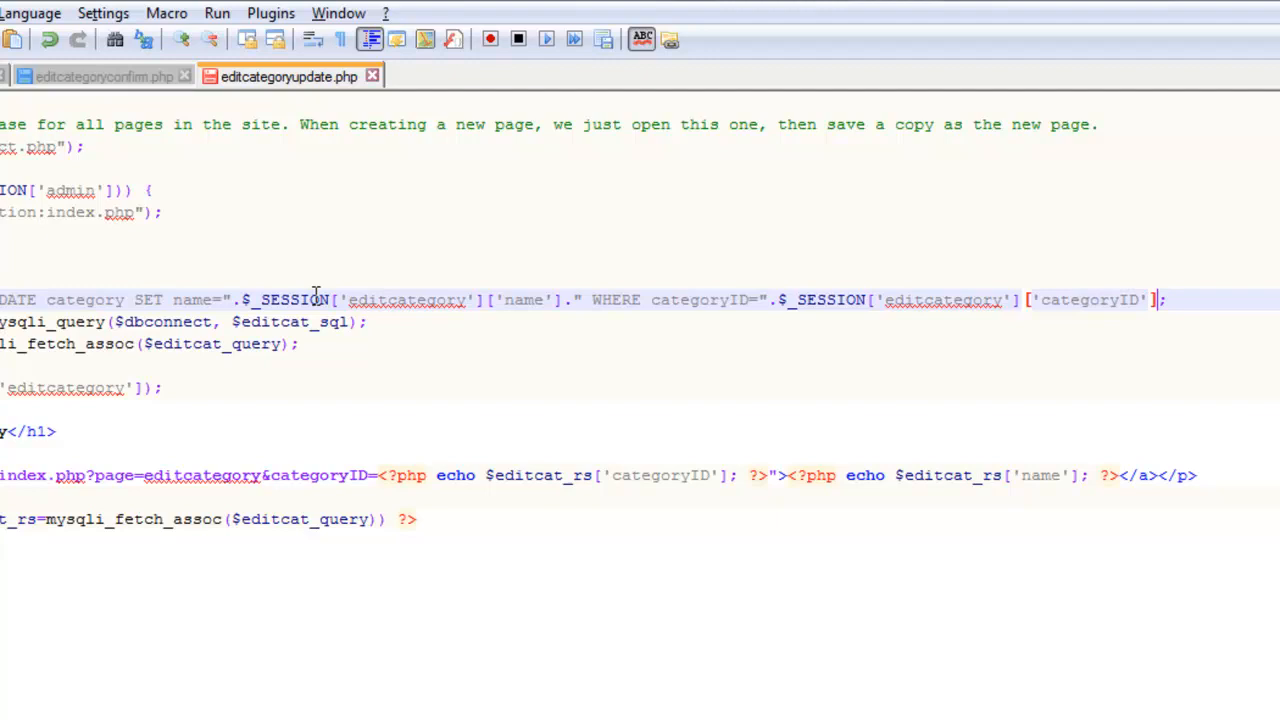
mouse_move(1100, 332)
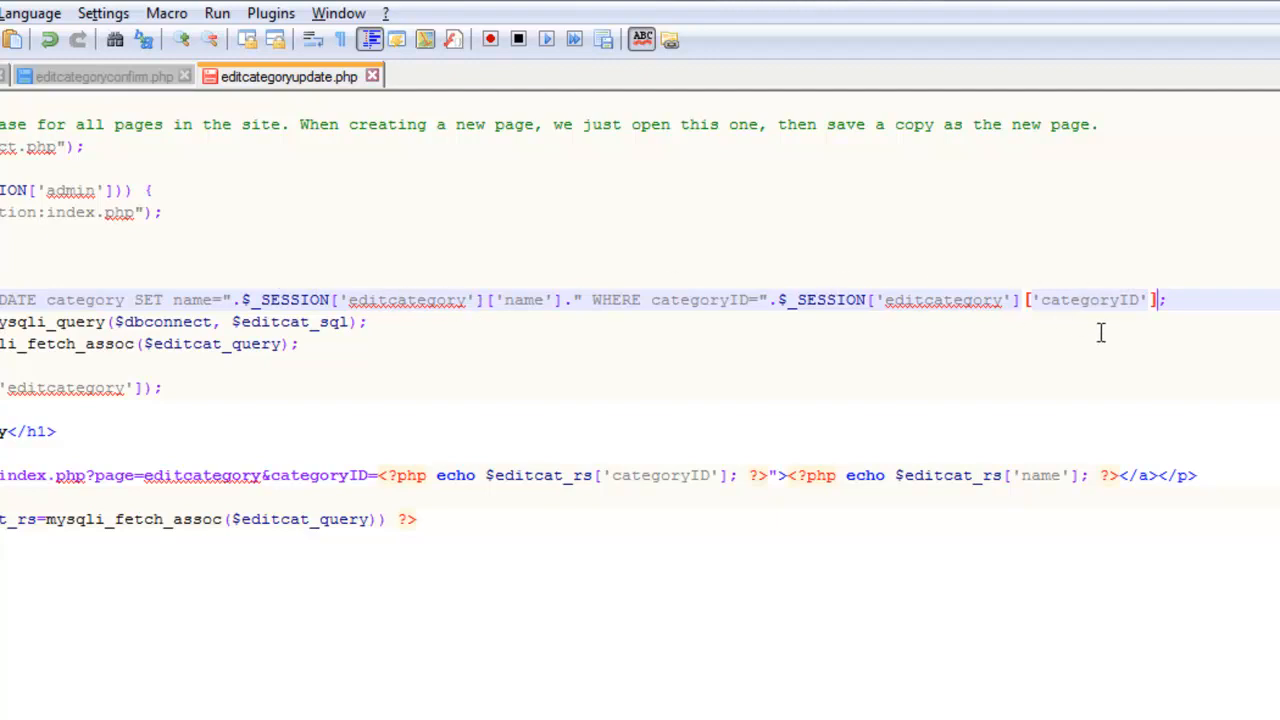
mouse_move(310, 328)
type("<p")
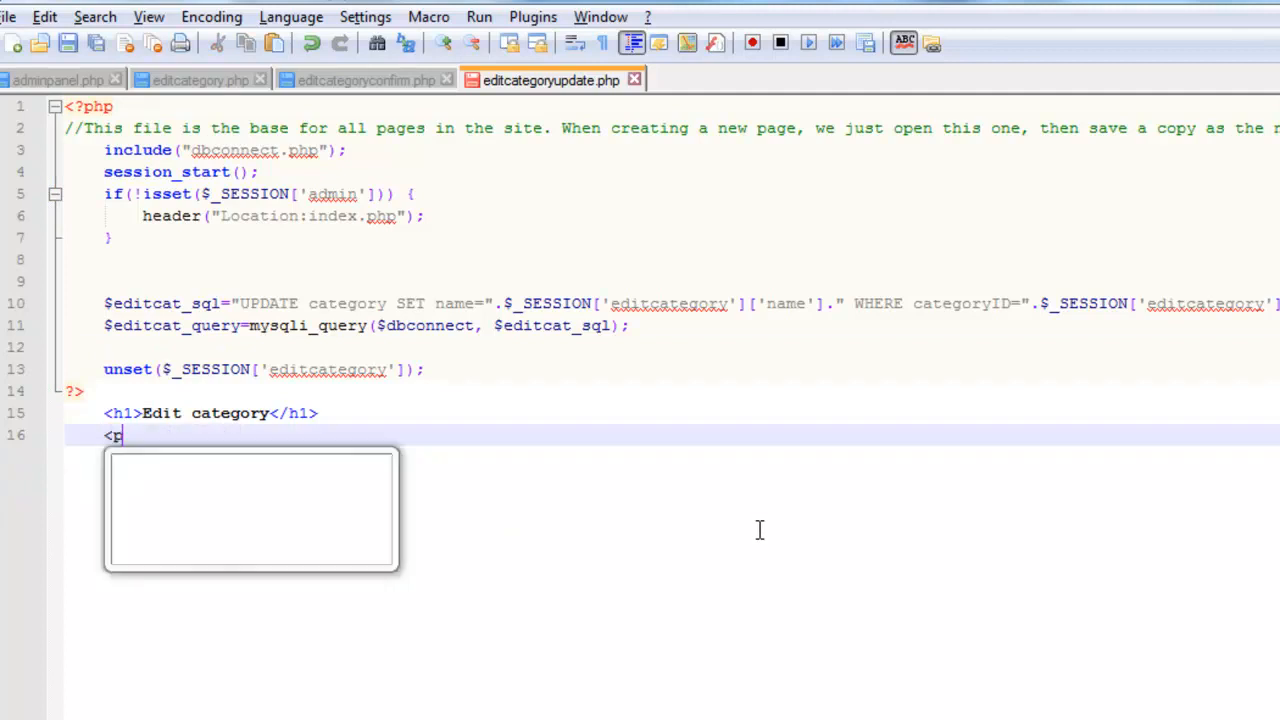
Add the paragraph 'Category successfully updated' in place of the category list
type(">Cate")
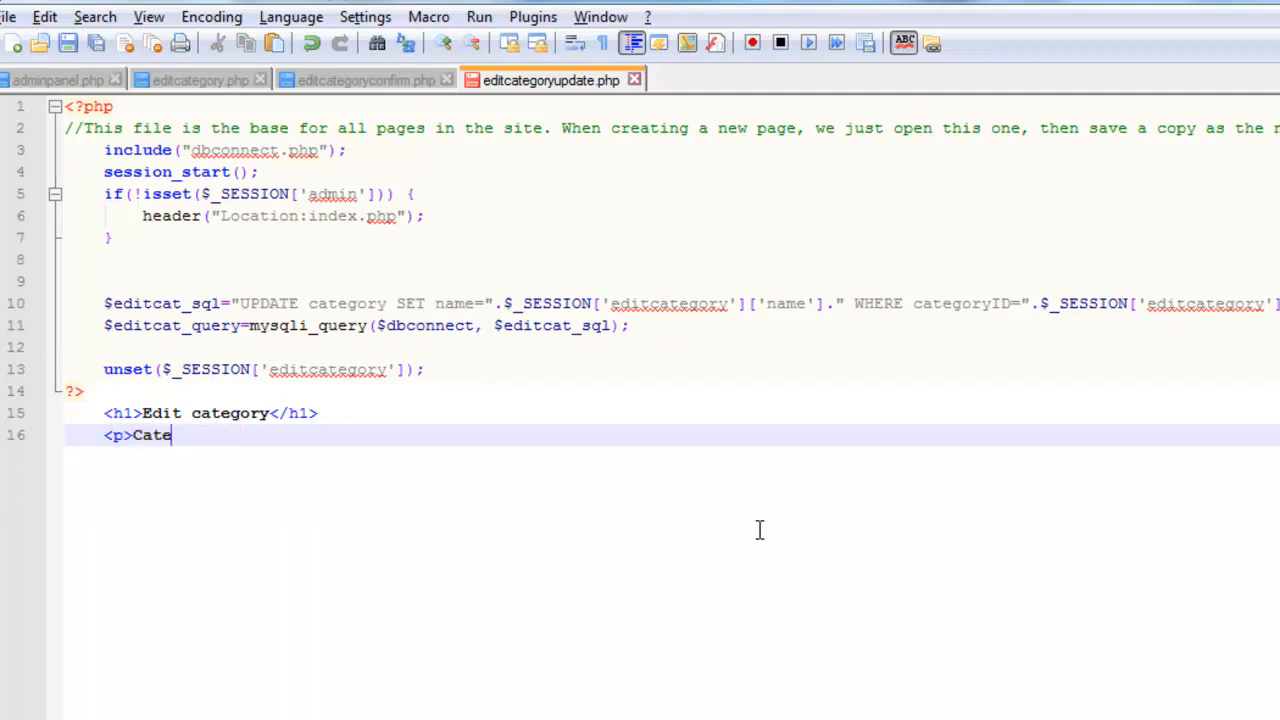
type("gory successfully u")
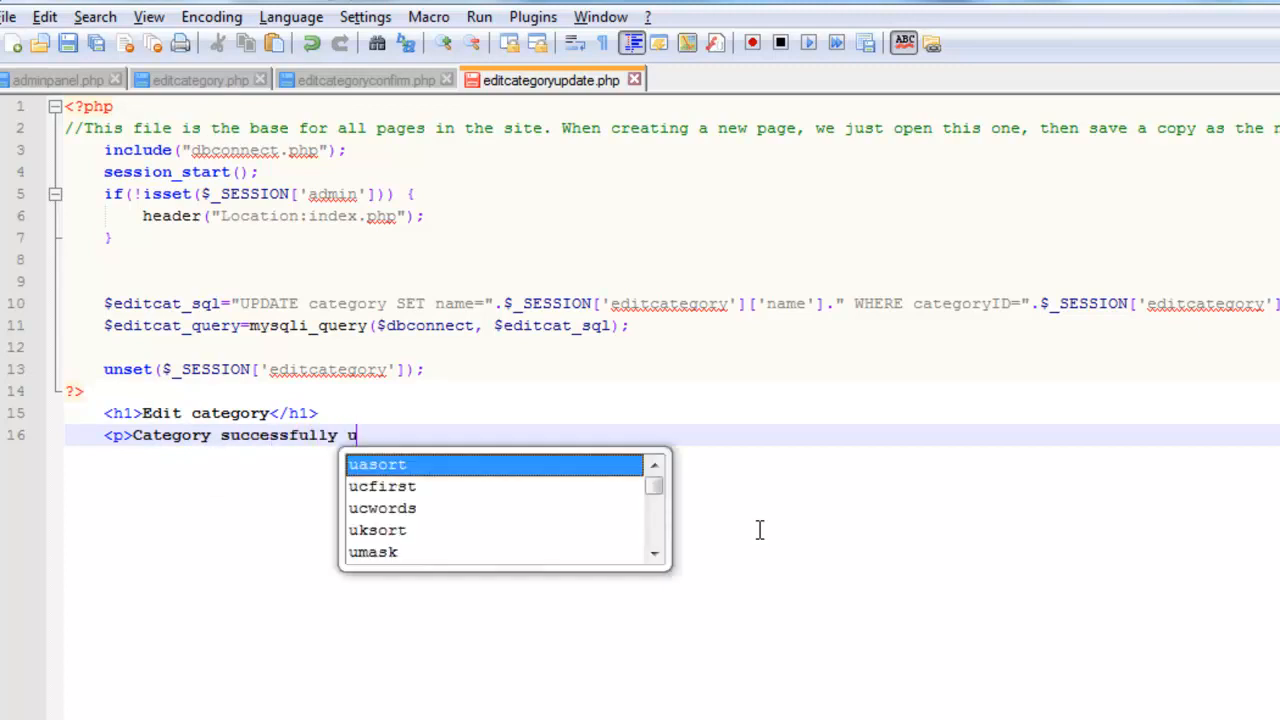
type("pdated</p>")
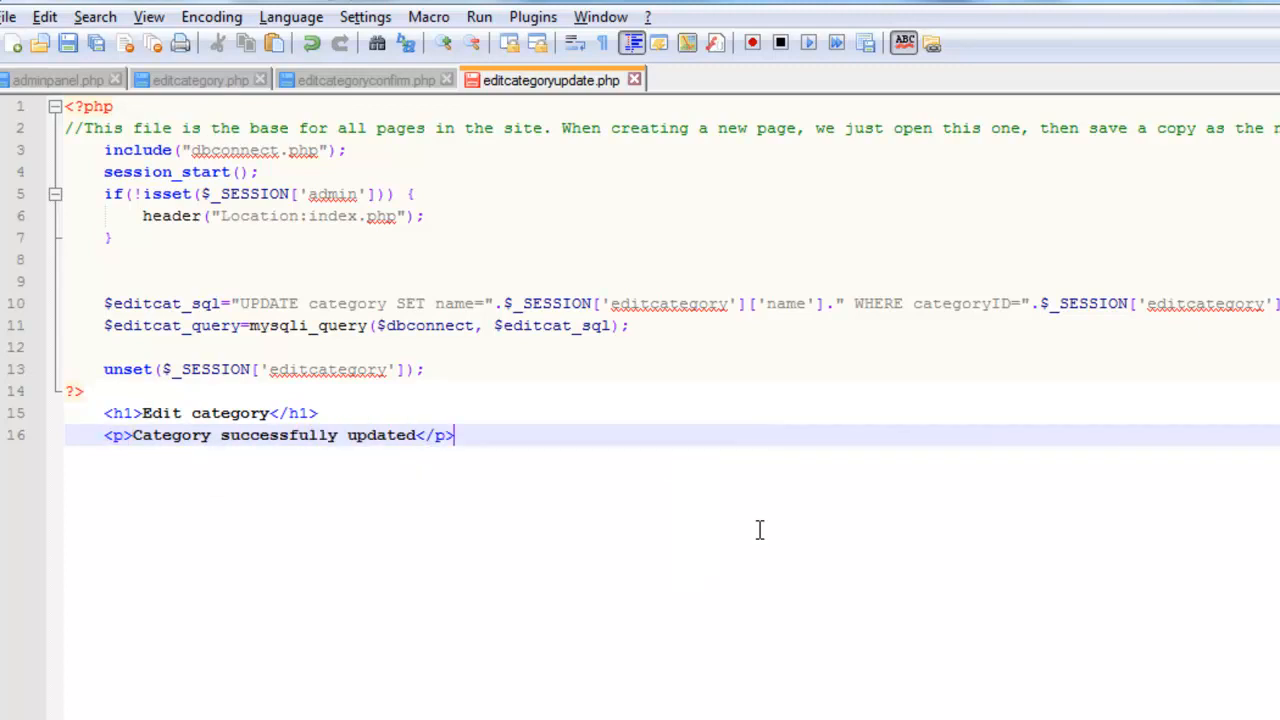
Add a 'Back to admin panel' link pointing to index.php?page=admin
type("<")
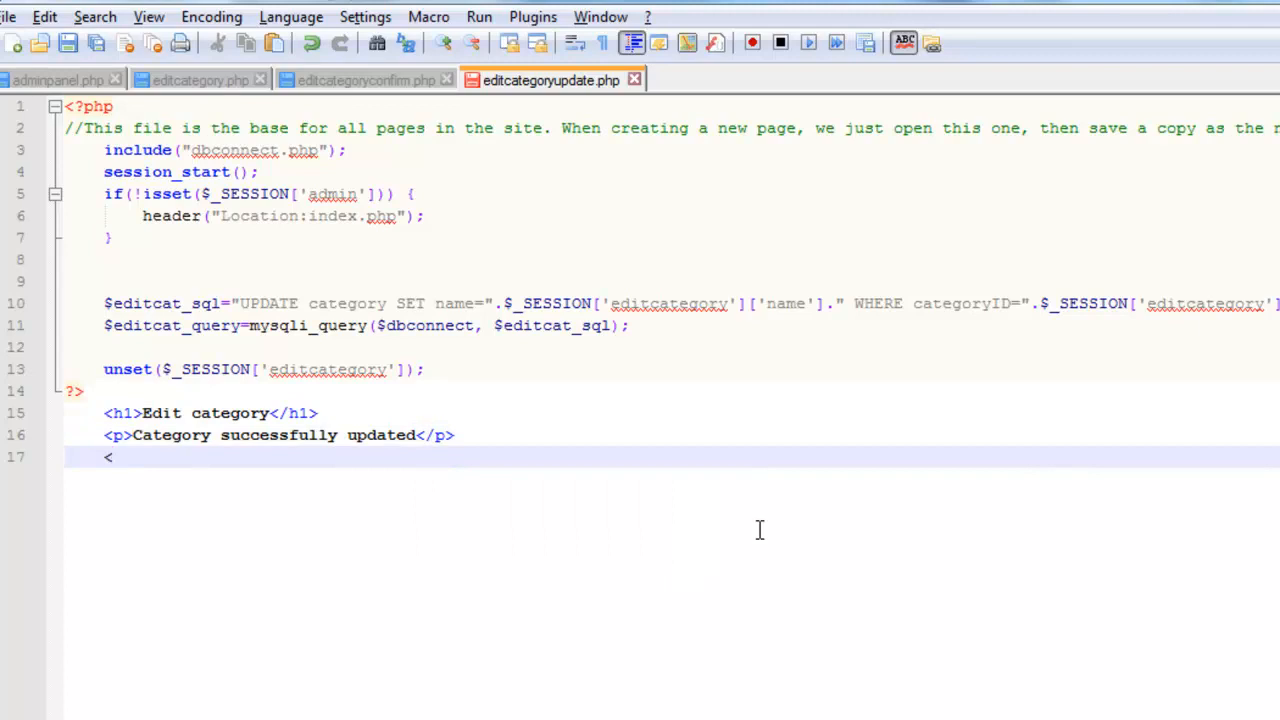
type("p><a href")
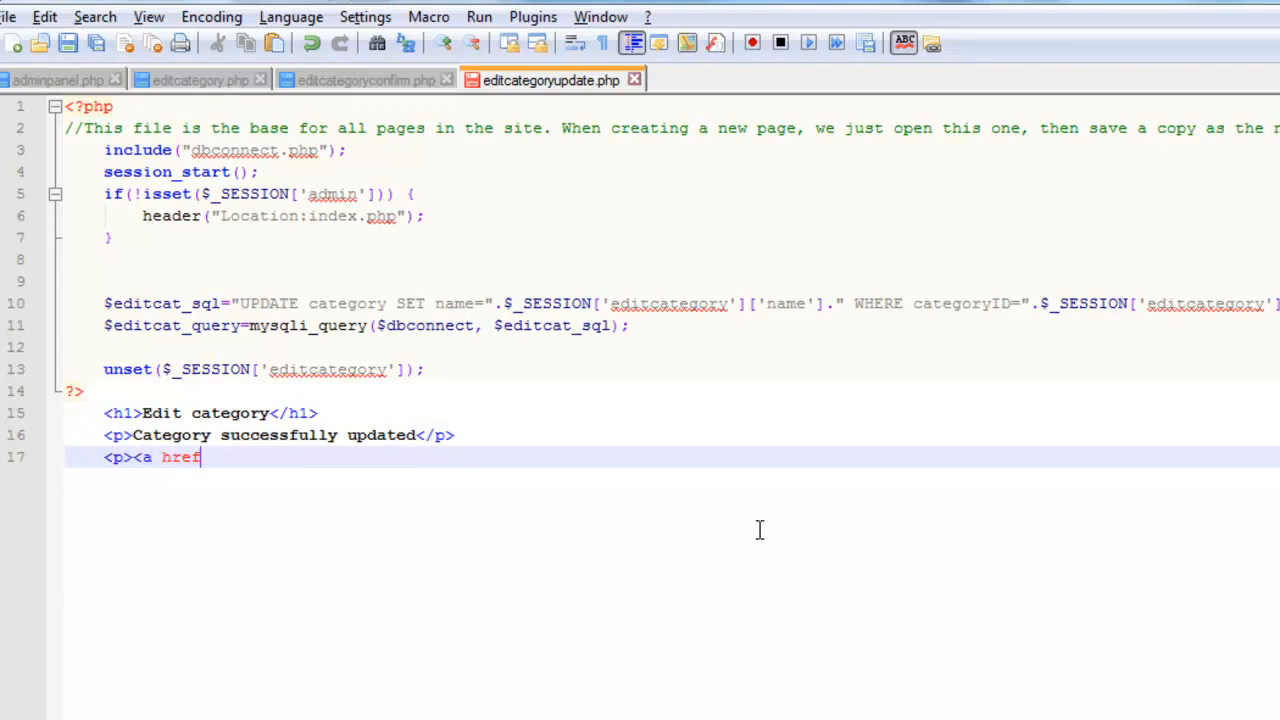
type("\"index")
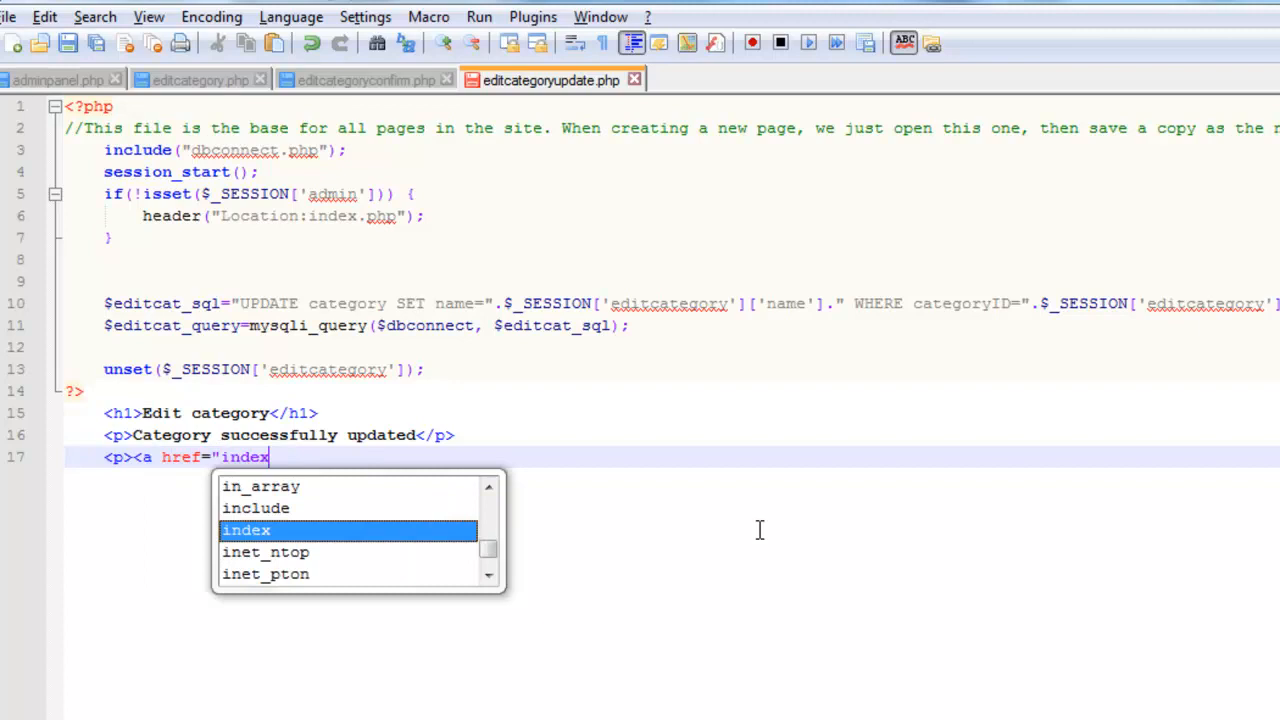
type(".php?page=admin")
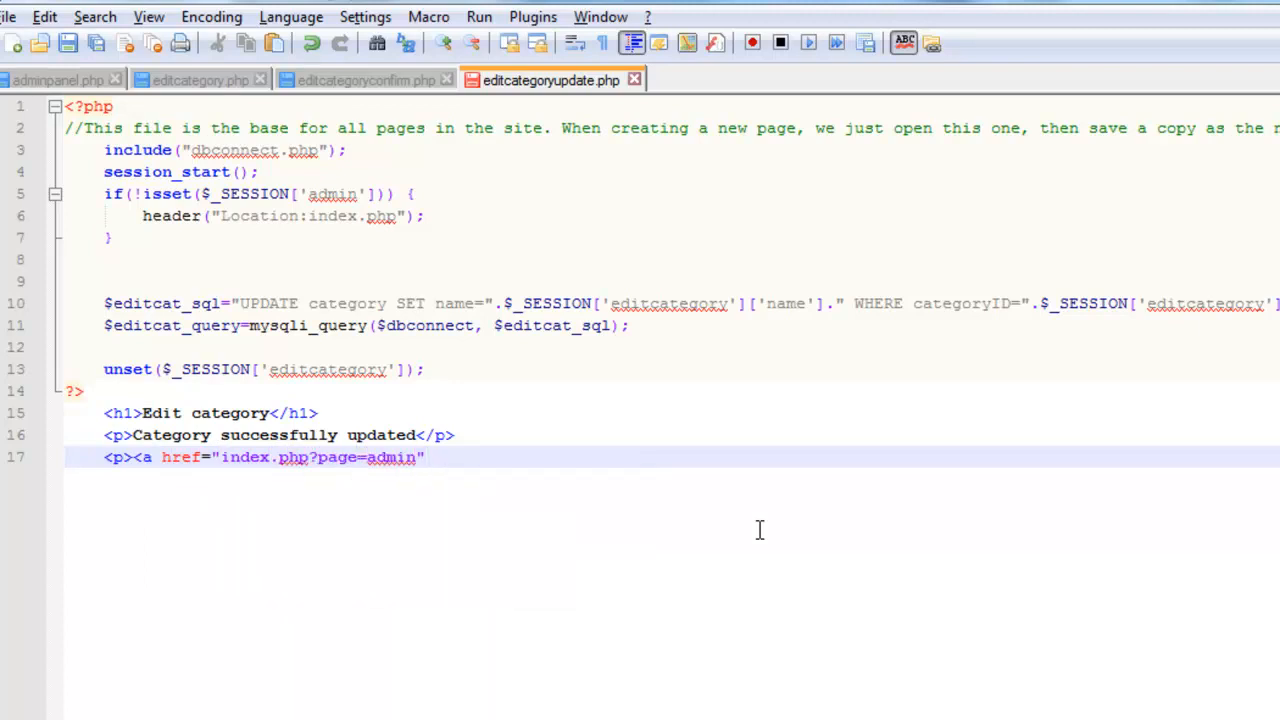
type("Back to admin panel<")
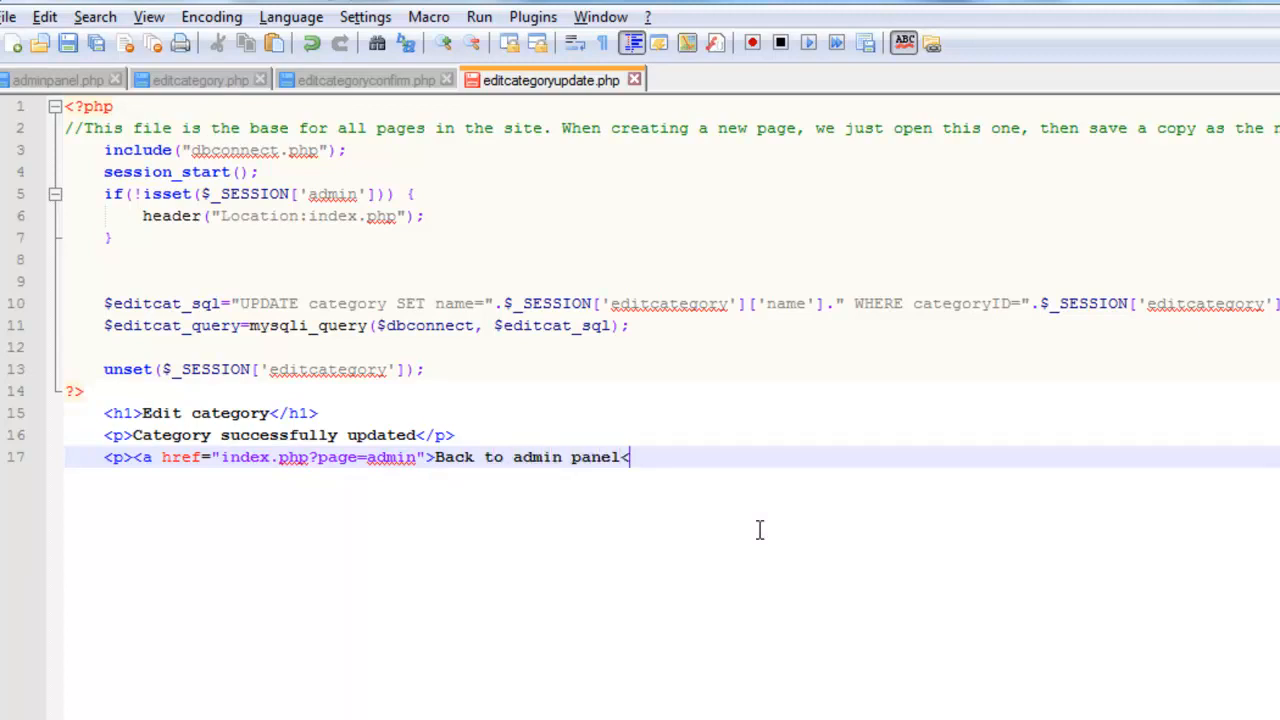
type("/a></p>")
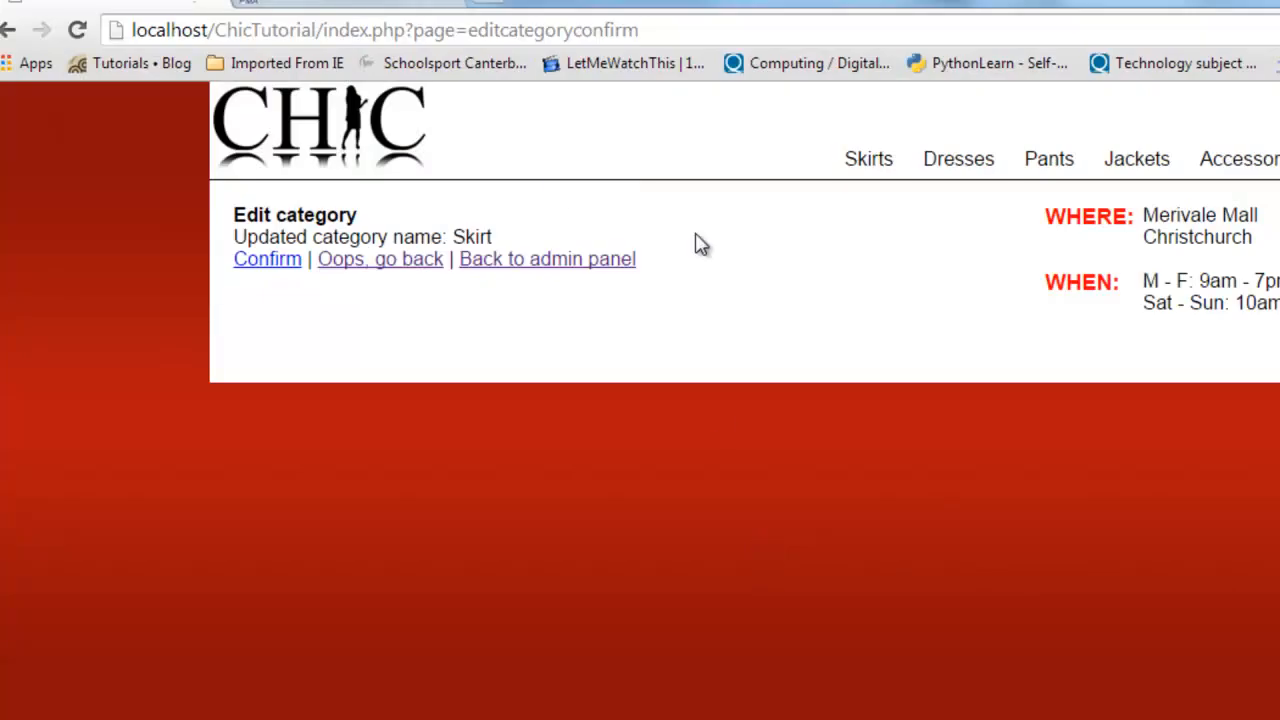
mouse_move(268, 260)
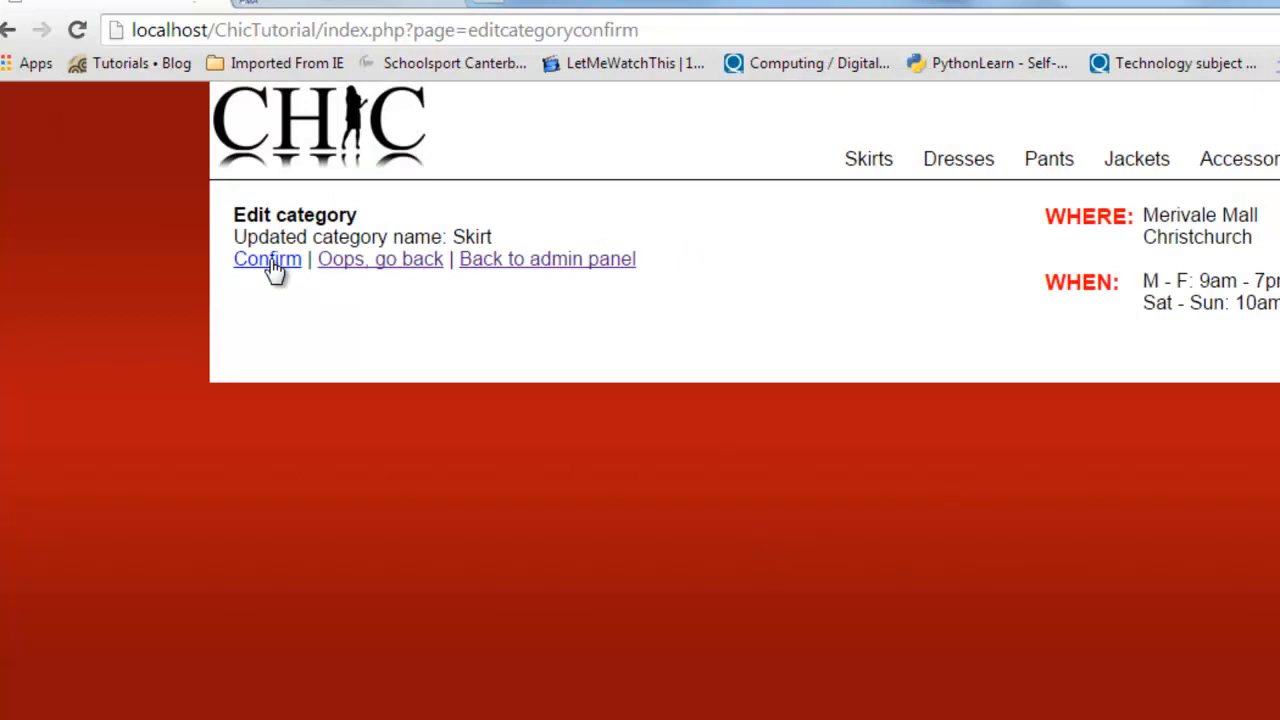
Confirm the rename to Skirt and return to the admin panel
left_click(268, 260)
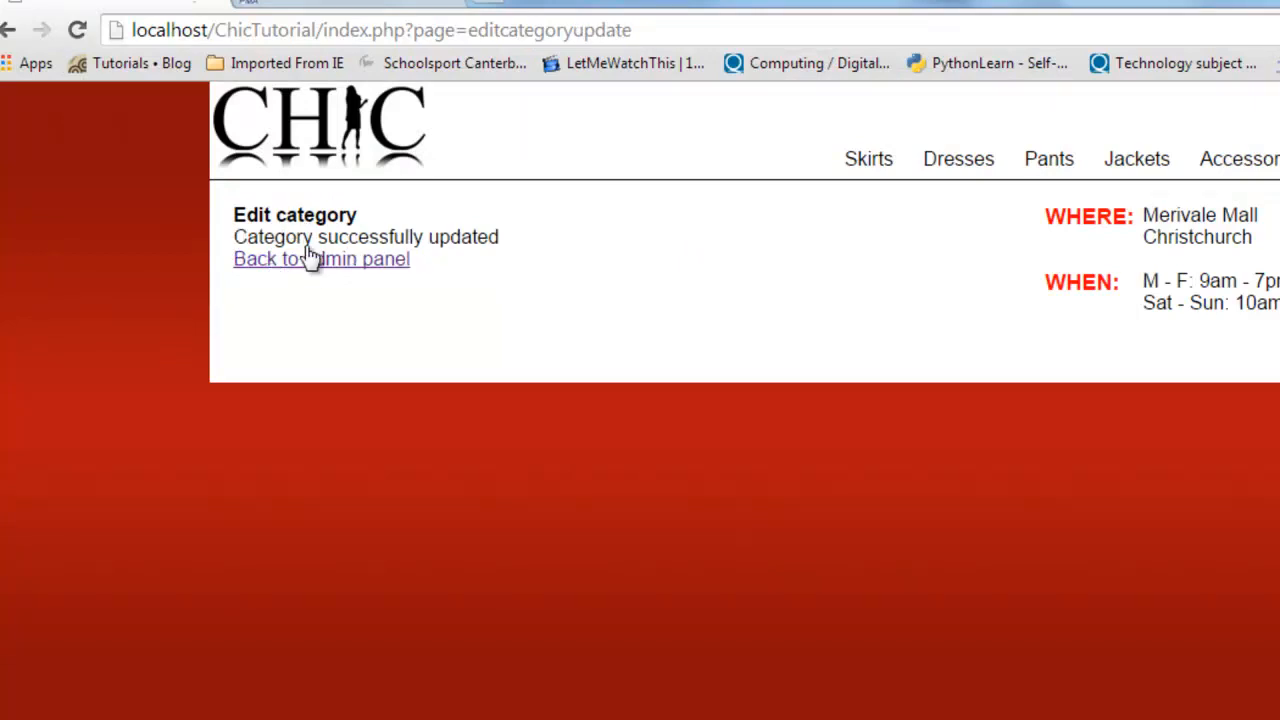
left_click(320, 258)
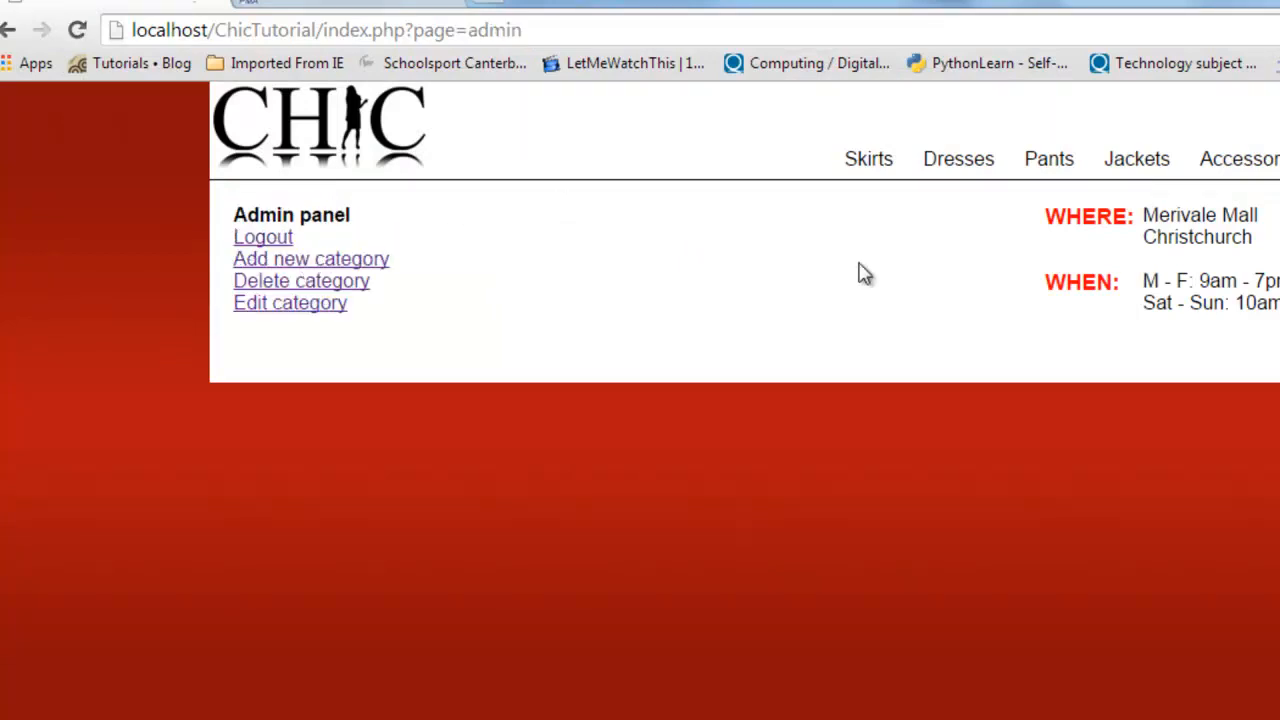
mouse_move(868, 160)
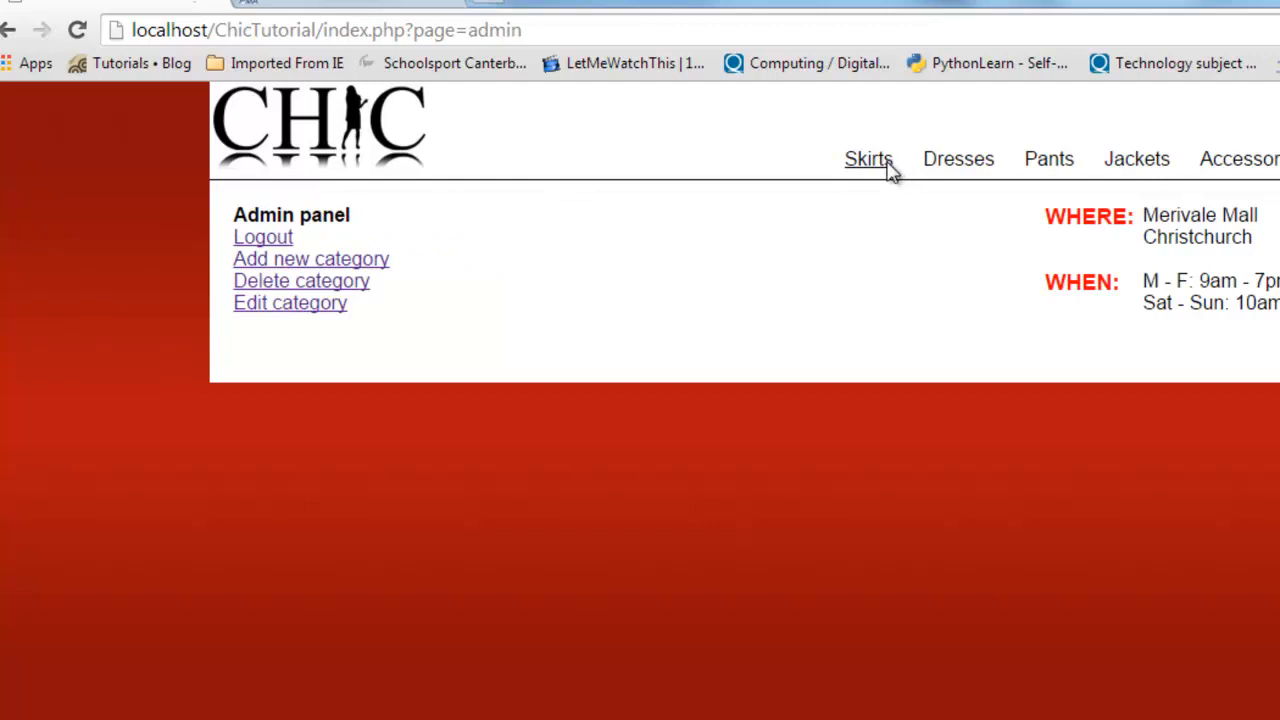
mouse_move(536, 310)
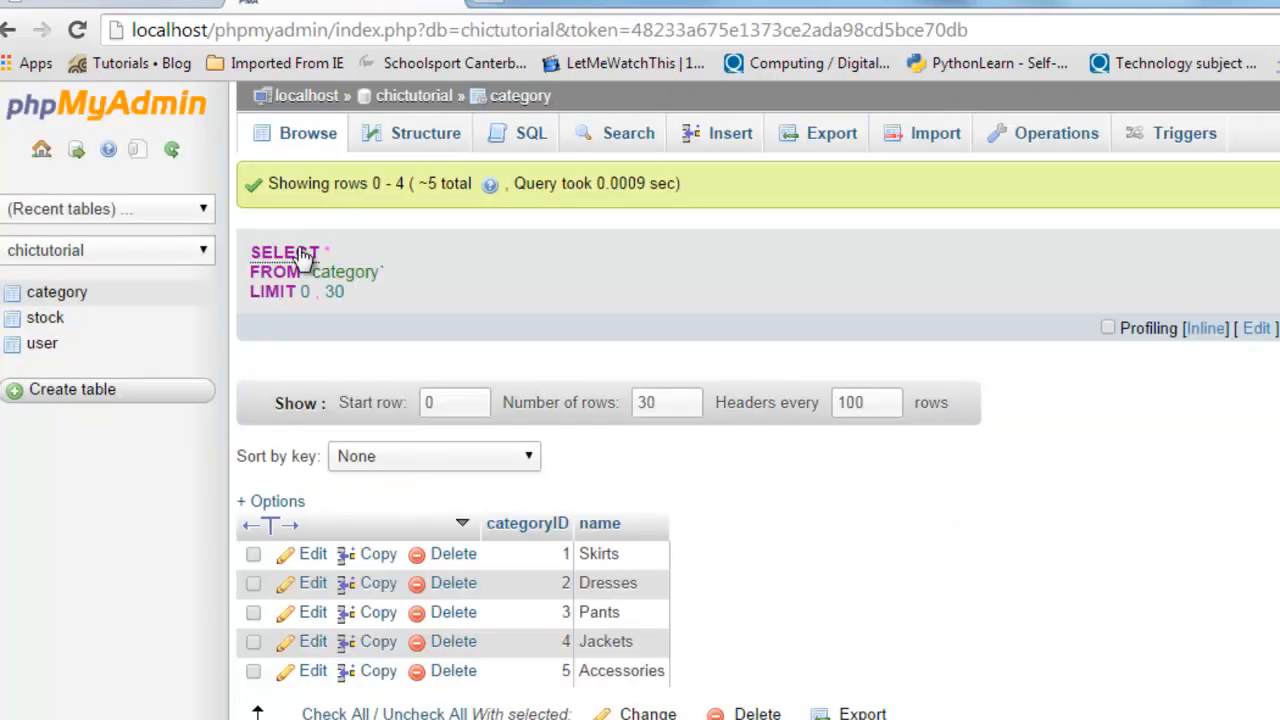
mouse_move(636, 582)
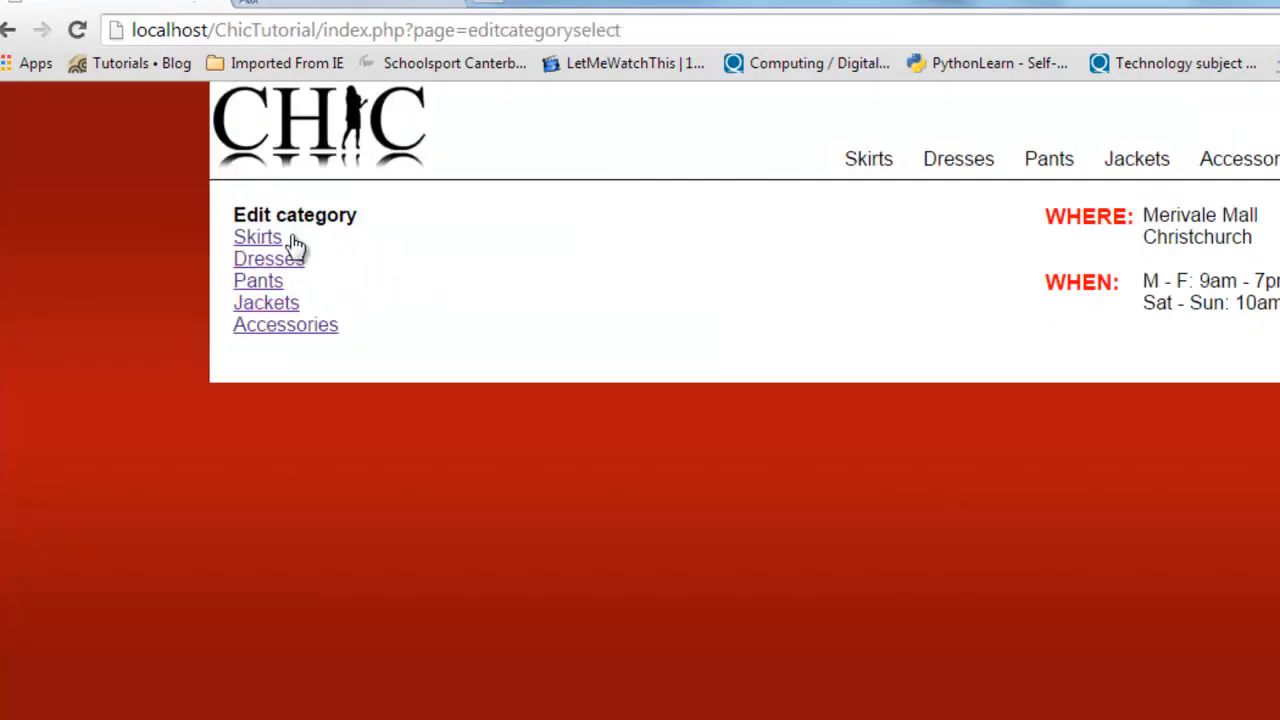
Edit Skirts again, renaming it to 'Ski', and confirm the change
left_click(256, 236)
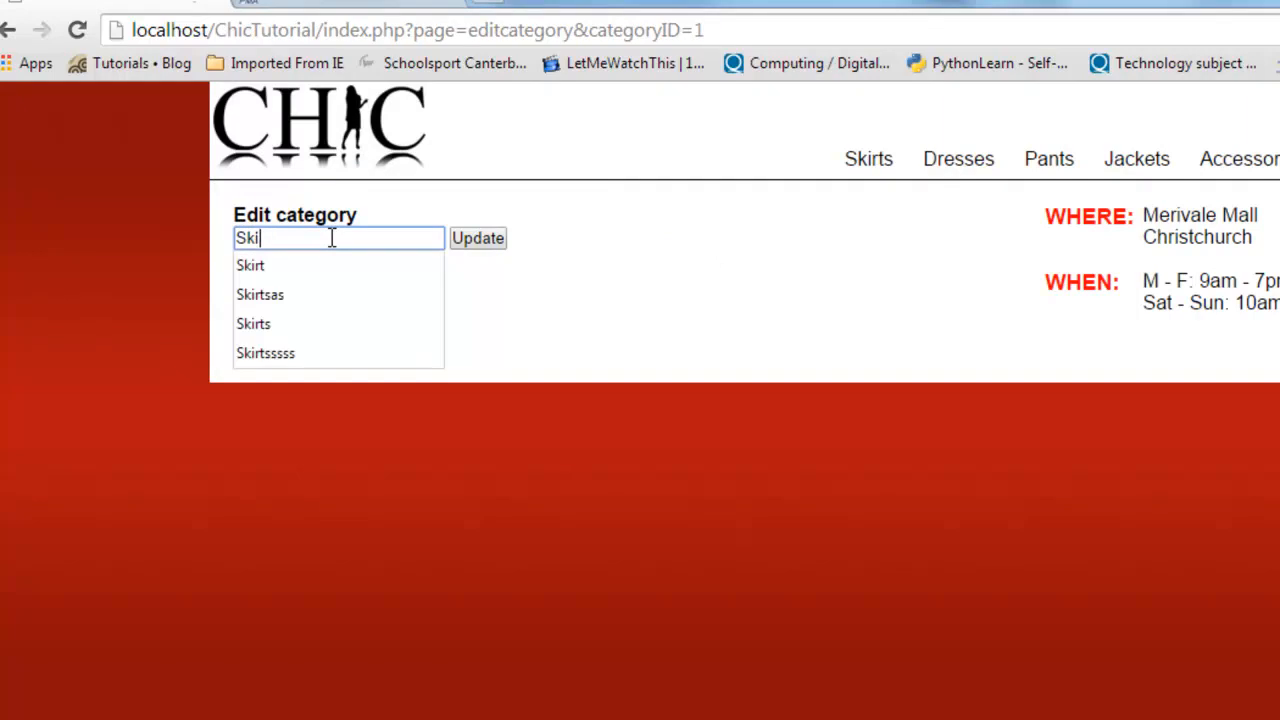
left_click(476, 236)
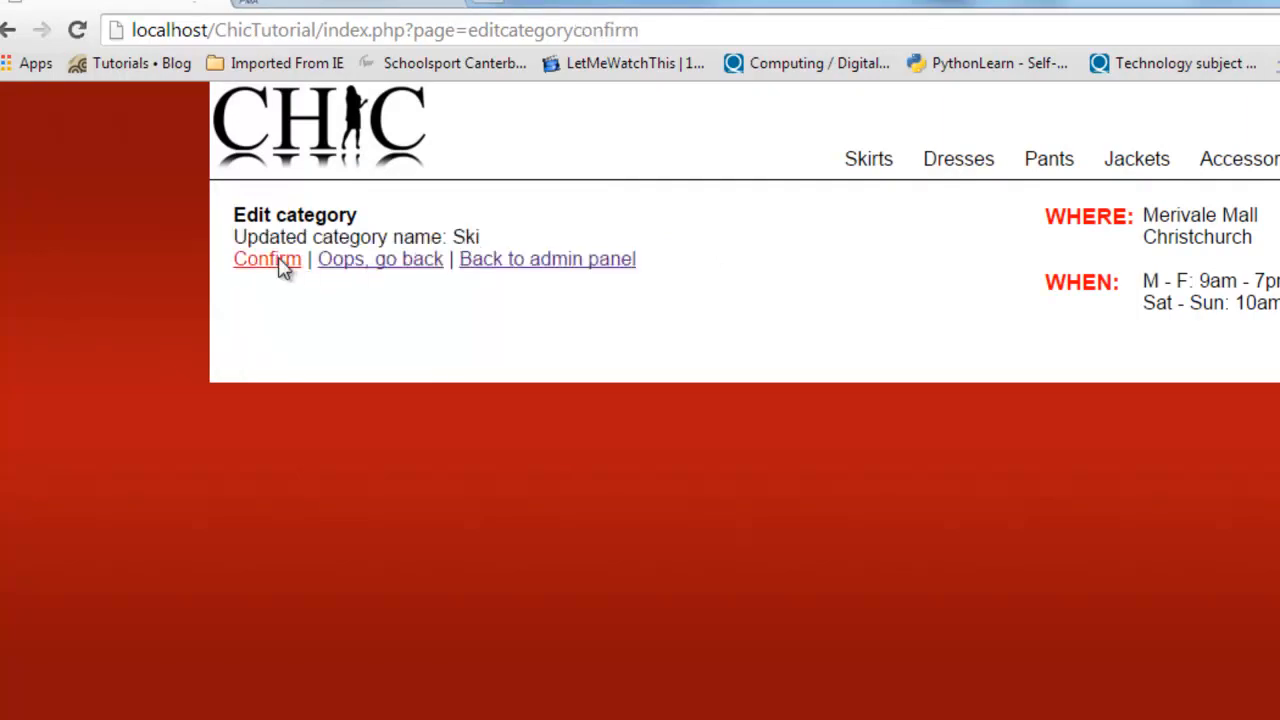
left_click(268, 260)
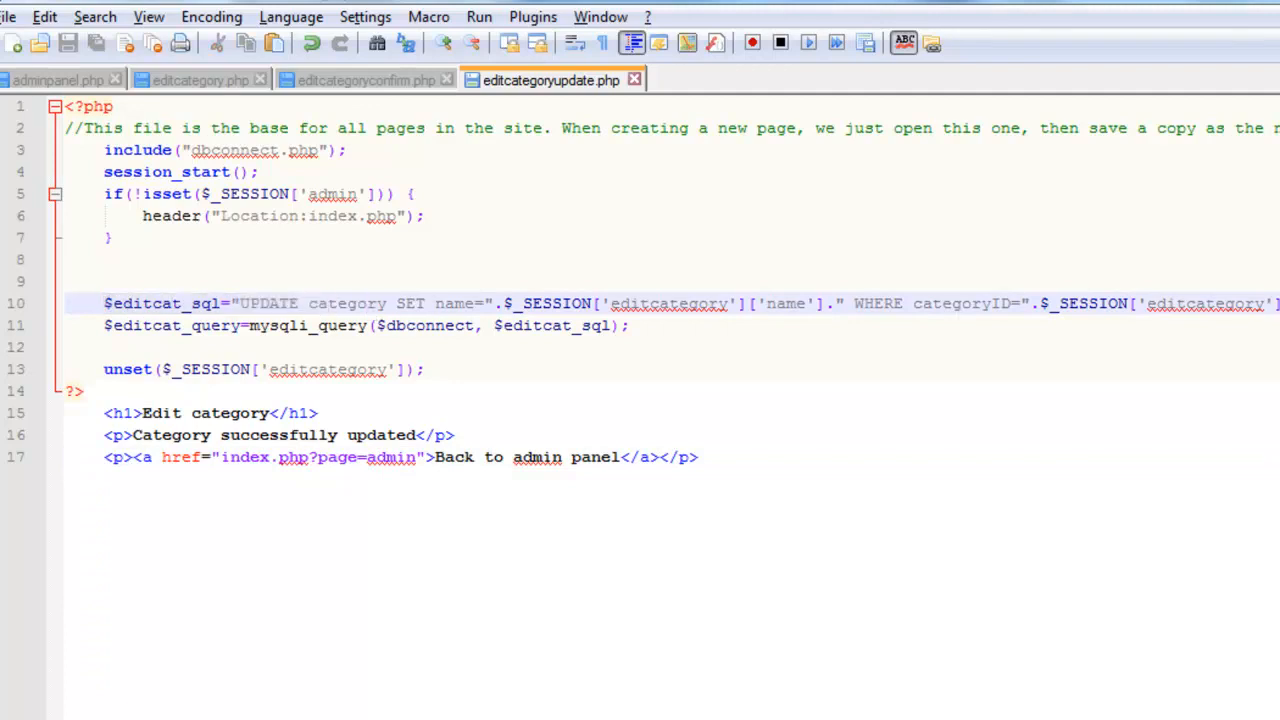
Add 'echo $editcat_sql;' after the UPDATE query assignment
type("ech")
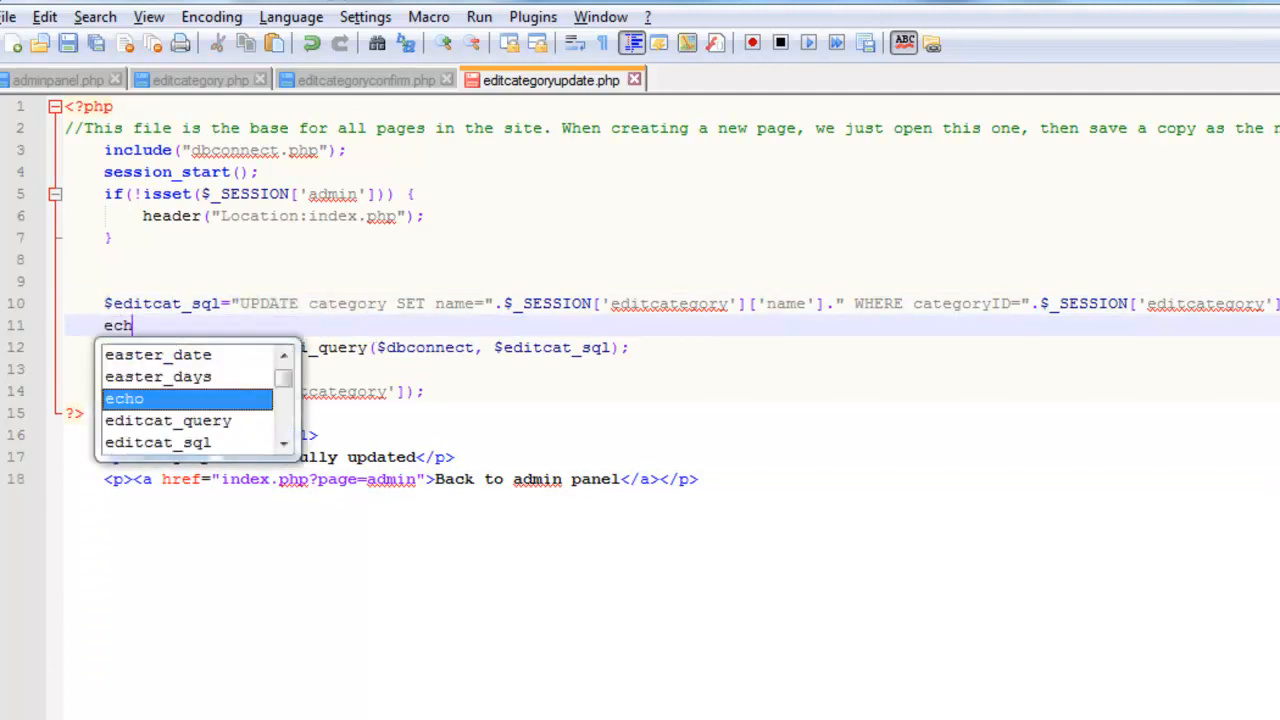
type("o $editcat")
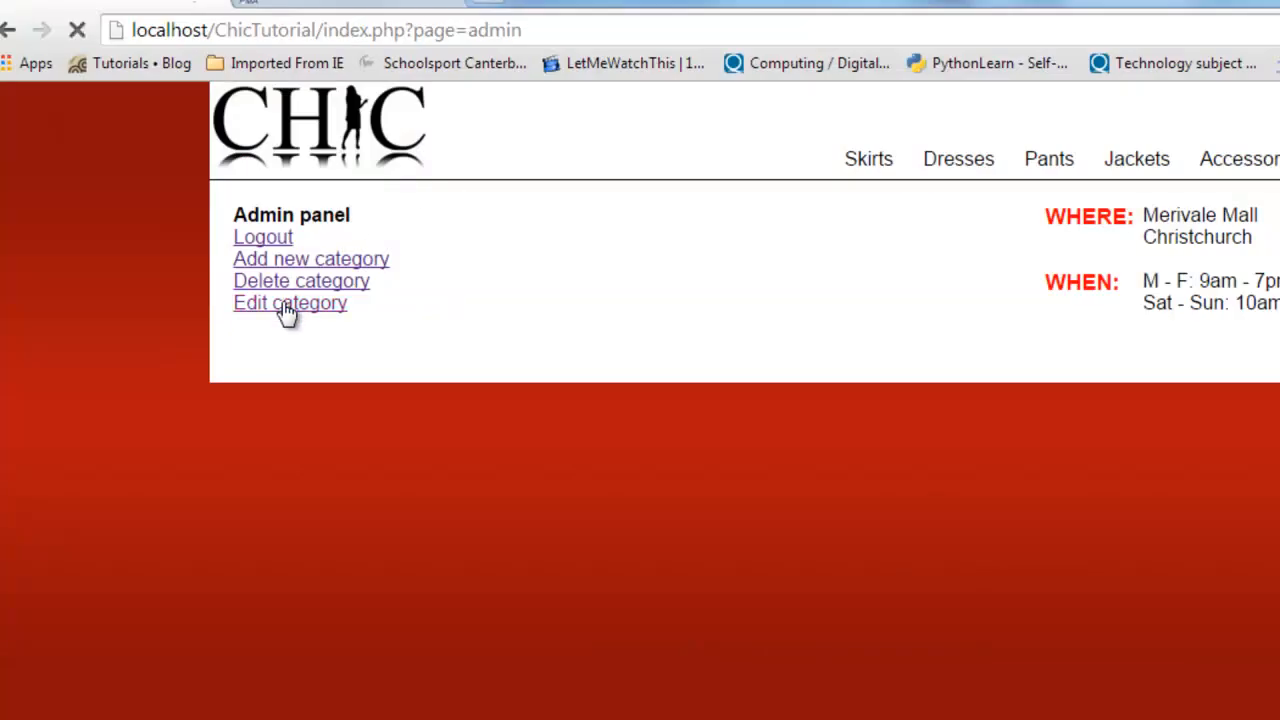
Rename Skirts to Skirt again so the echoed UPDATE query shows name=Skirt unquoted
left_click(290, 302)
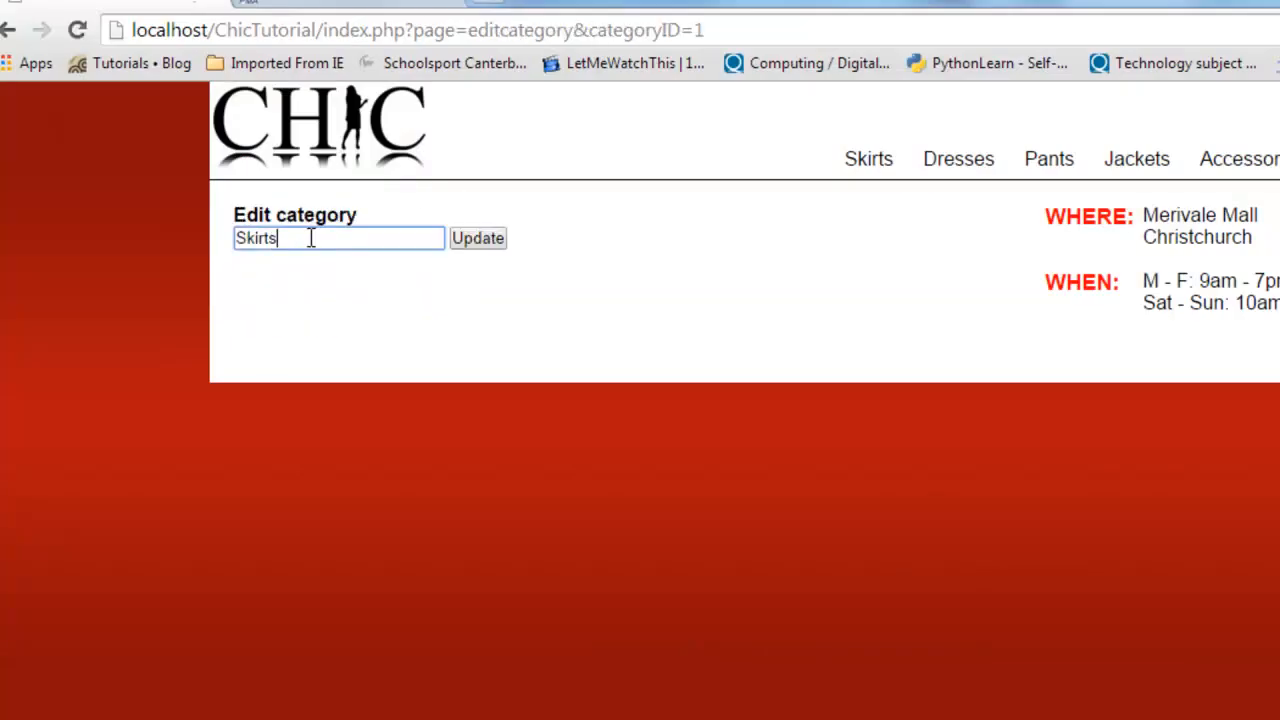
left_click(476, 238)
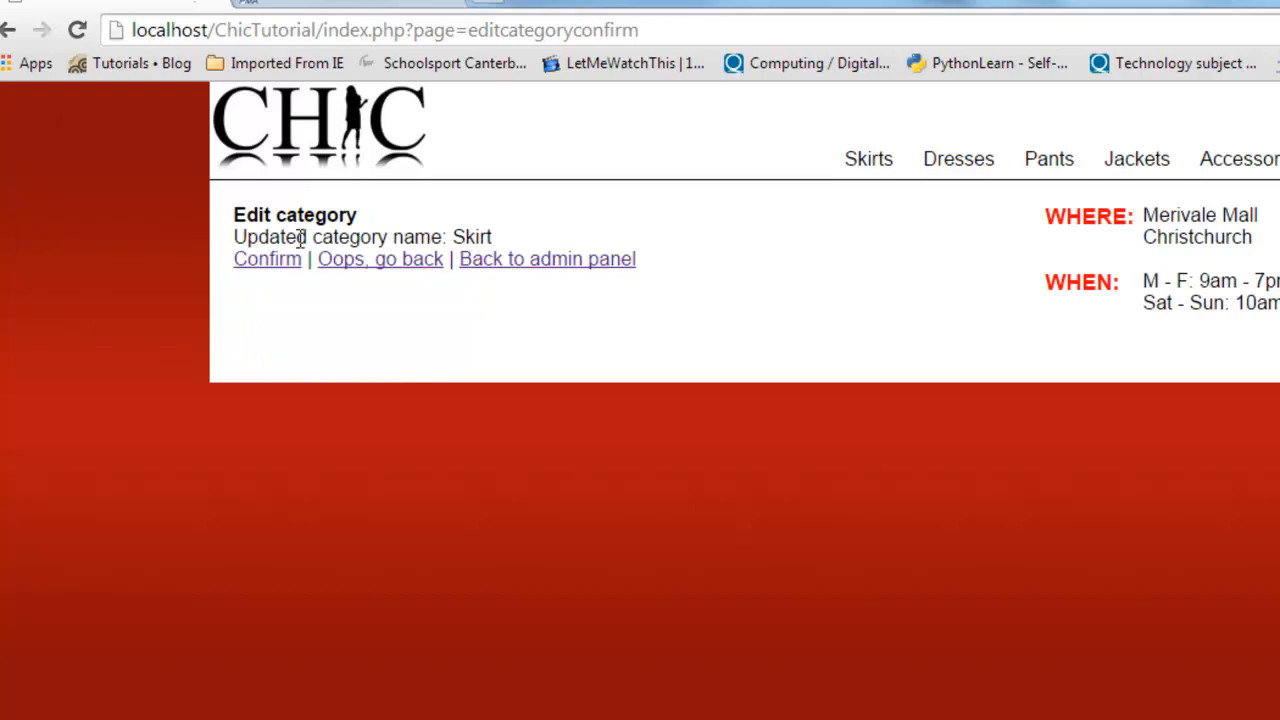
left_click(268, 258)
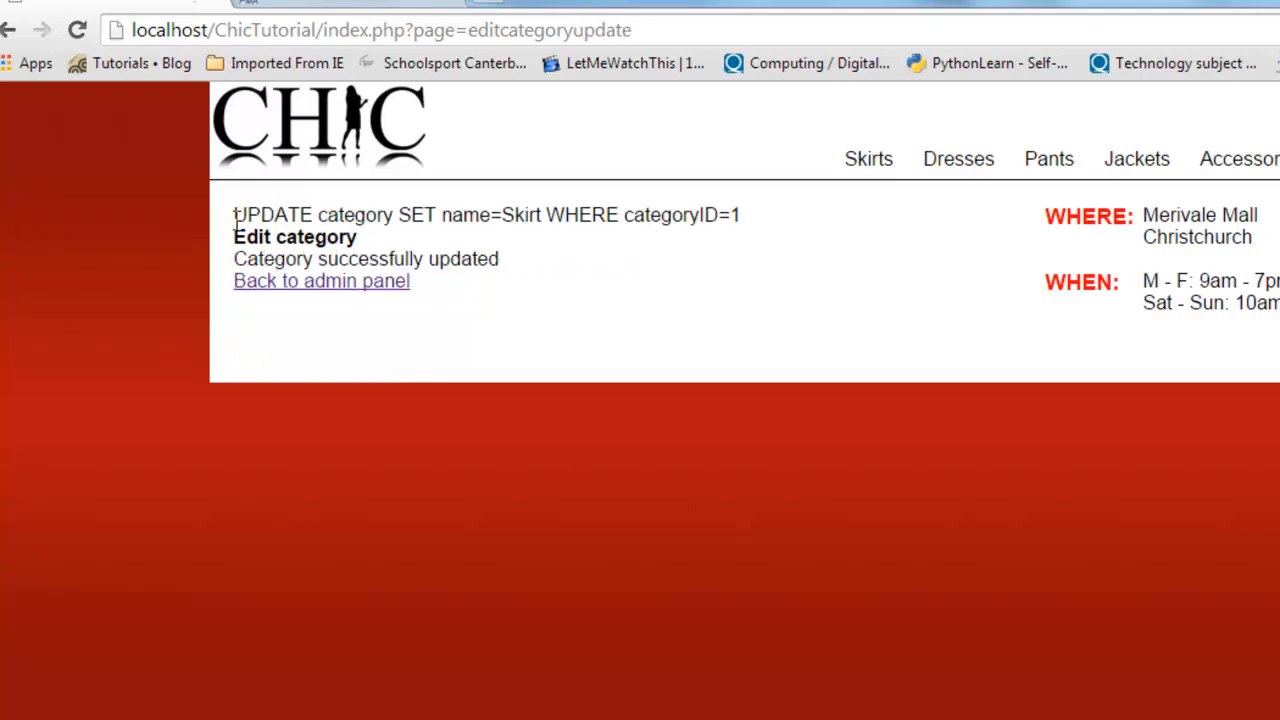
mouse_move(590, 244)
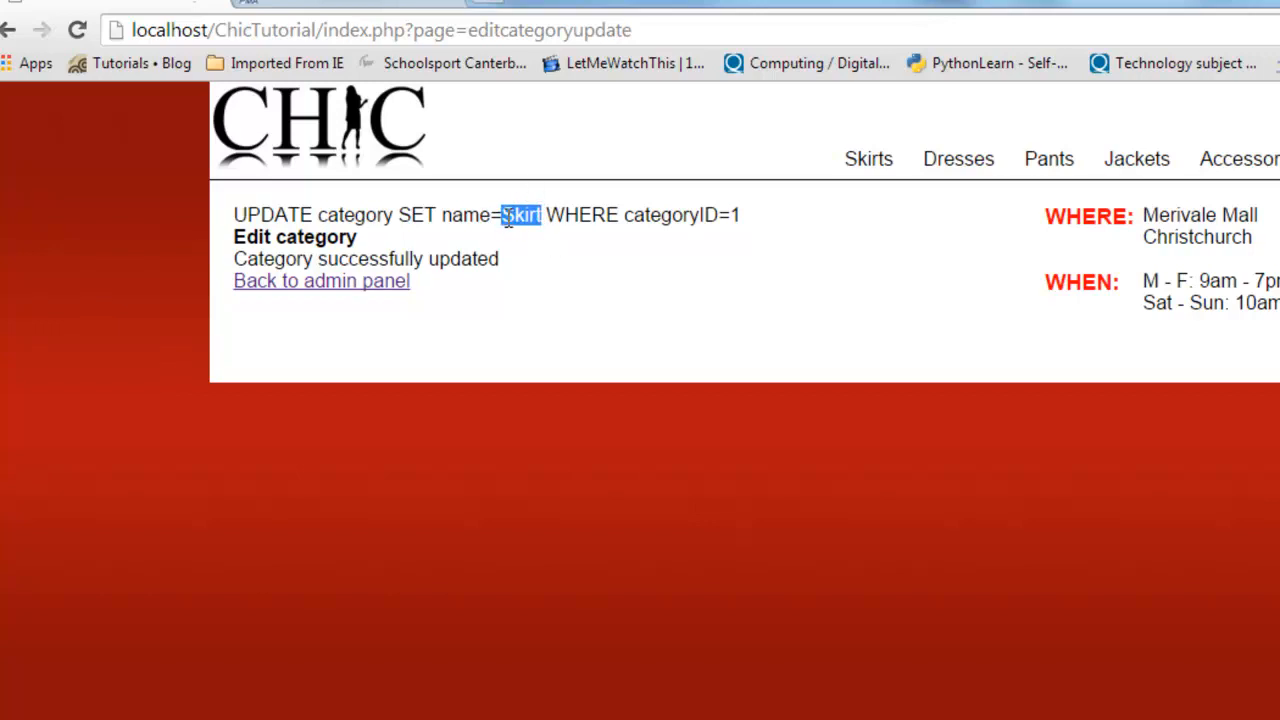
mouse_move(670, 378)
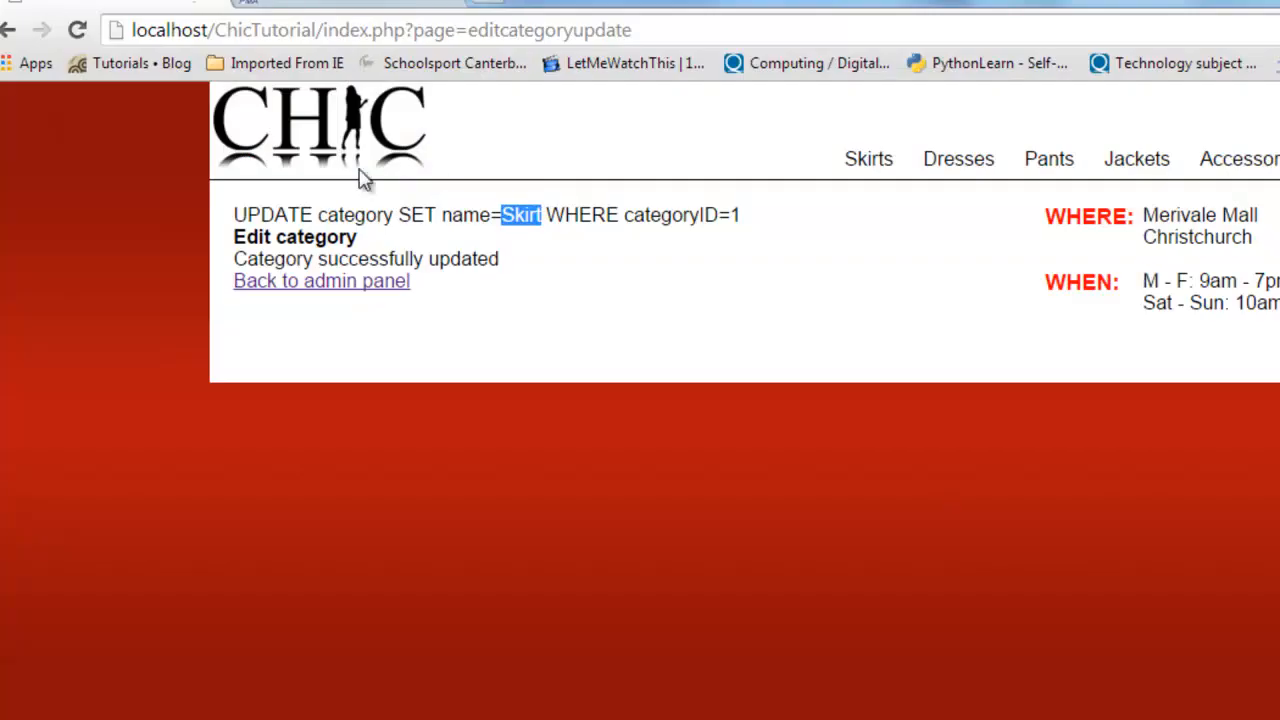
Return to the edit form for the first category after quoting the name value
left_click(42, 30)
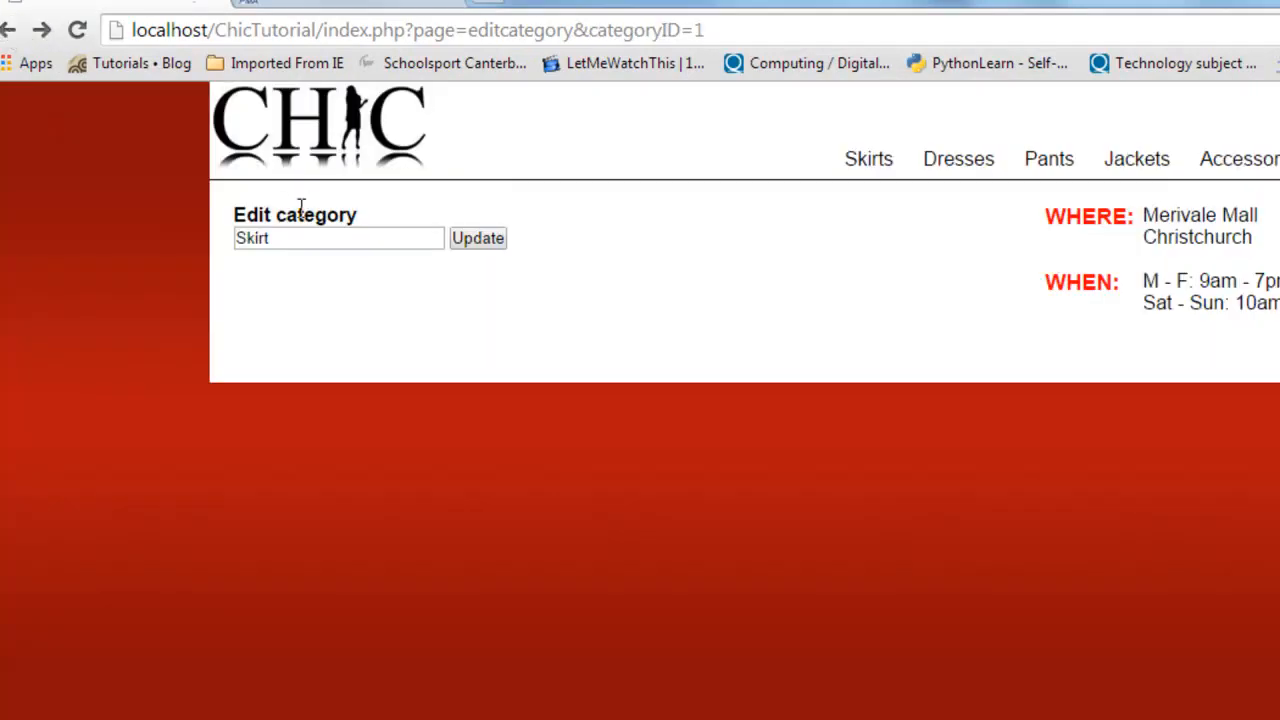
Confirm the rename to Skirt and return to the admin panel
left_click(476, 238)
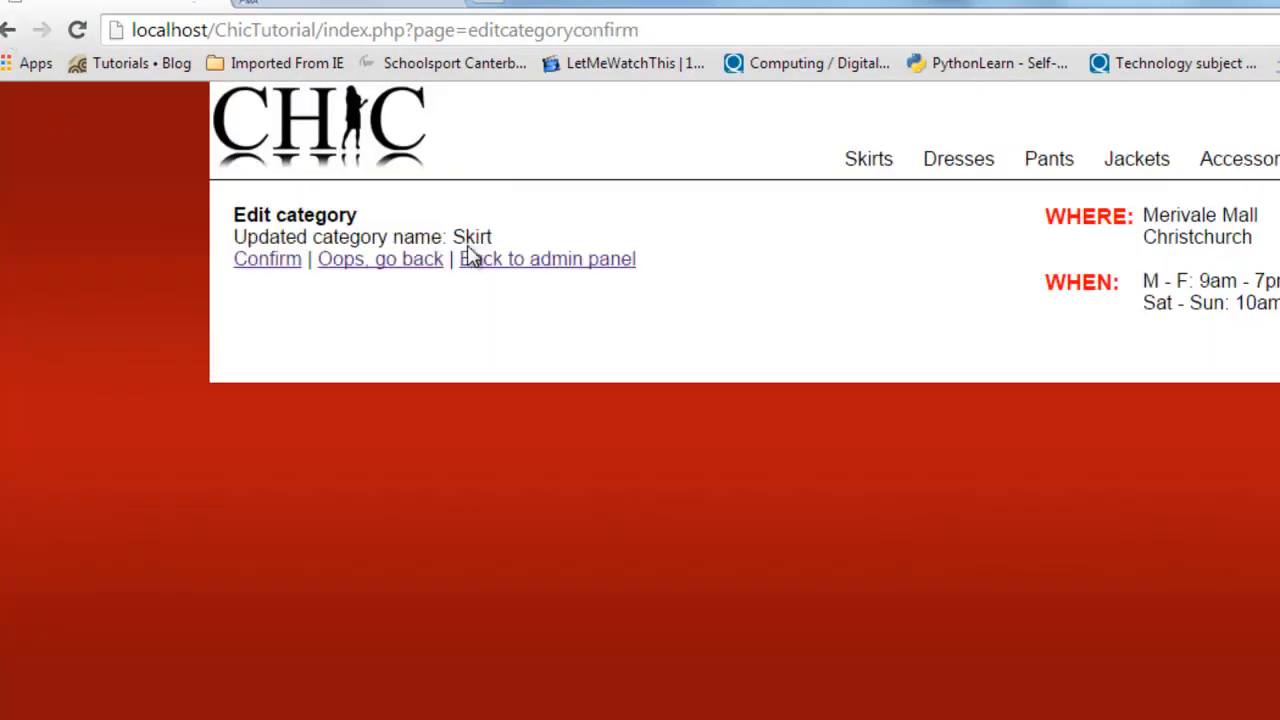
left_click(268, 258)
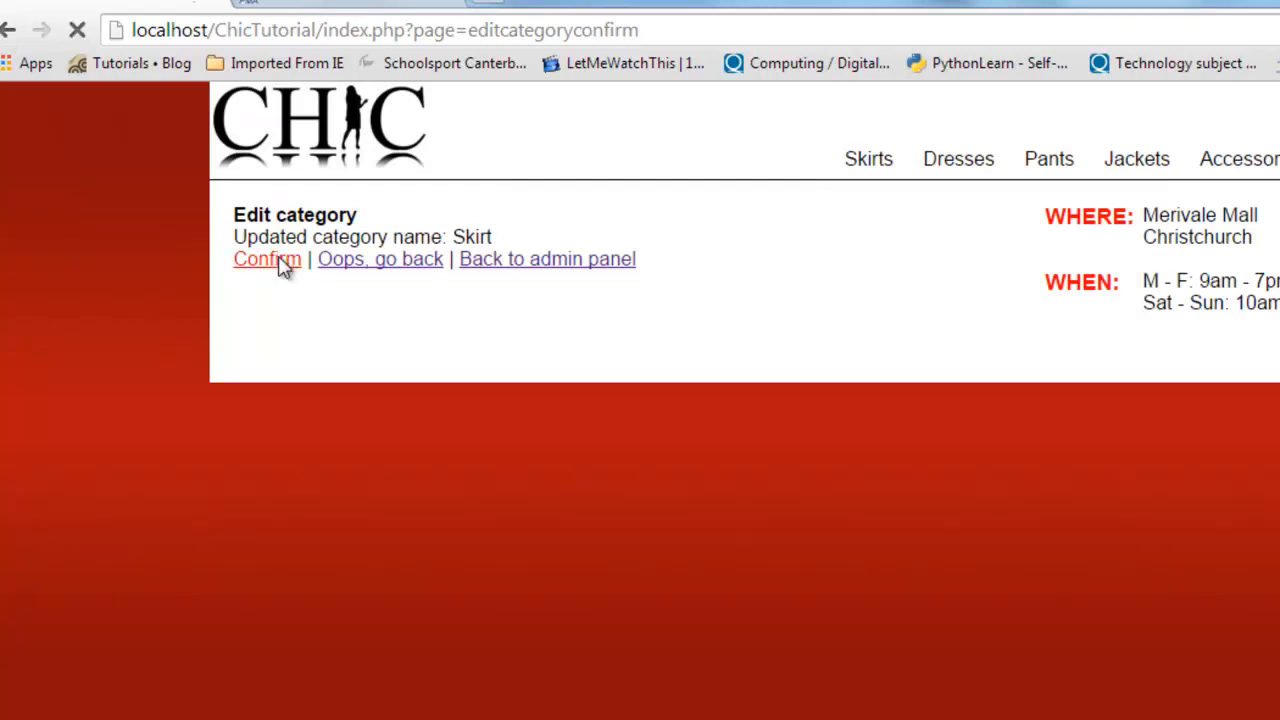
left_click(266, 260)
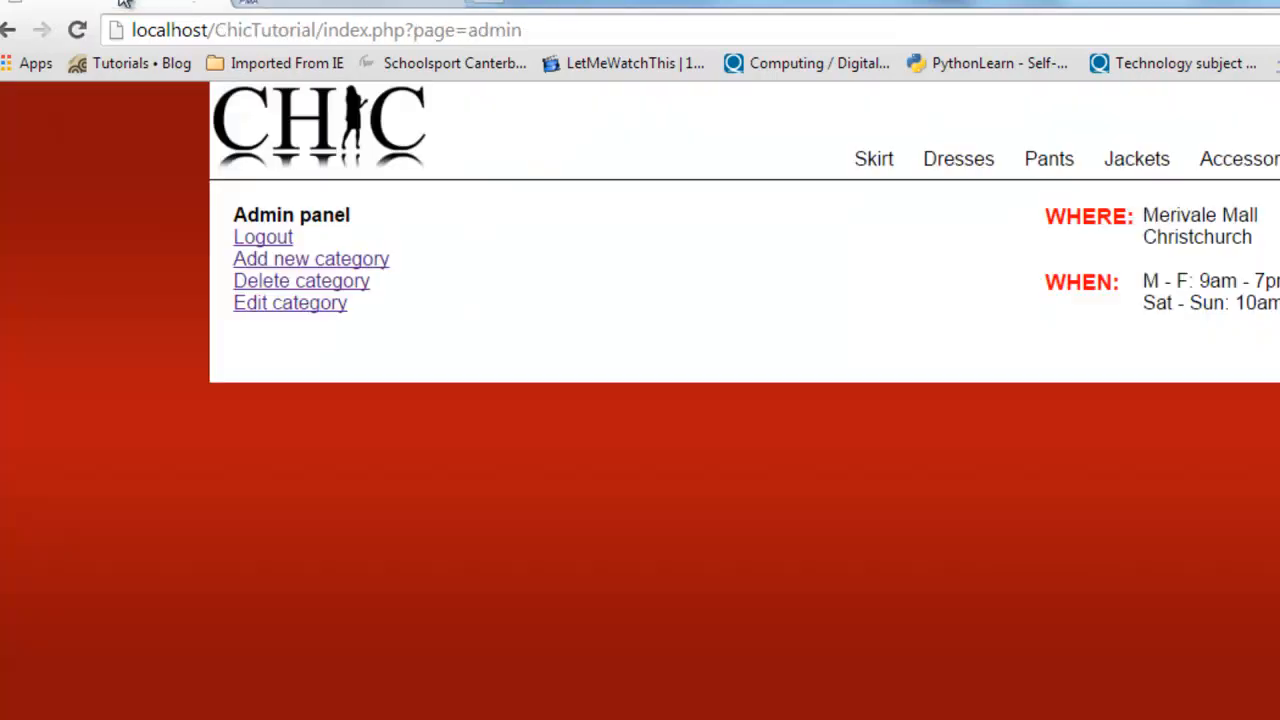
Edit the Skirt category and rename it back to Skirts, confirming the change
left_click(288, 302)
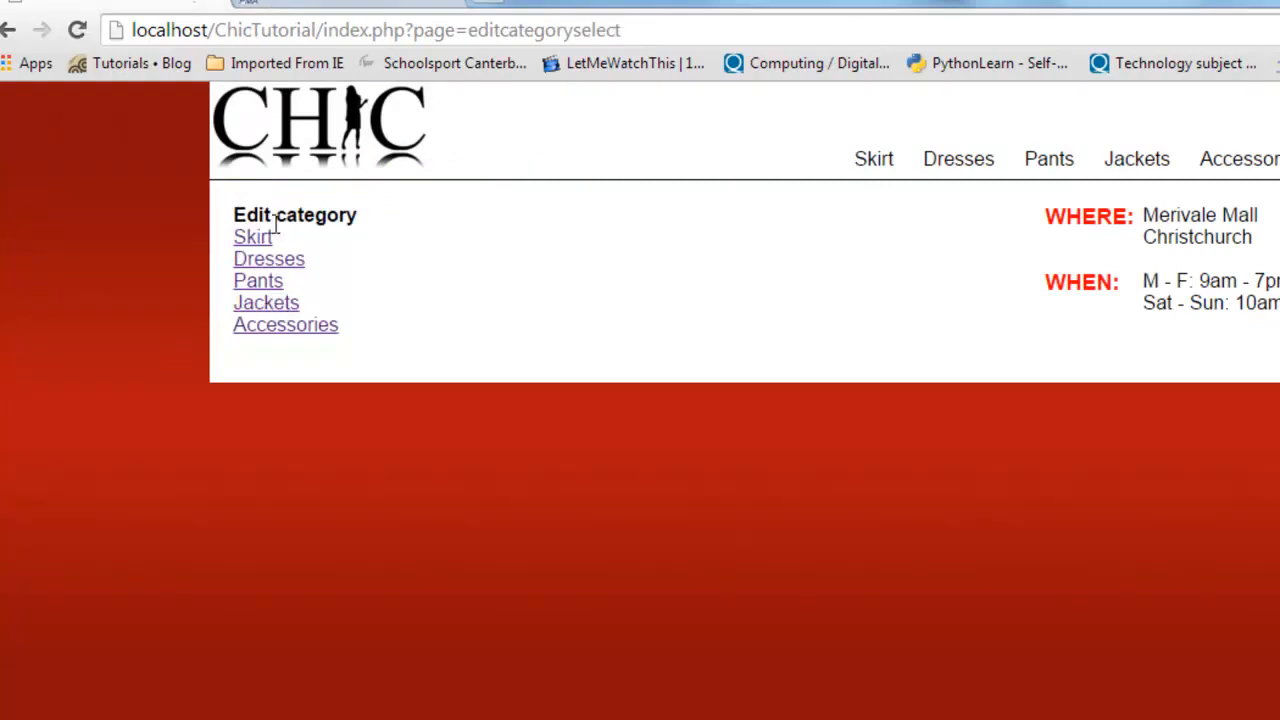
left_click(252, 236)
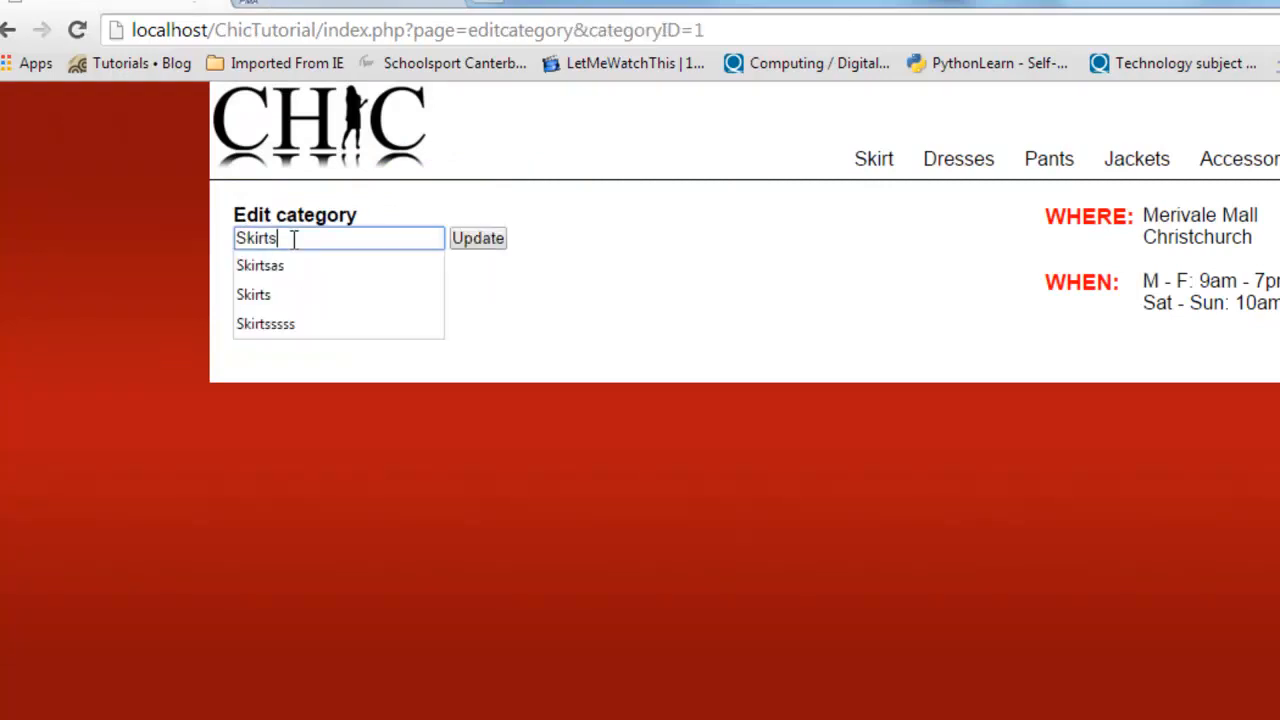
left_click(476, 238)
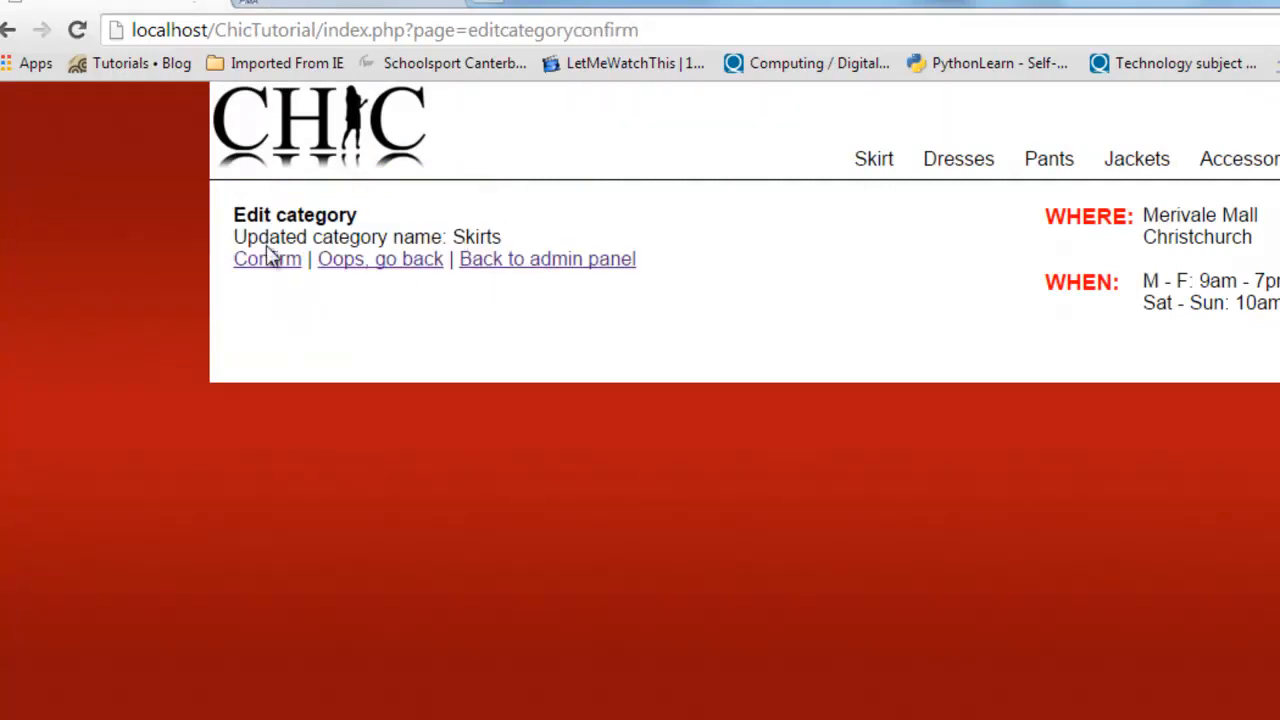
left_click(268, 258)
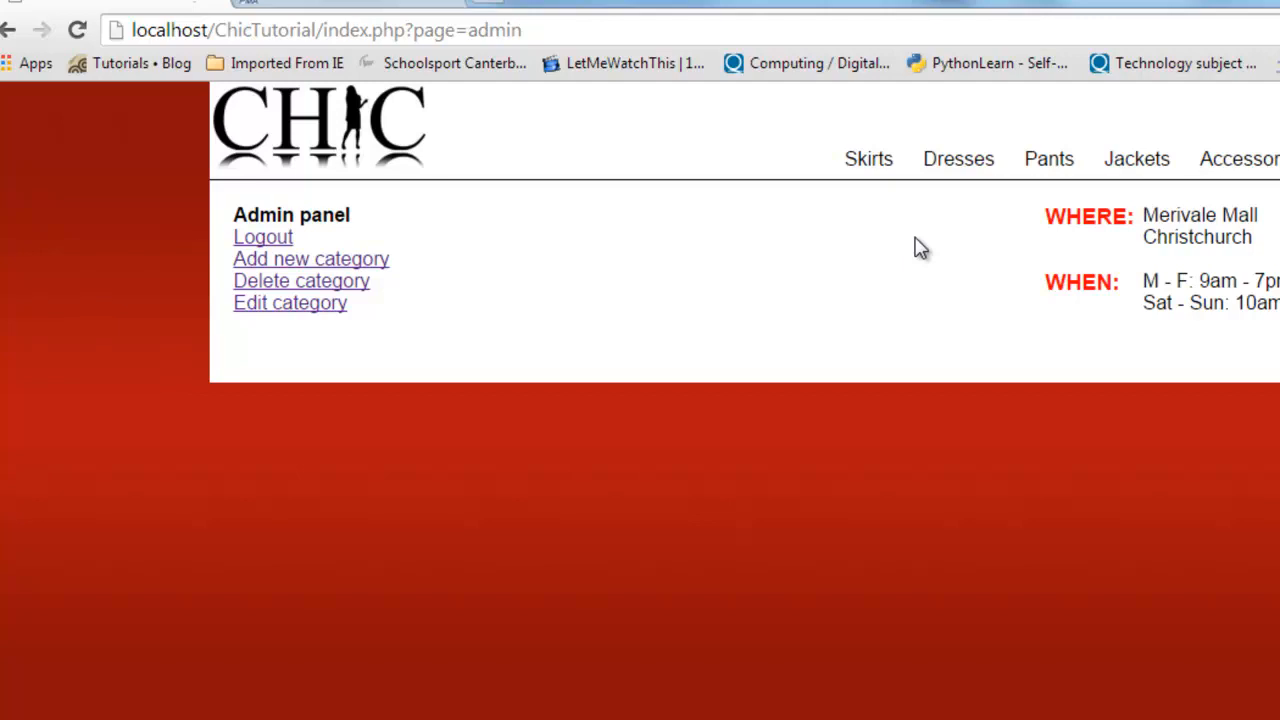
mouse_move(284, 216)
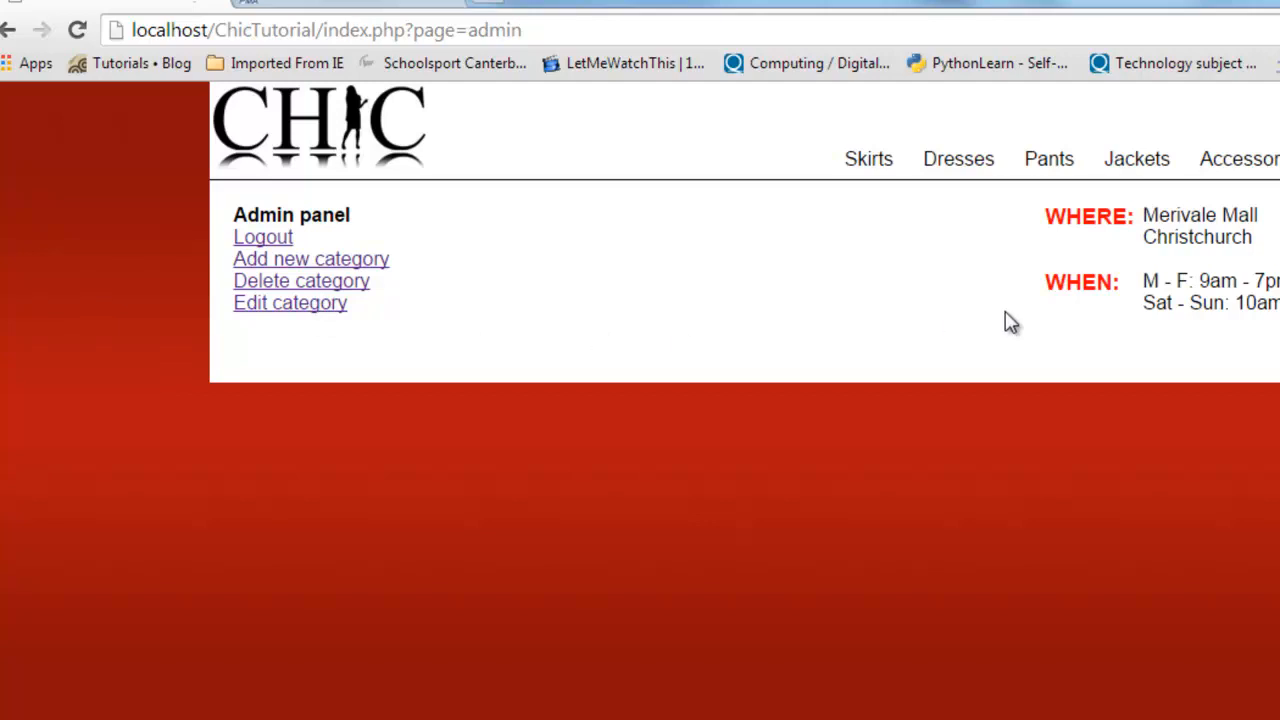
mouse_move(756, 244)
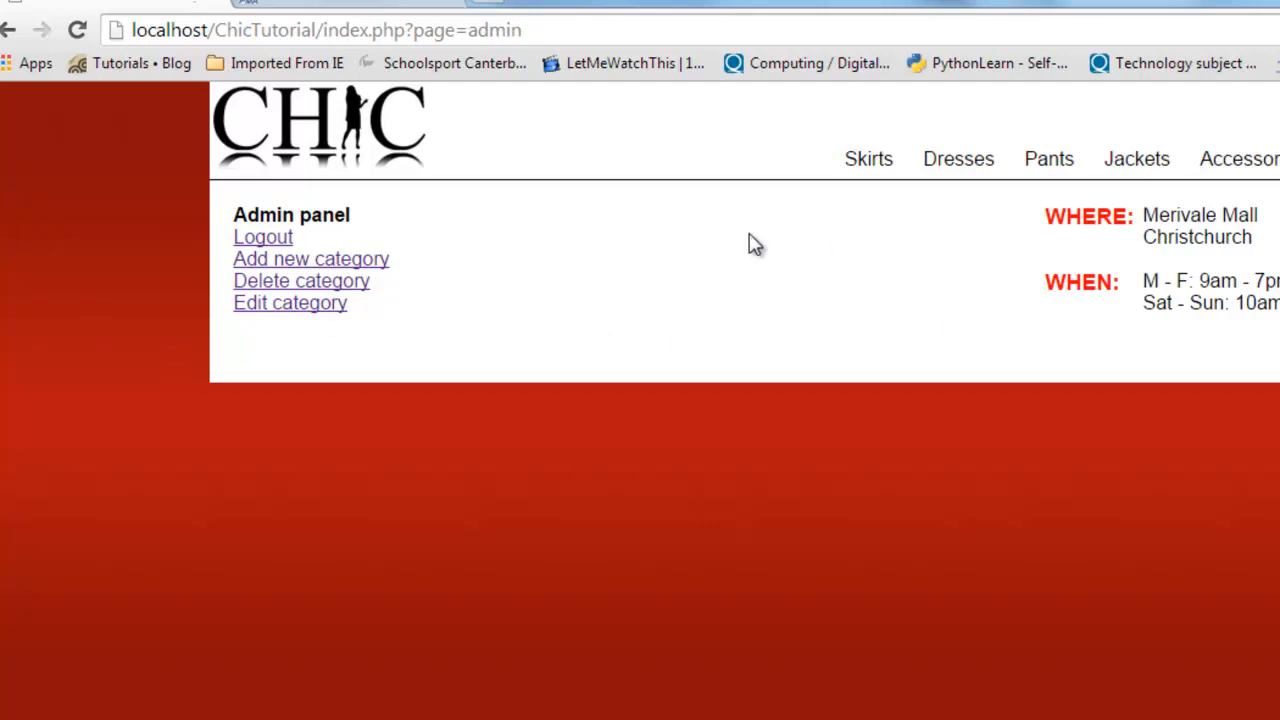